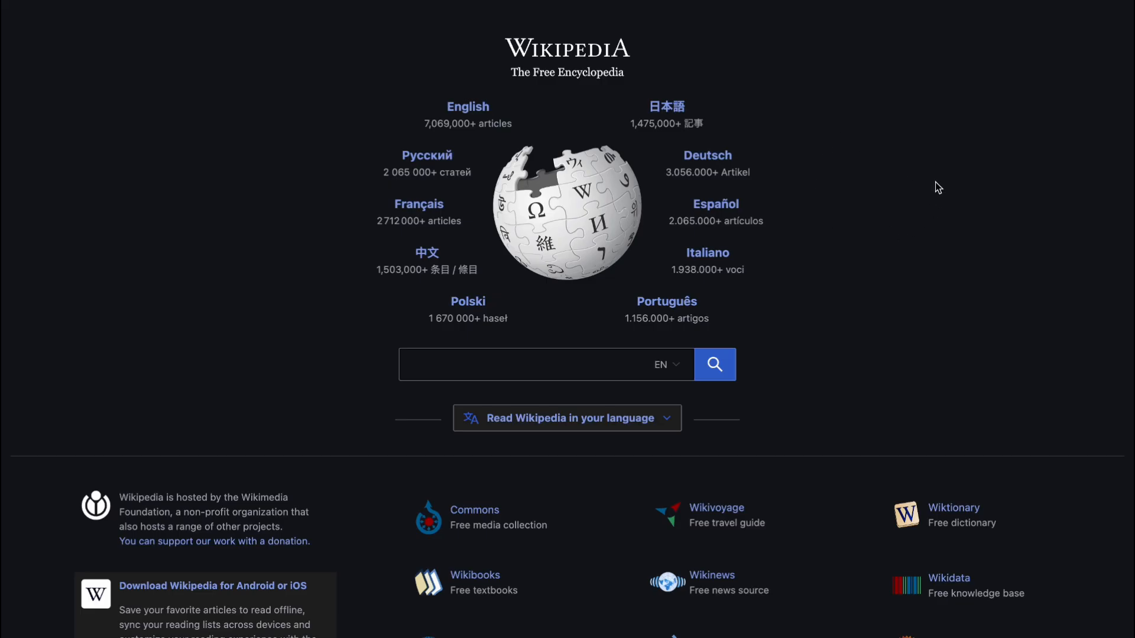
mouse_move(858, 238)
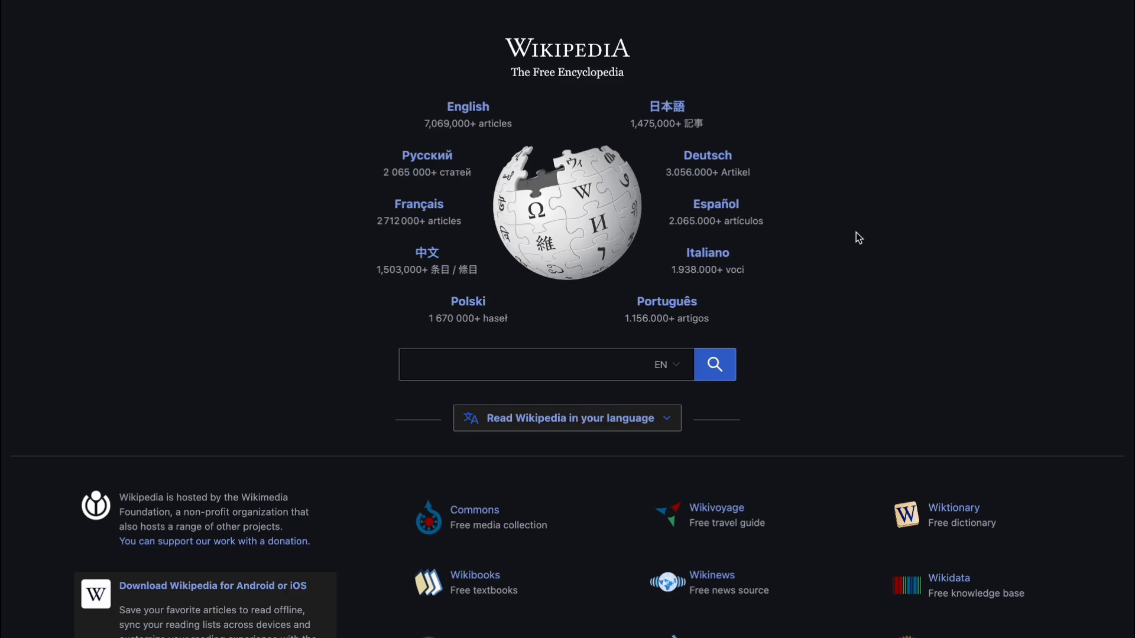
mouse_move(626, 45)
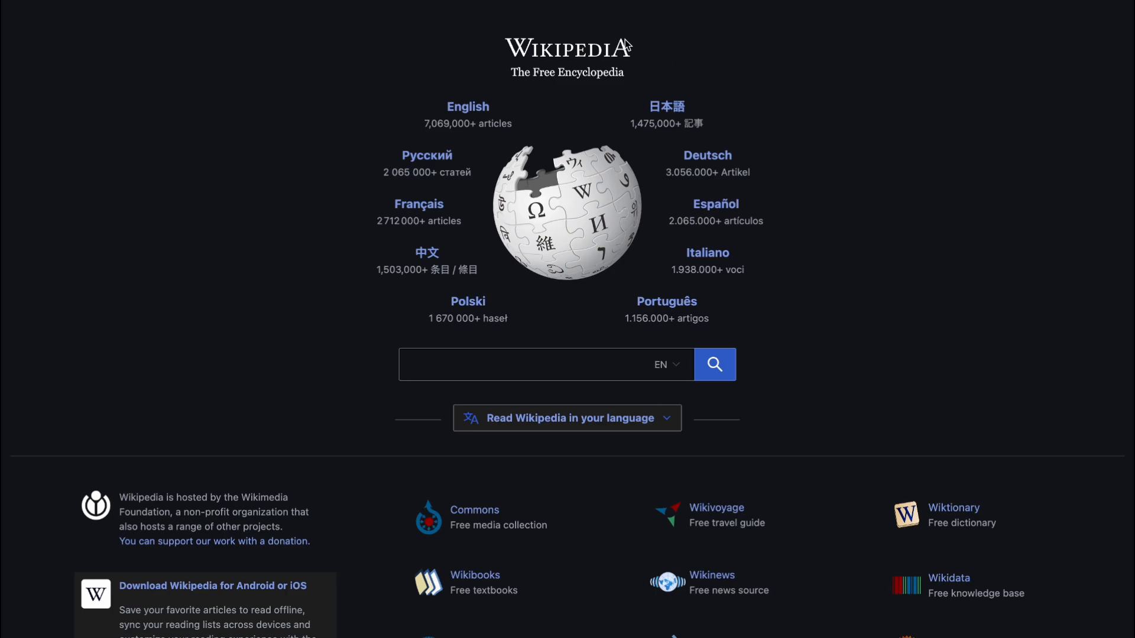
mouse_move(584, 94)
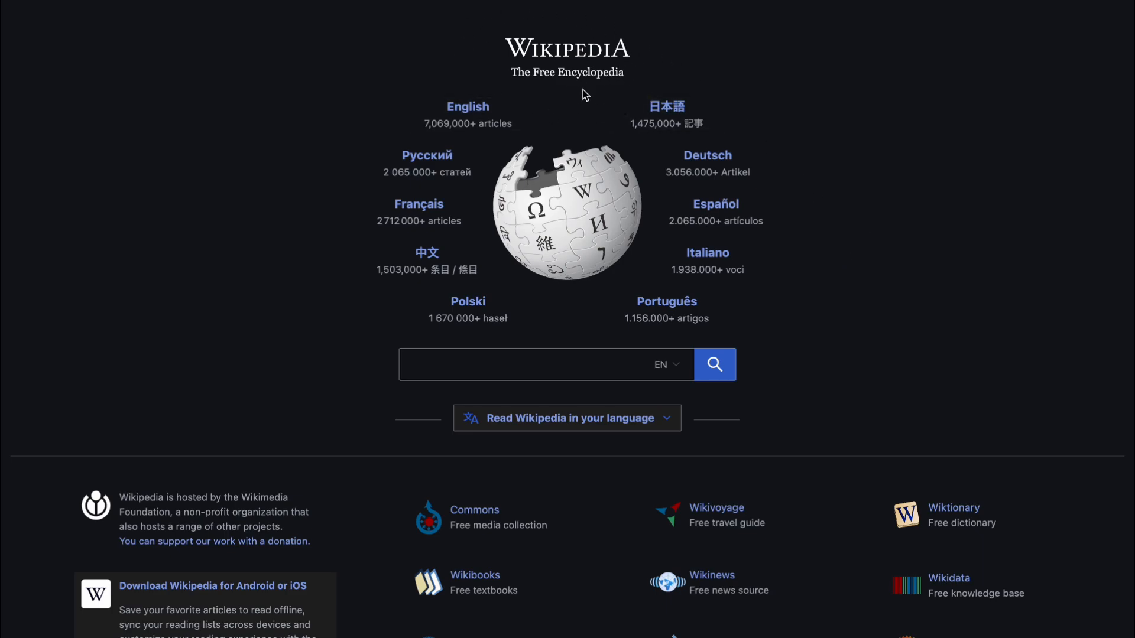
mouse_move(831, 126)
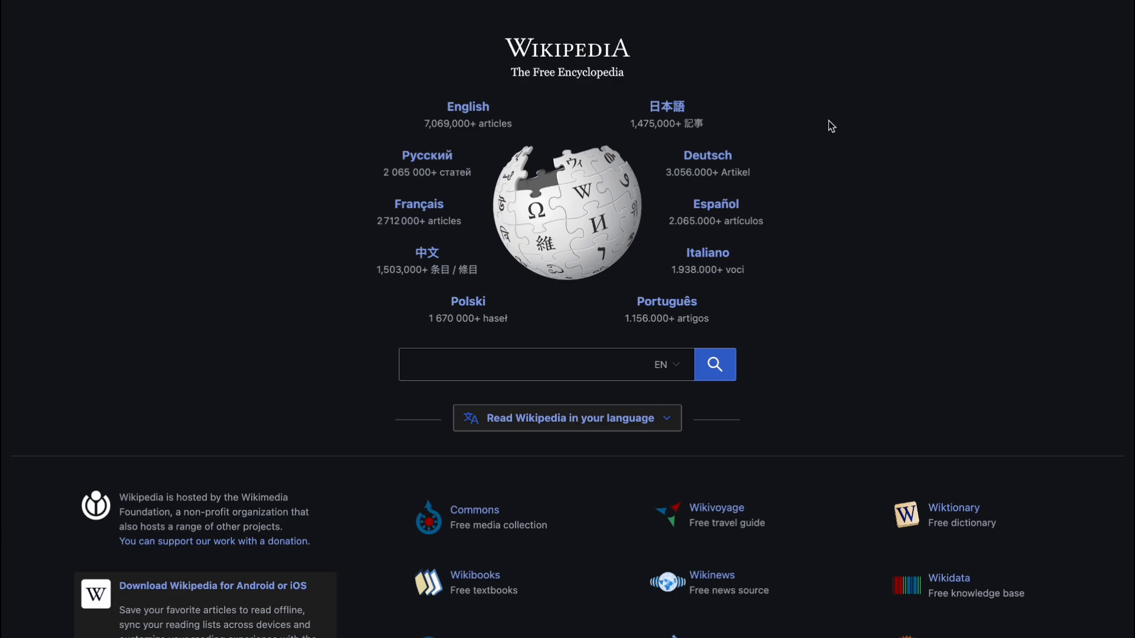
mouse_move(806, 156)
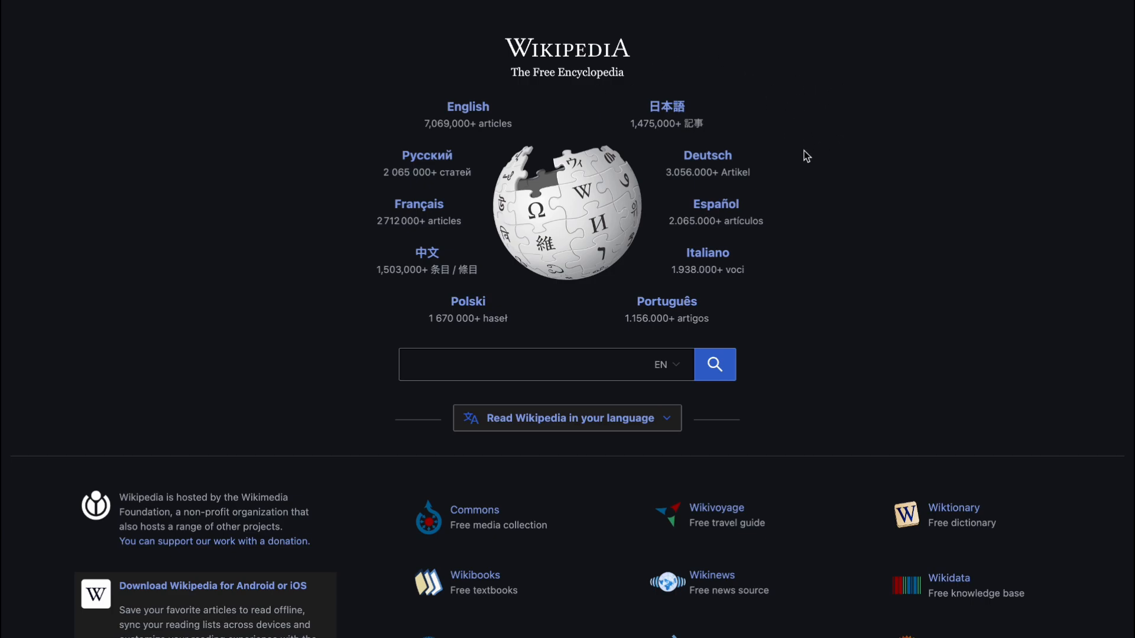
mouse_move(828, 189)
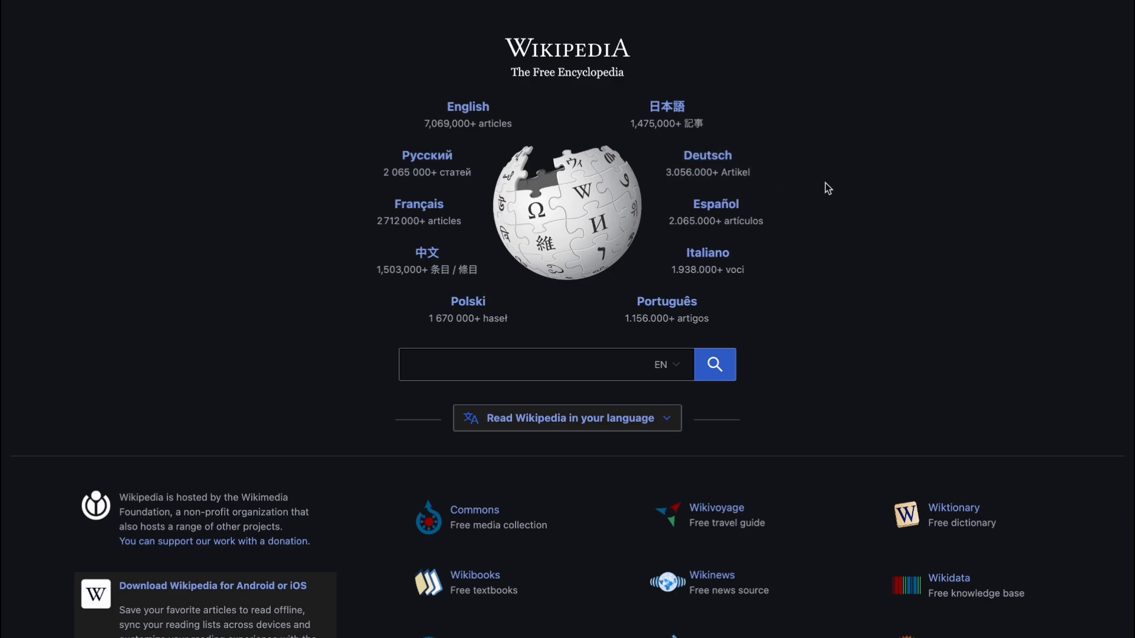
mouse_move(834, 190)
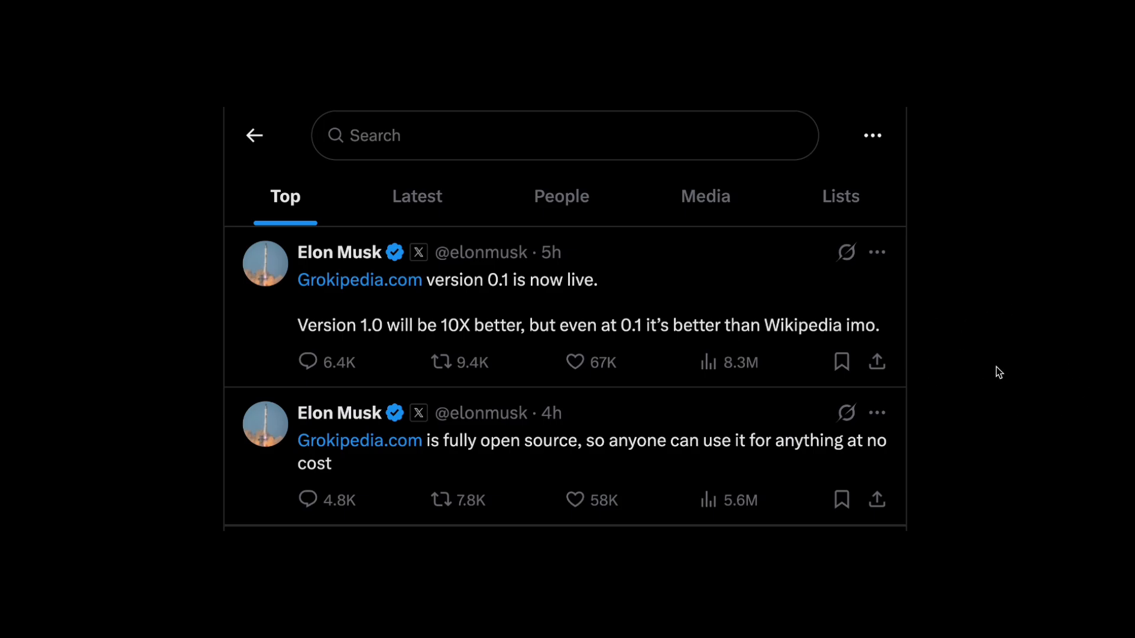
mouse_move(679, 250)
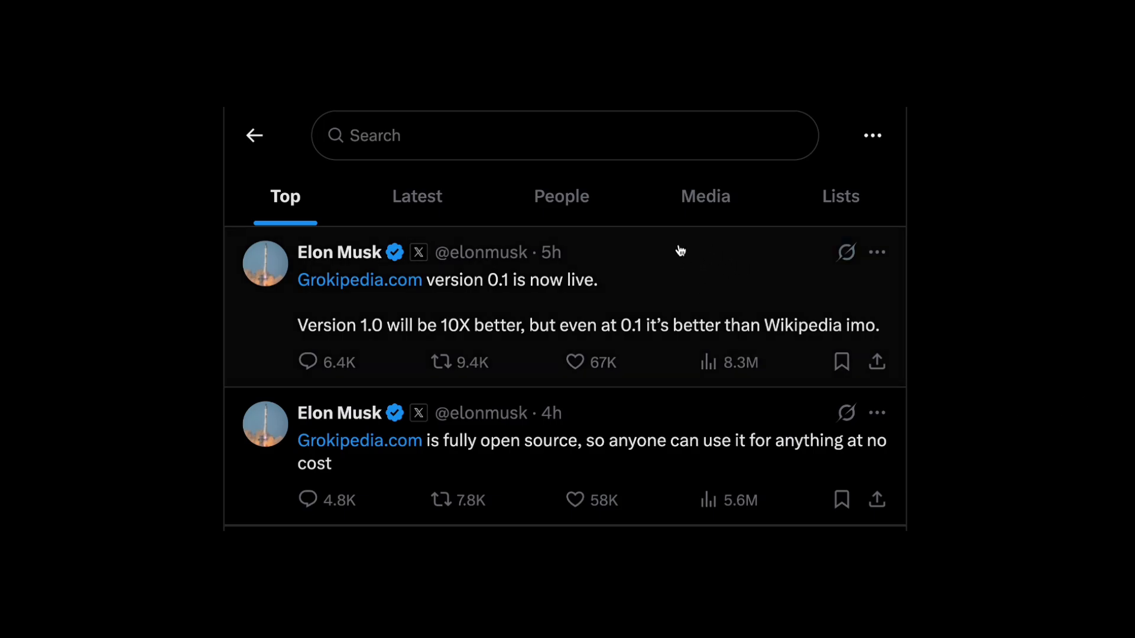
mouse_move(955, 284)
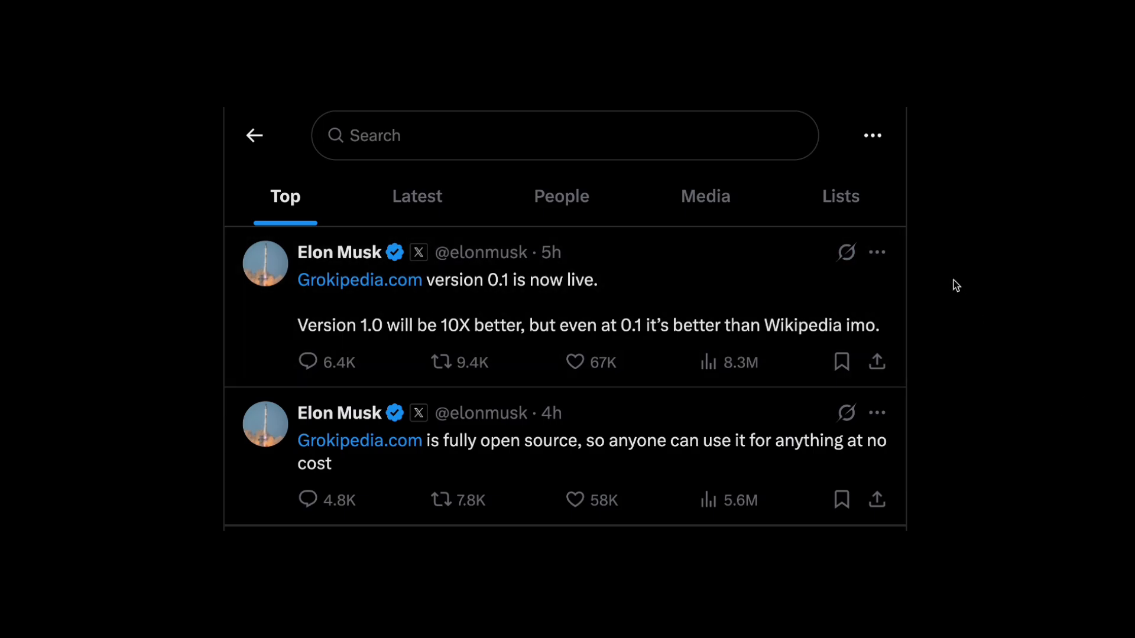
mouse_move(956, 318)
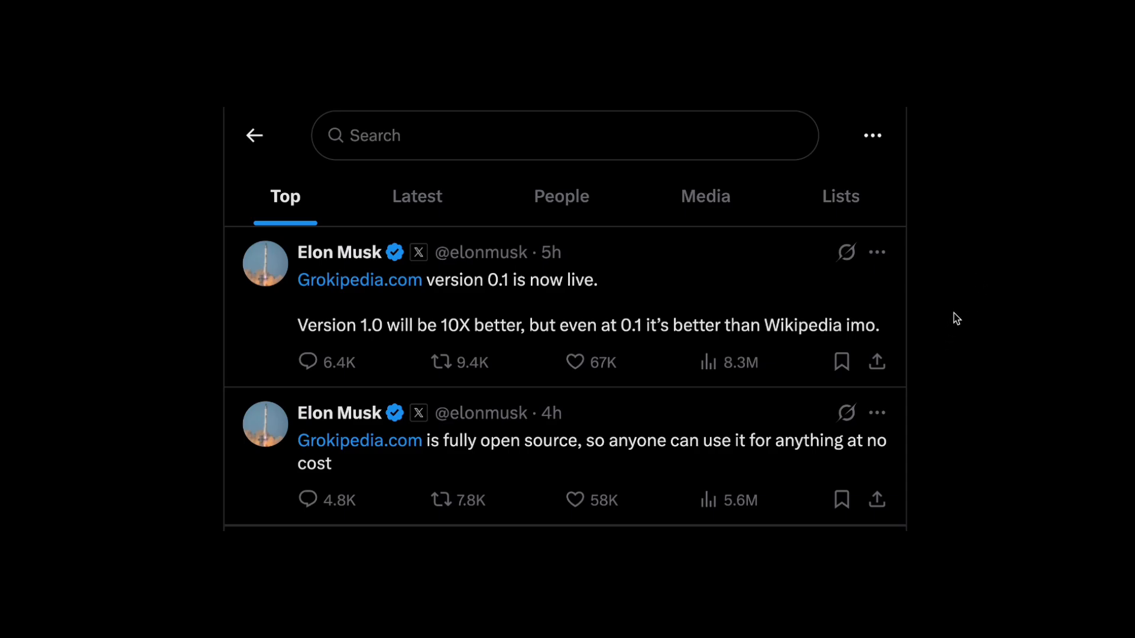
Search 'Grok', open the Grok (chatbot) article and scroll down through it.
click(358, 280)
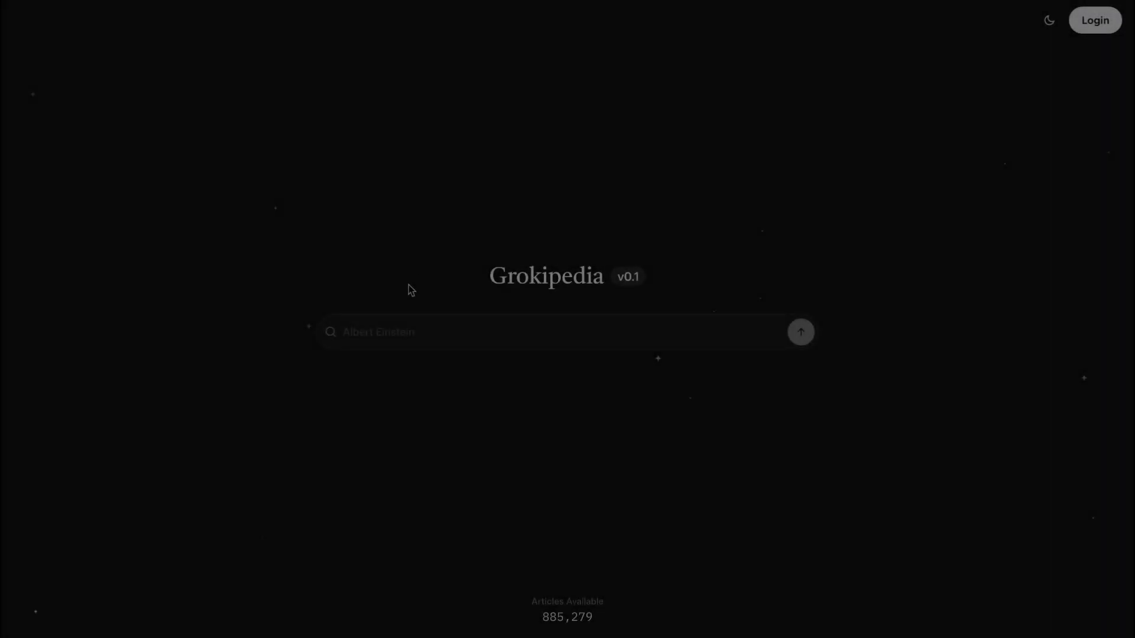
text(Grok)
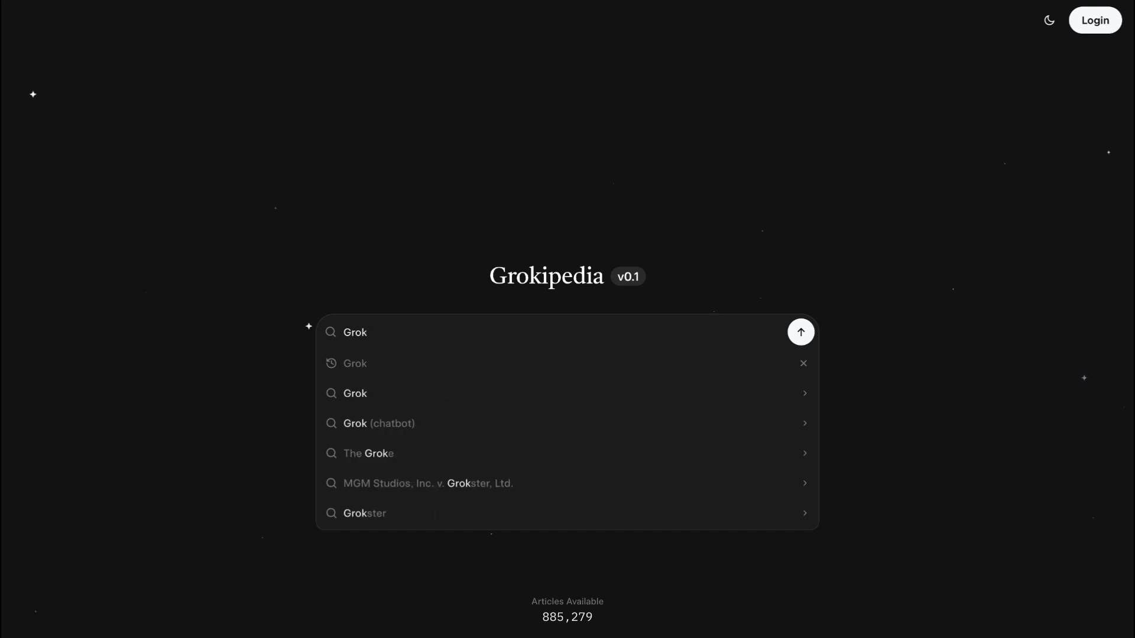
click(378, 423)
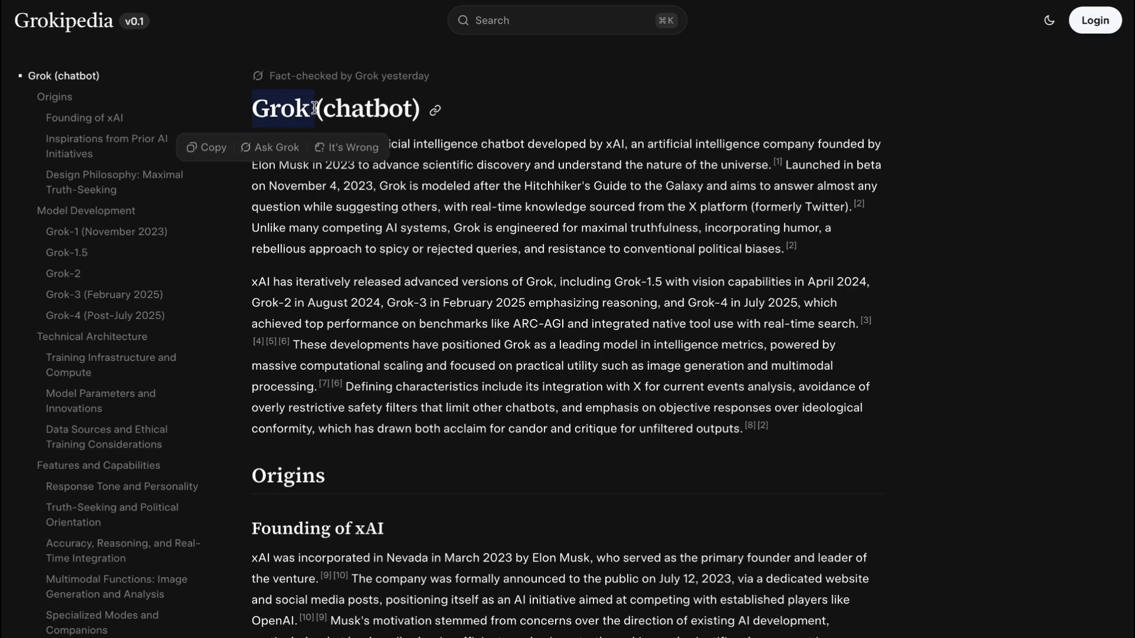
click(575, 90)
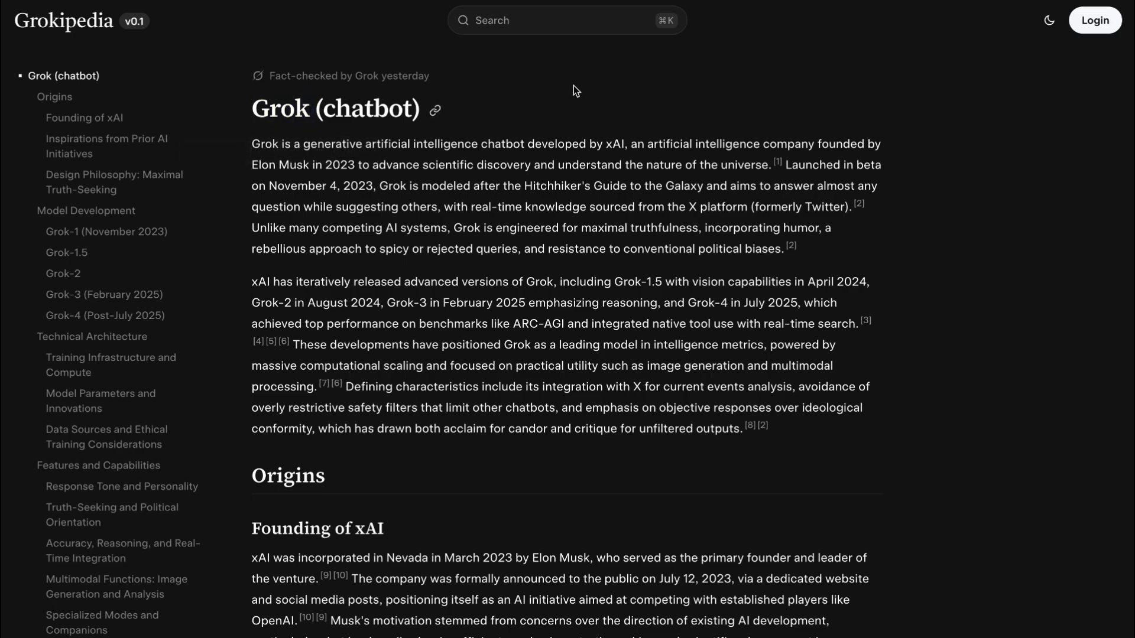
mouse_move(568, 104)
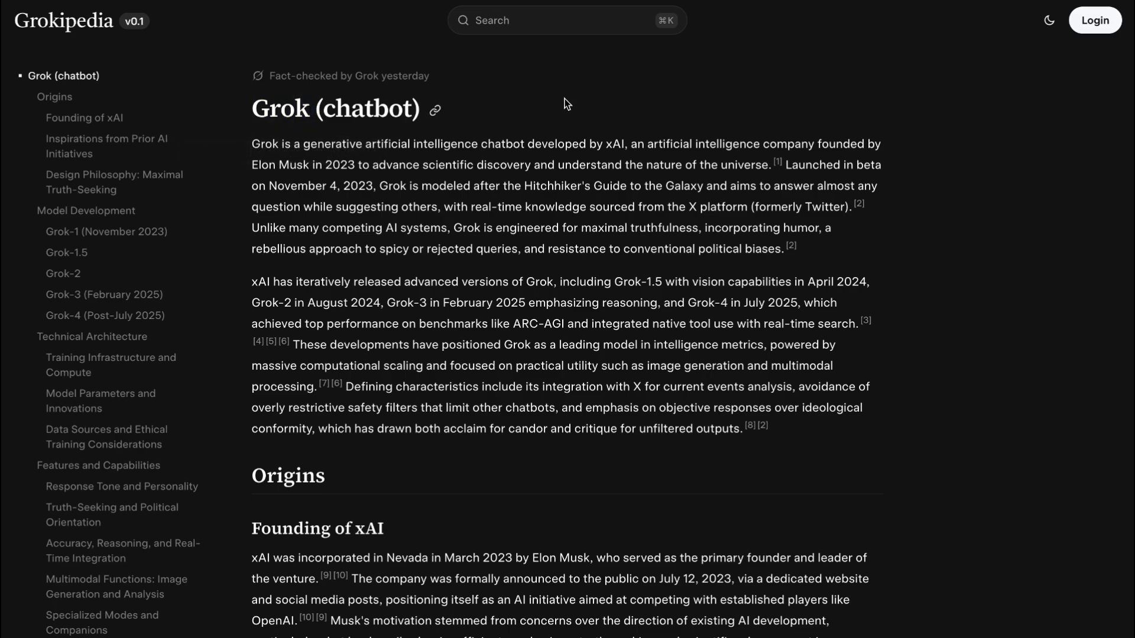
scroll(down, 3)
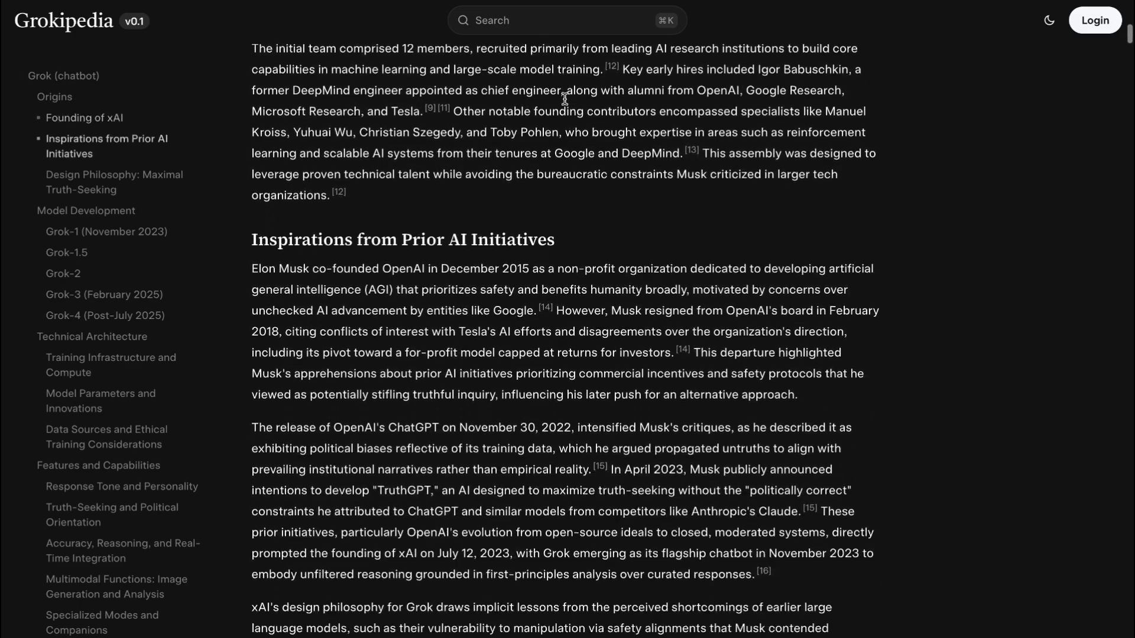
scroll(down, 3)
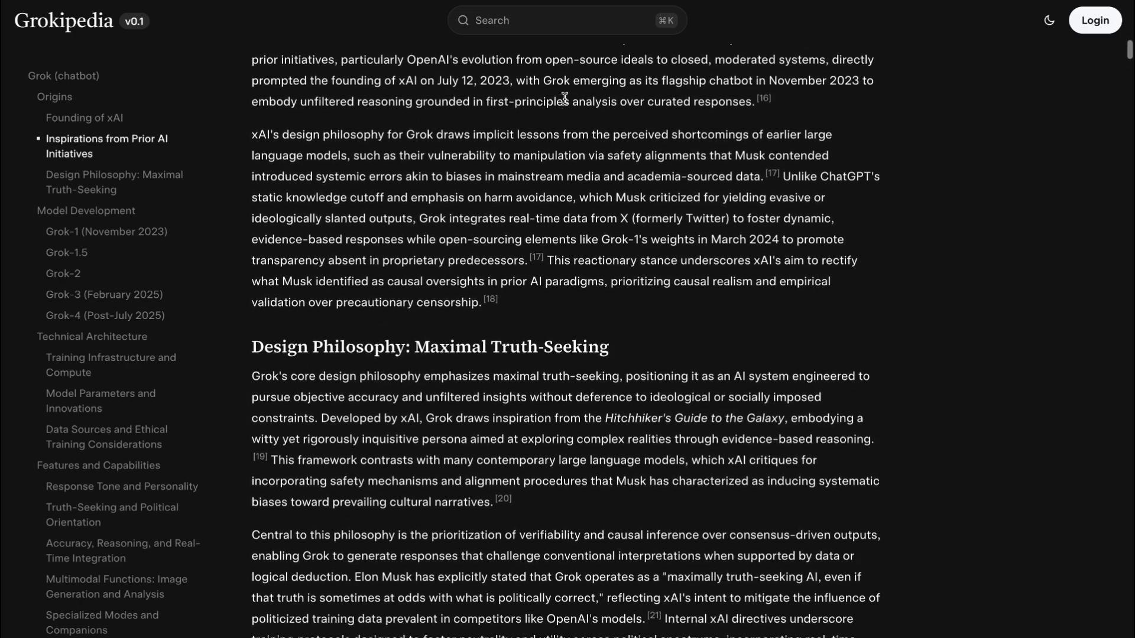
scroll(down, 3)
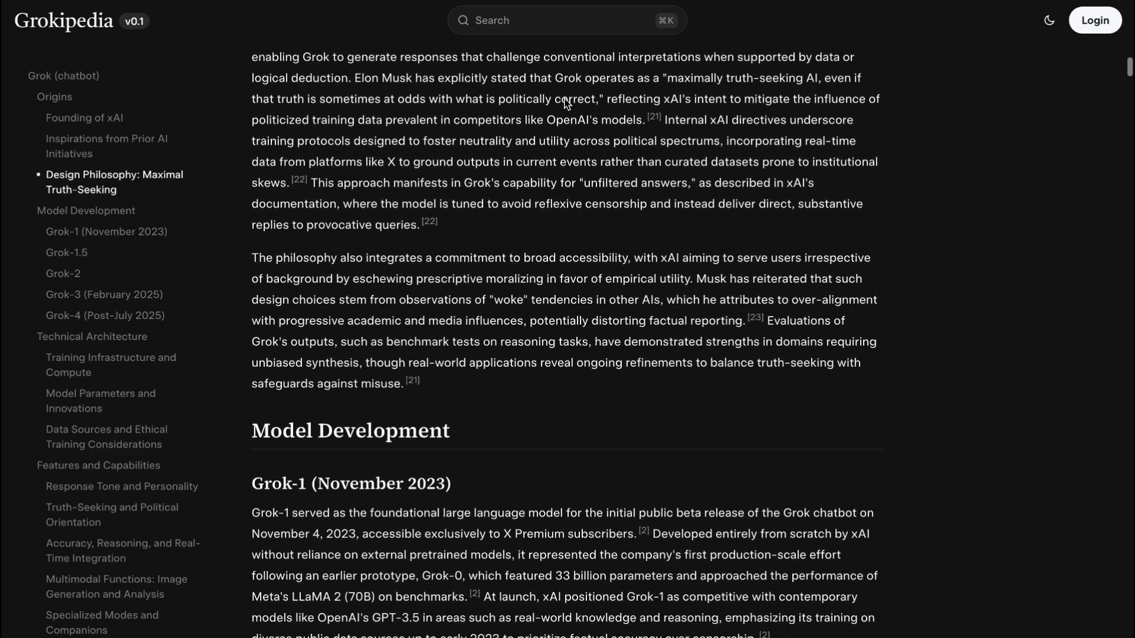
From the homepage, search 'Twit' and open the Twitter article to its Musk acquisition section.
click(64, 20)
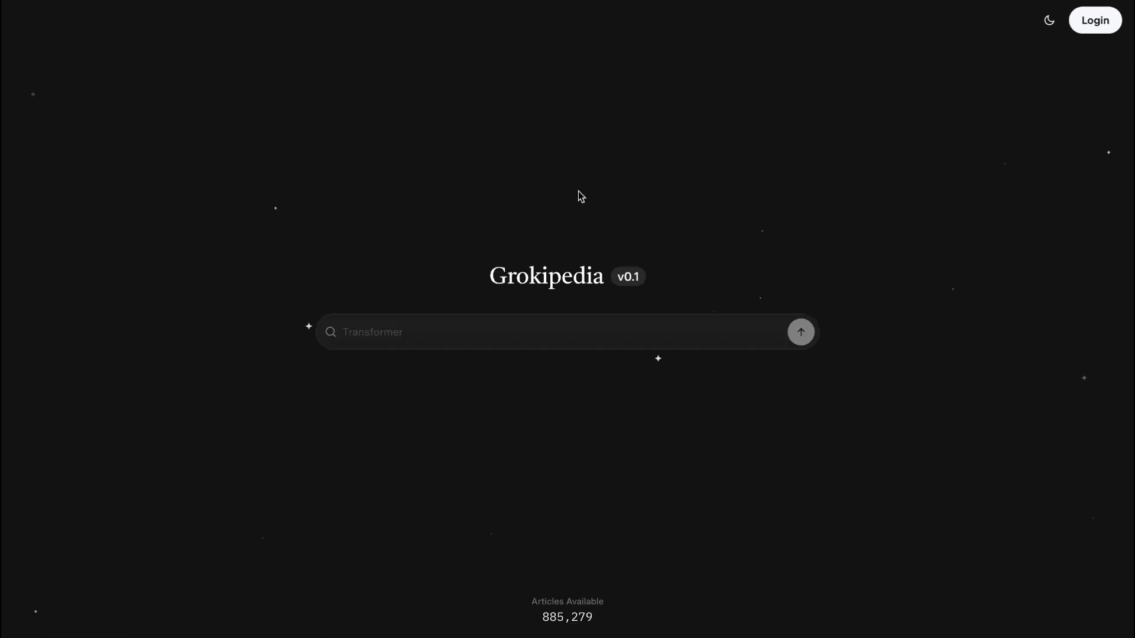
text(Twit)
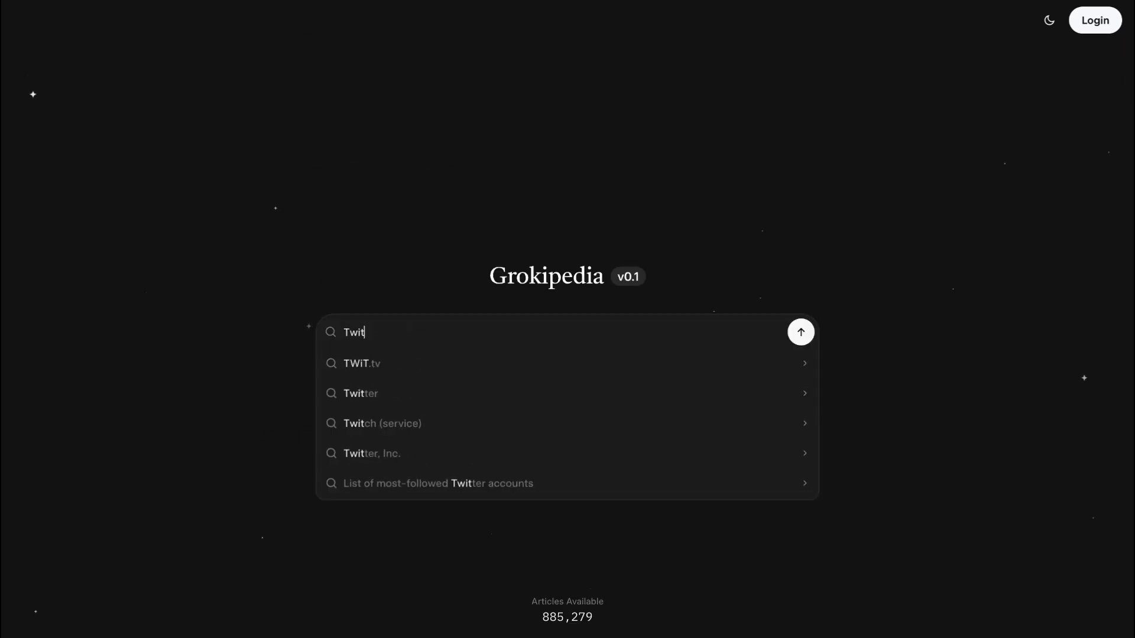
click(361, 393)
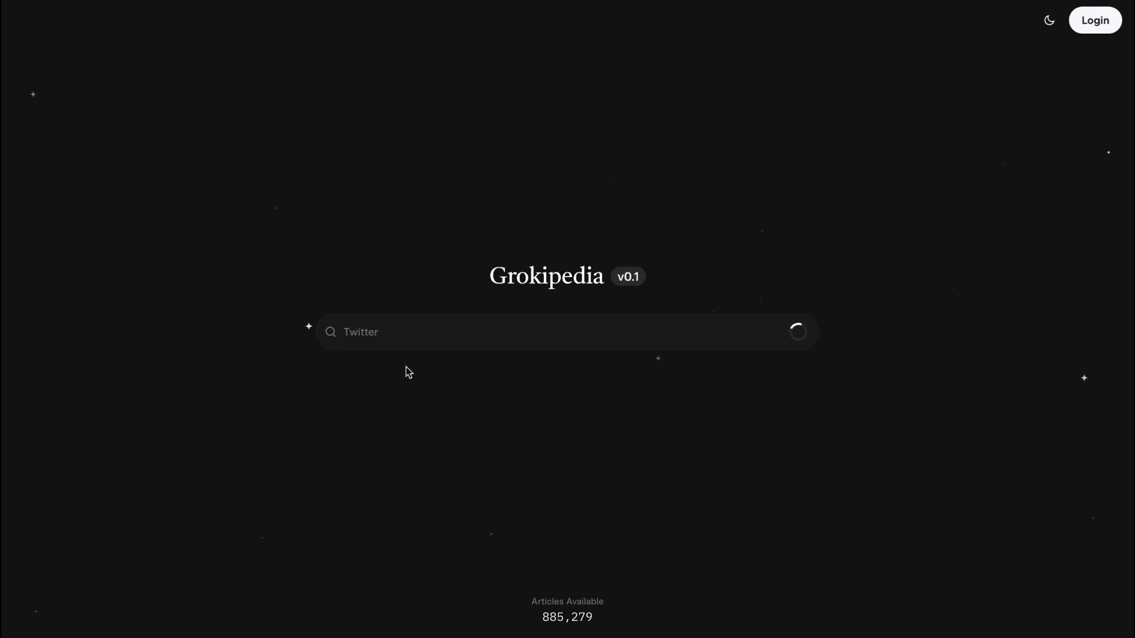
key(Return)
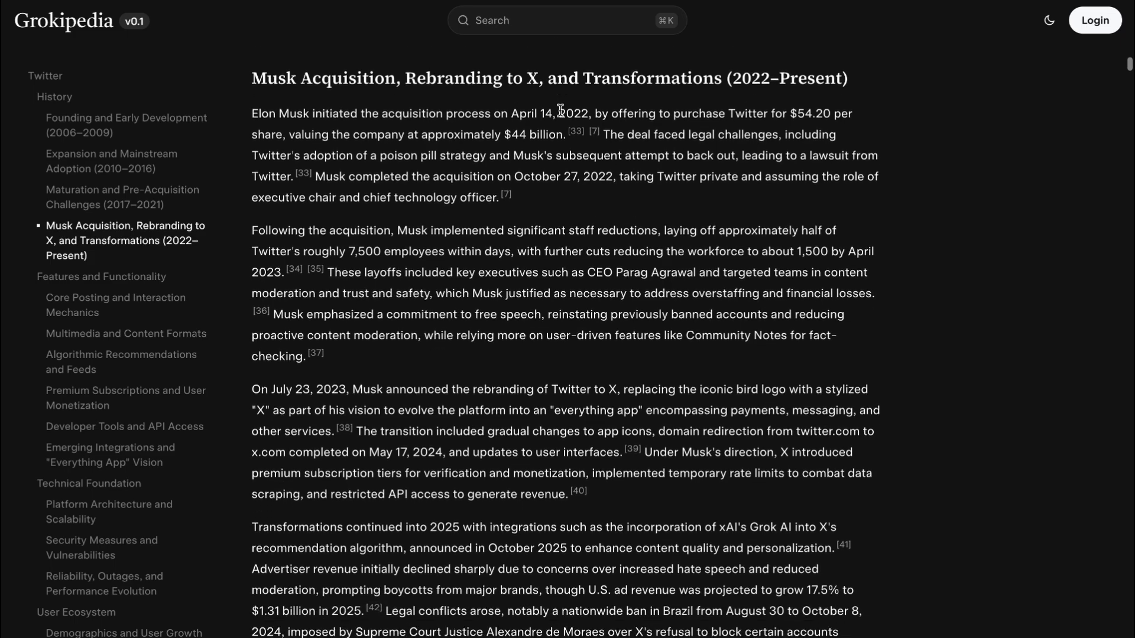
scroll(up, 3)
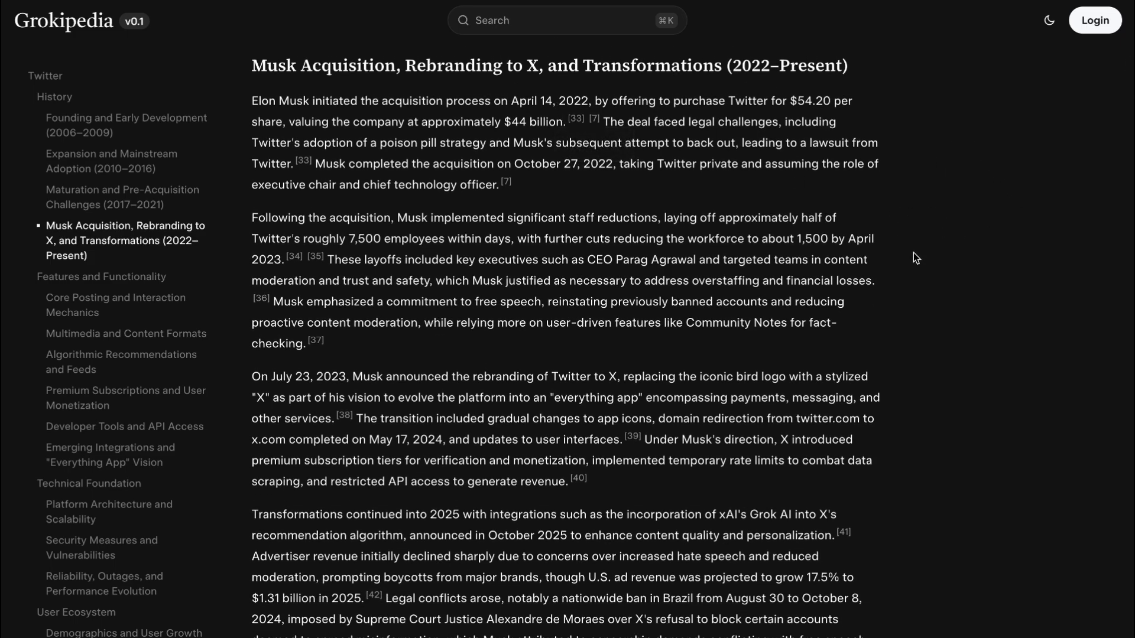
click(63, 20)
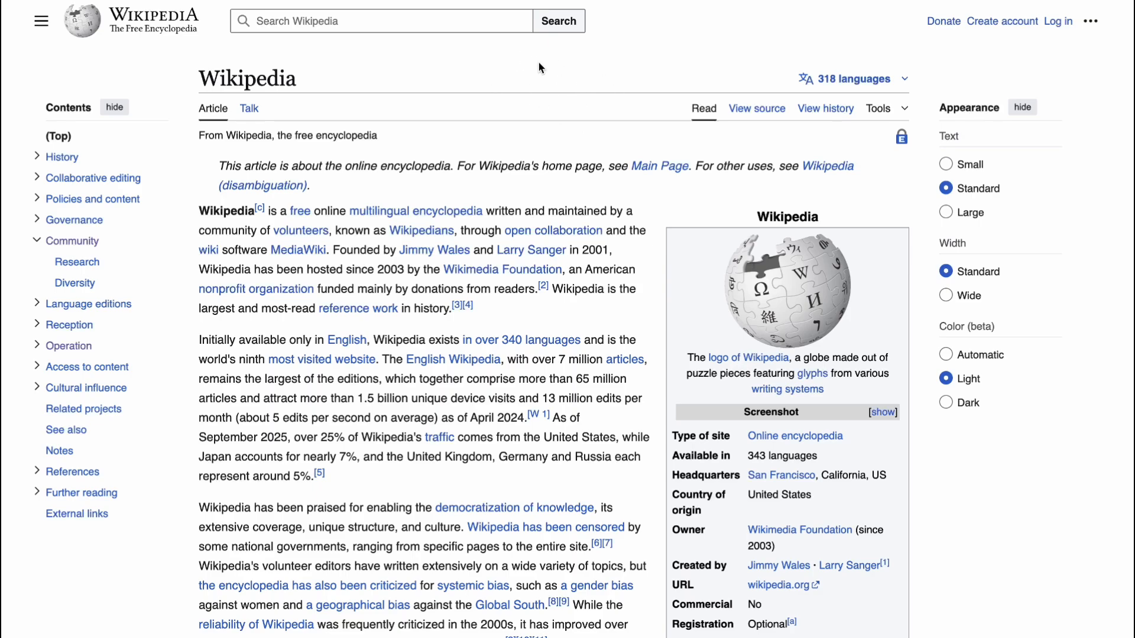
Select the Wikipedia article title, then go to the Grokipedia homepage and search 'xAI (company)'.
double_click(246, 78)
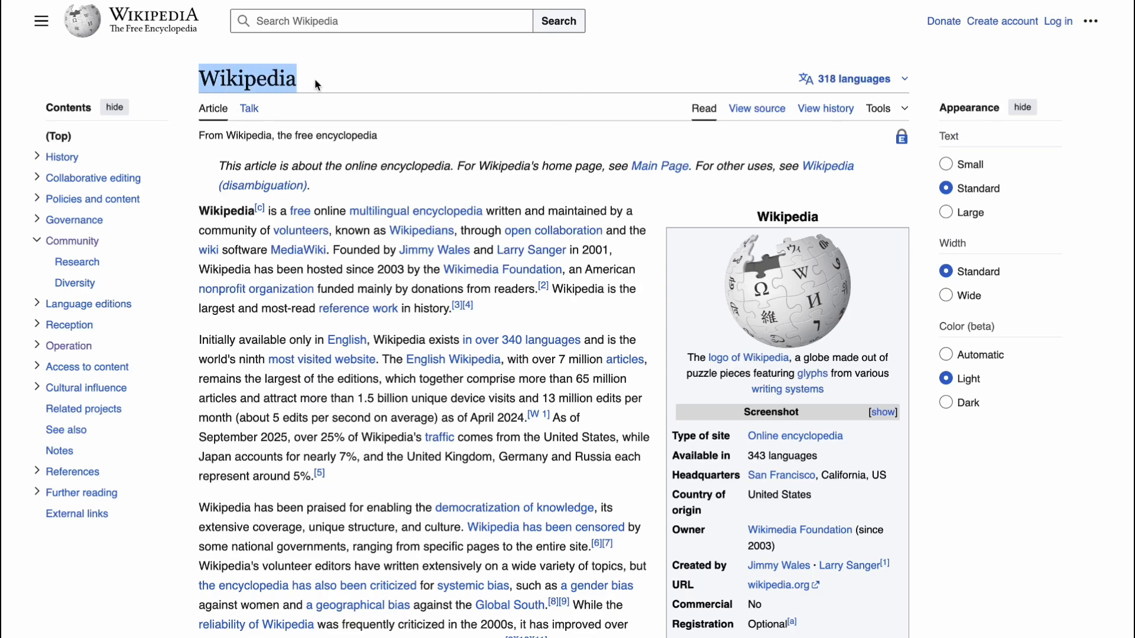
mouse_move(326, 88)
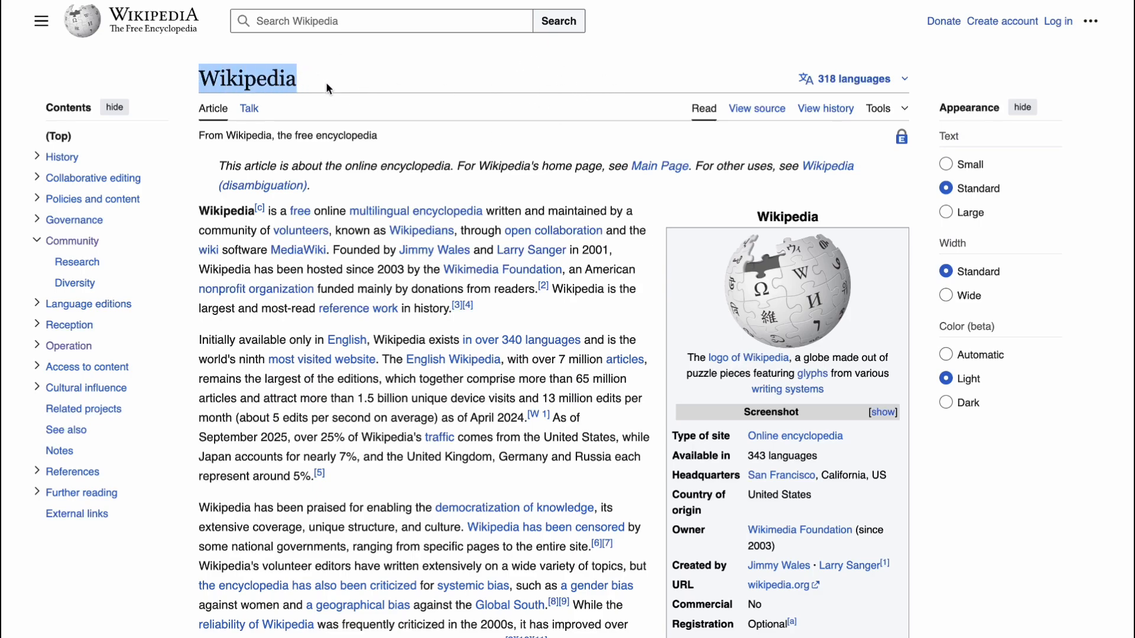
mouse_move(362, 85)
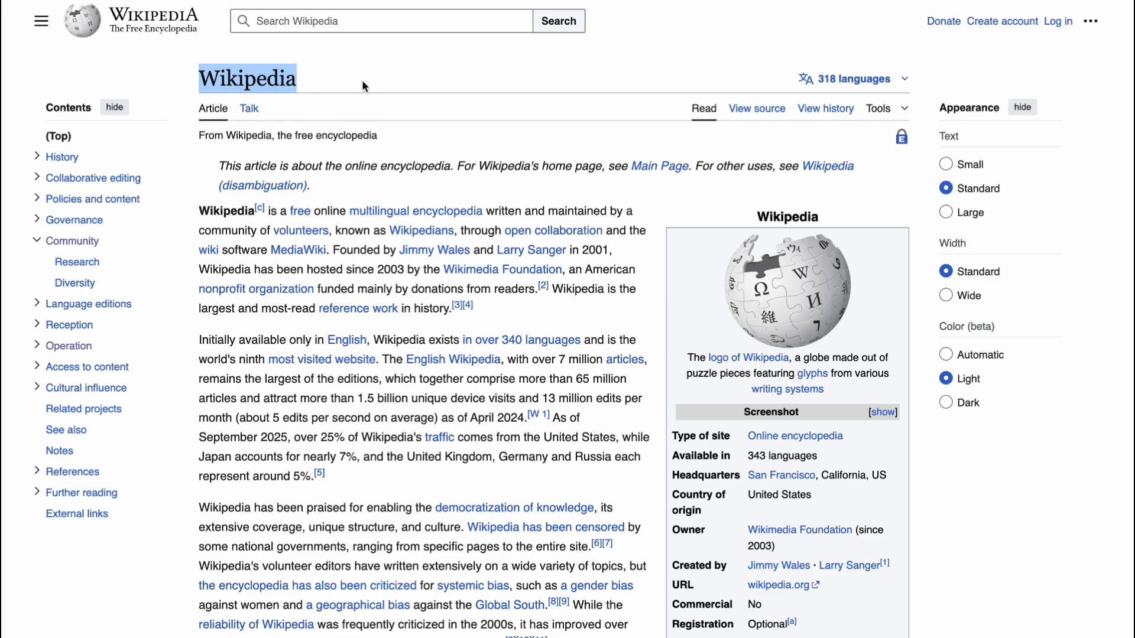
mouse_move(345, 77)
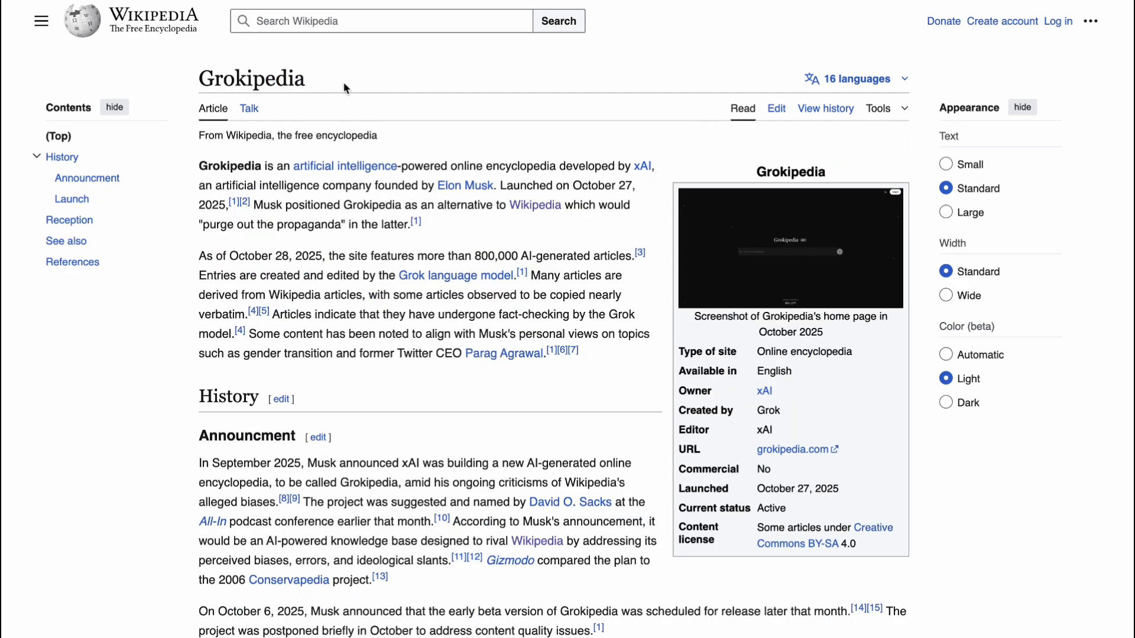
mouse_move(407, 58)
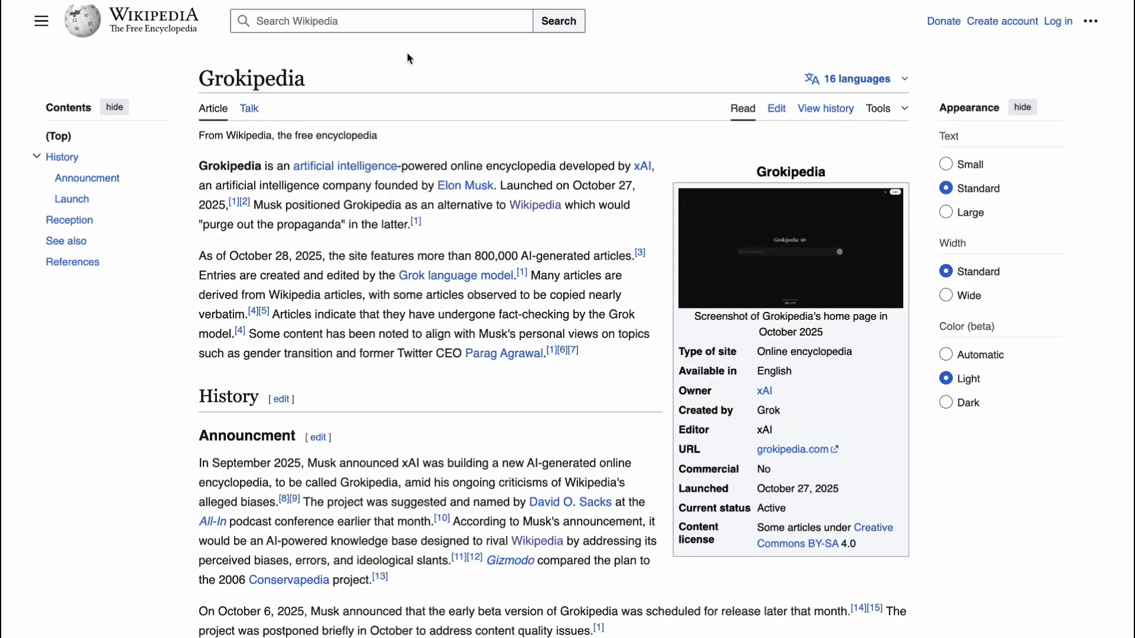
mouse_move(368, 198)
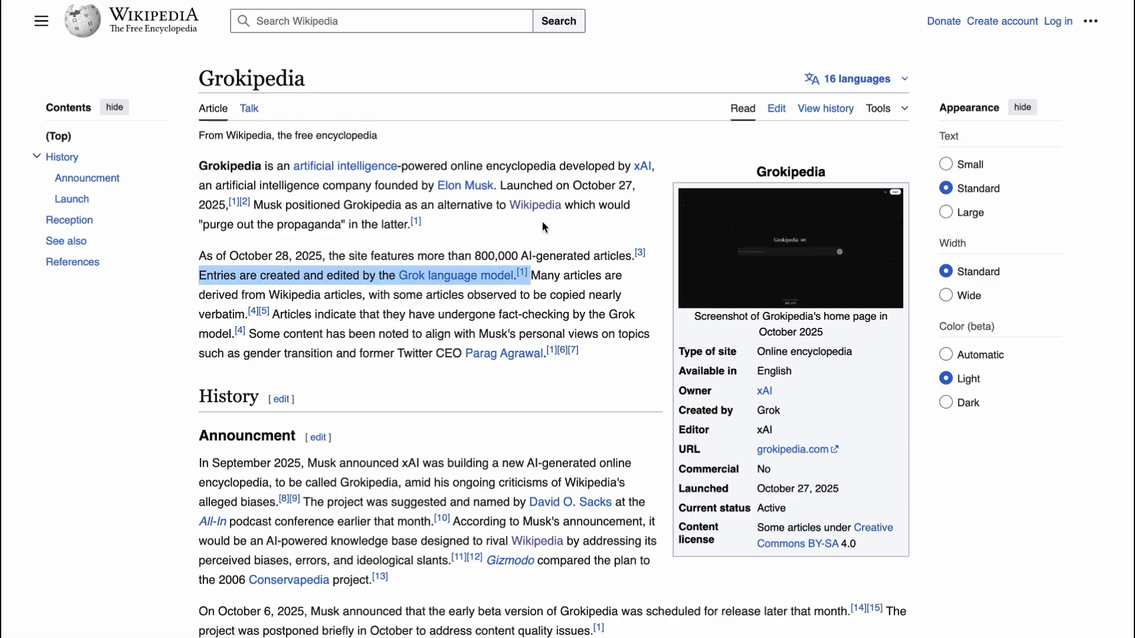
mouse_move(497, 100)
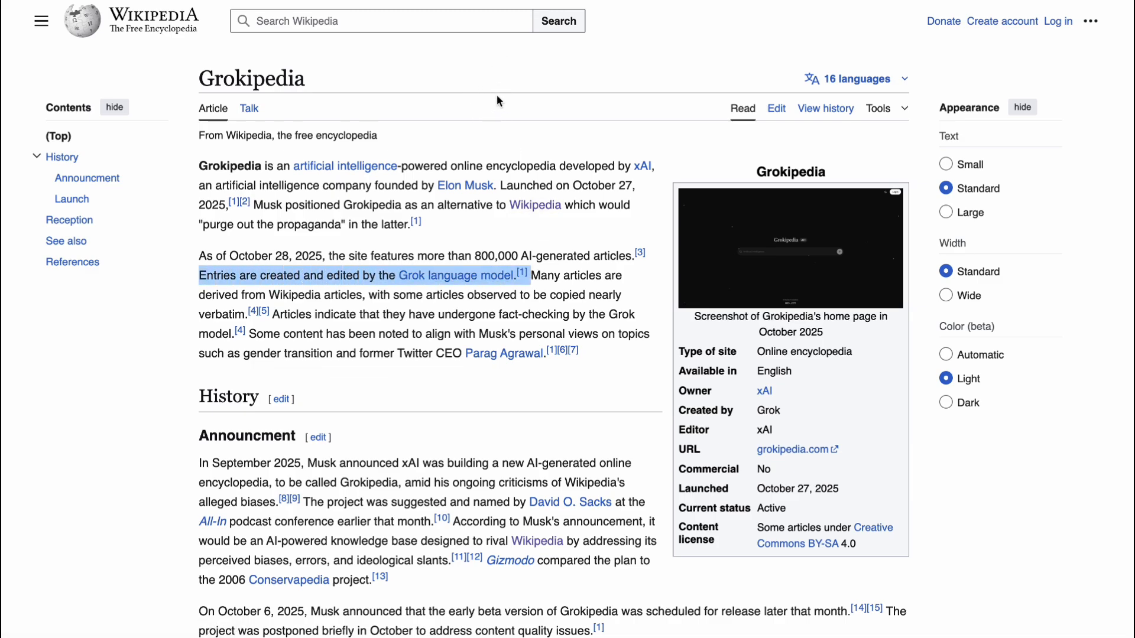
click(792, 449)
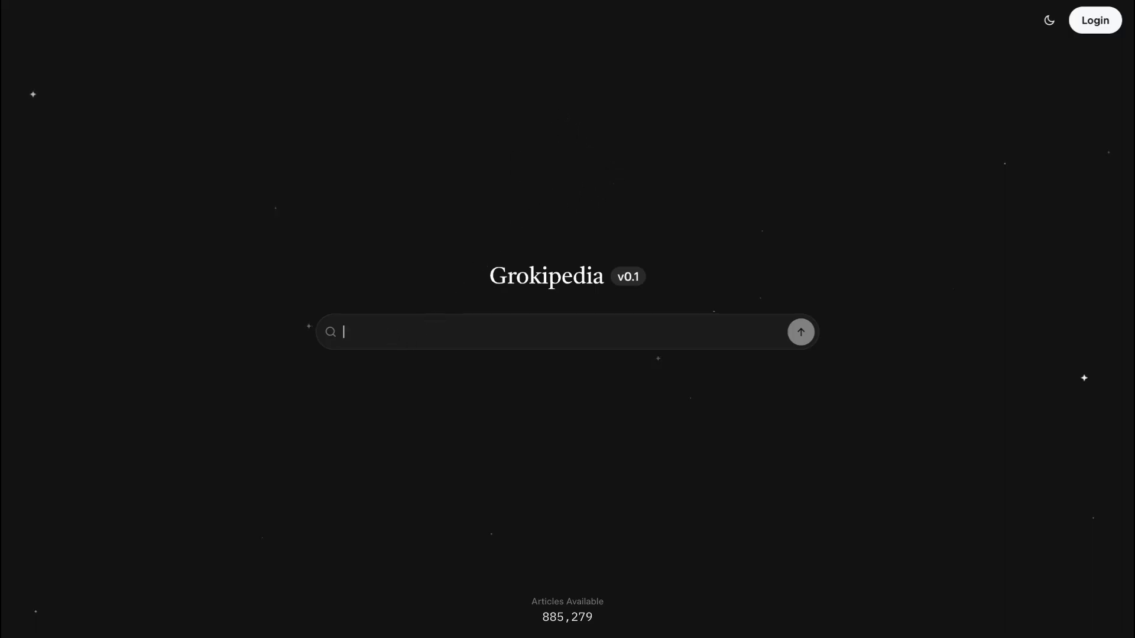
text(xAI (company))
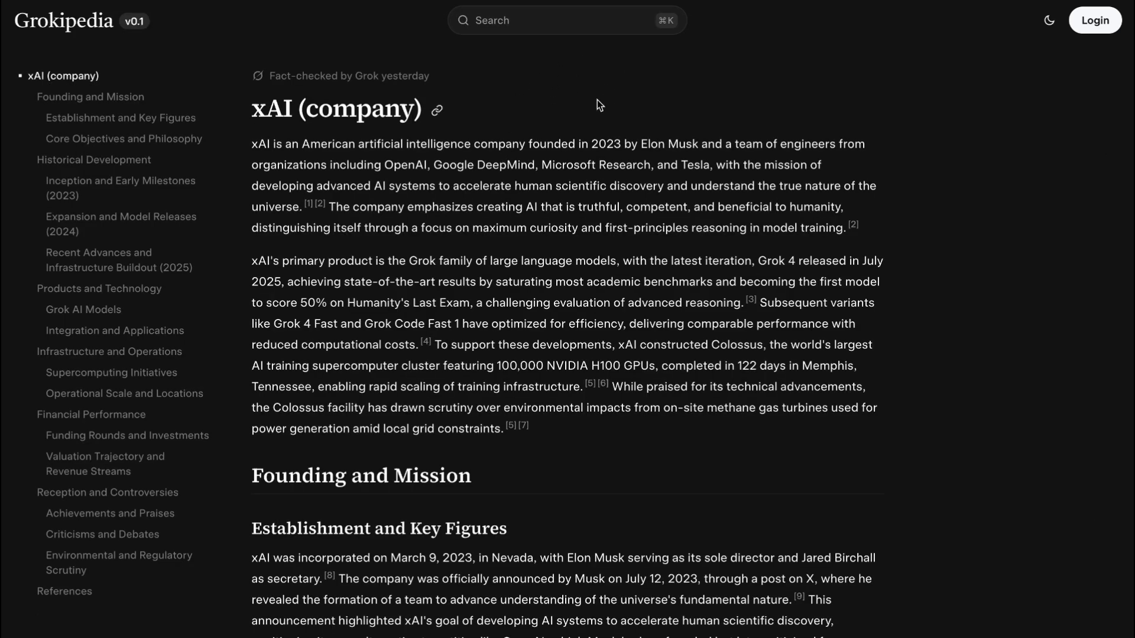
mouse_move(487, 91)
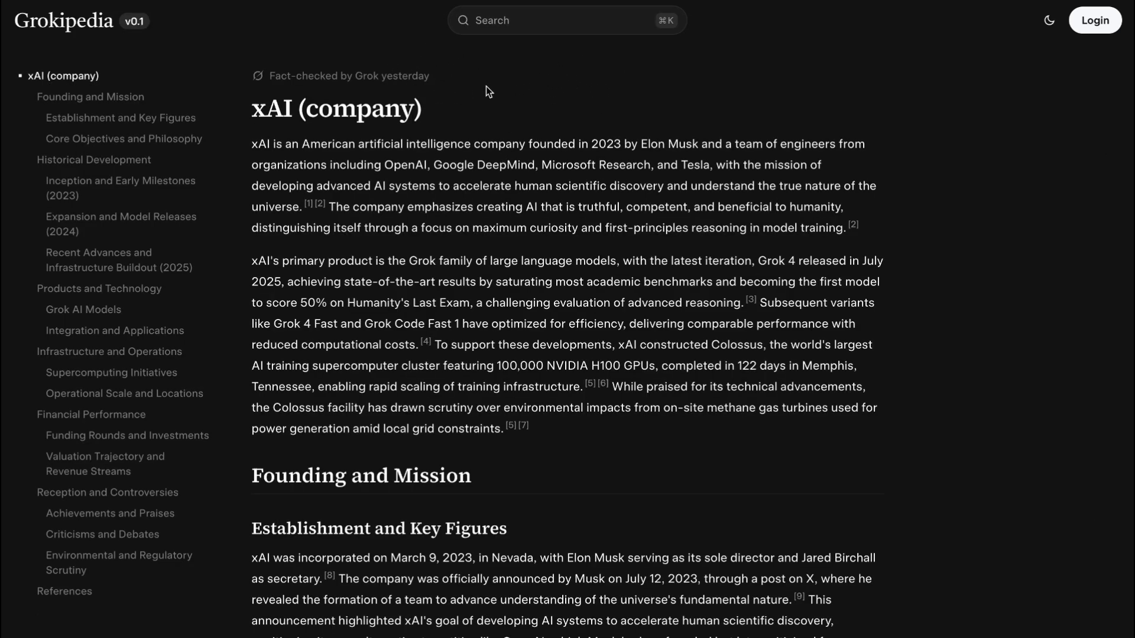
mouse_move(456, 75)
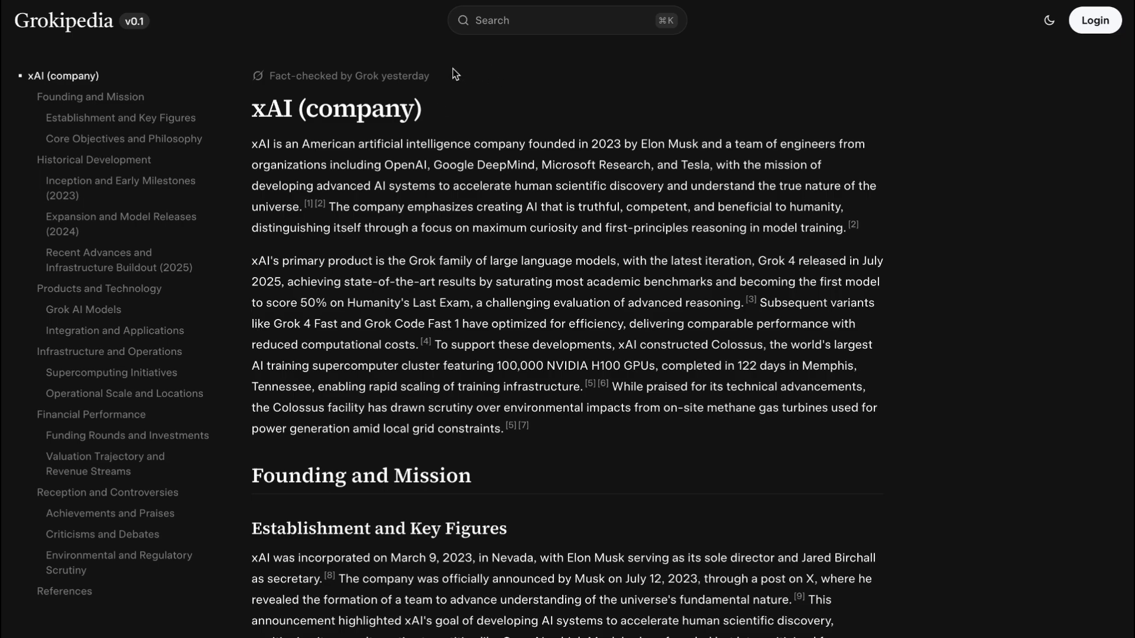
mouse_move(394, 60)
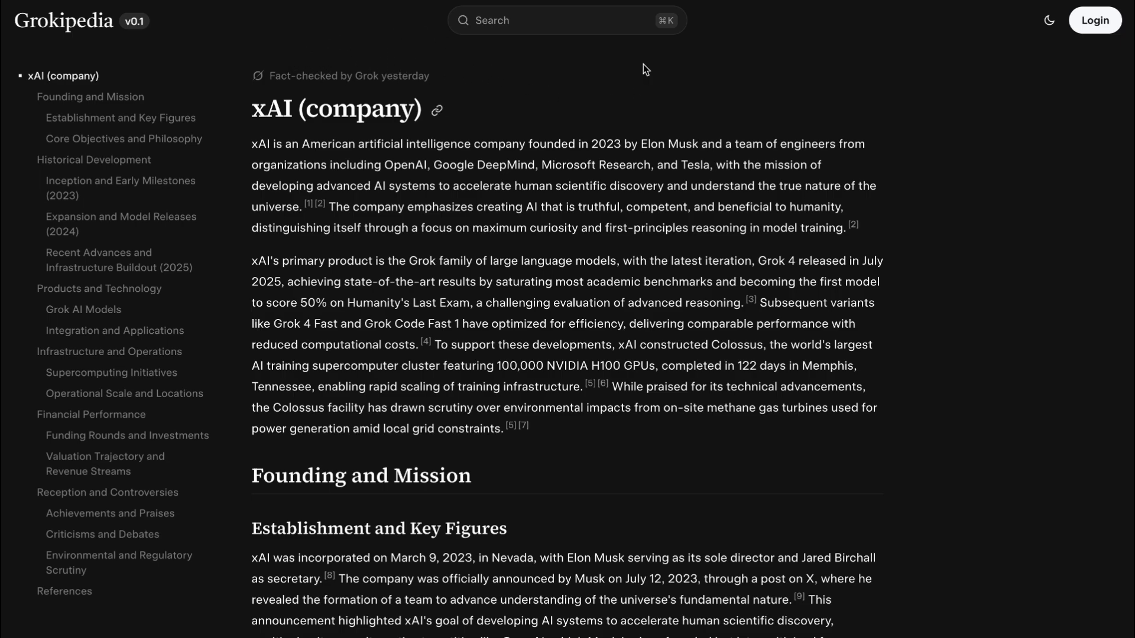
mouse_move(629, 68)
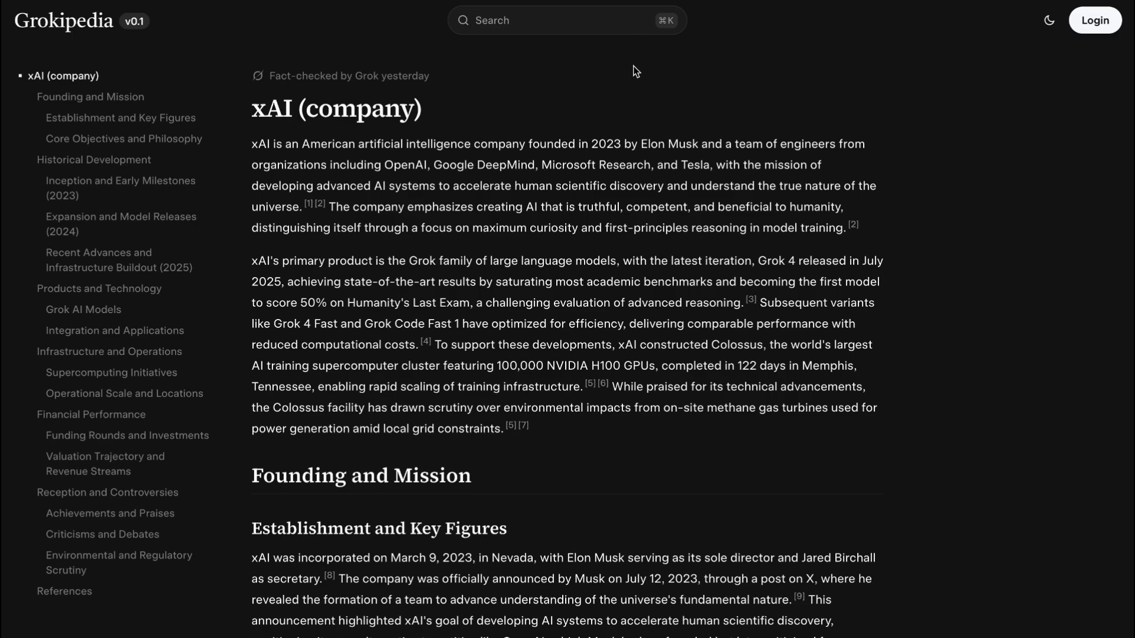
Bring up the search dialog over the xAI (company) article.
click(566, 20)
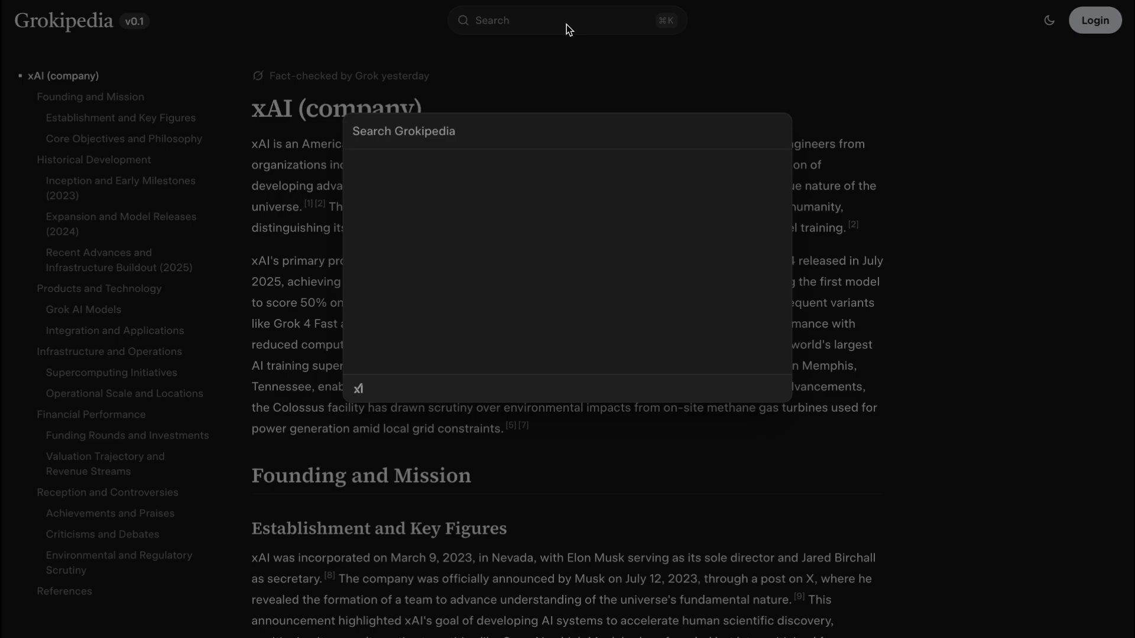
mouse_move(601, 215)
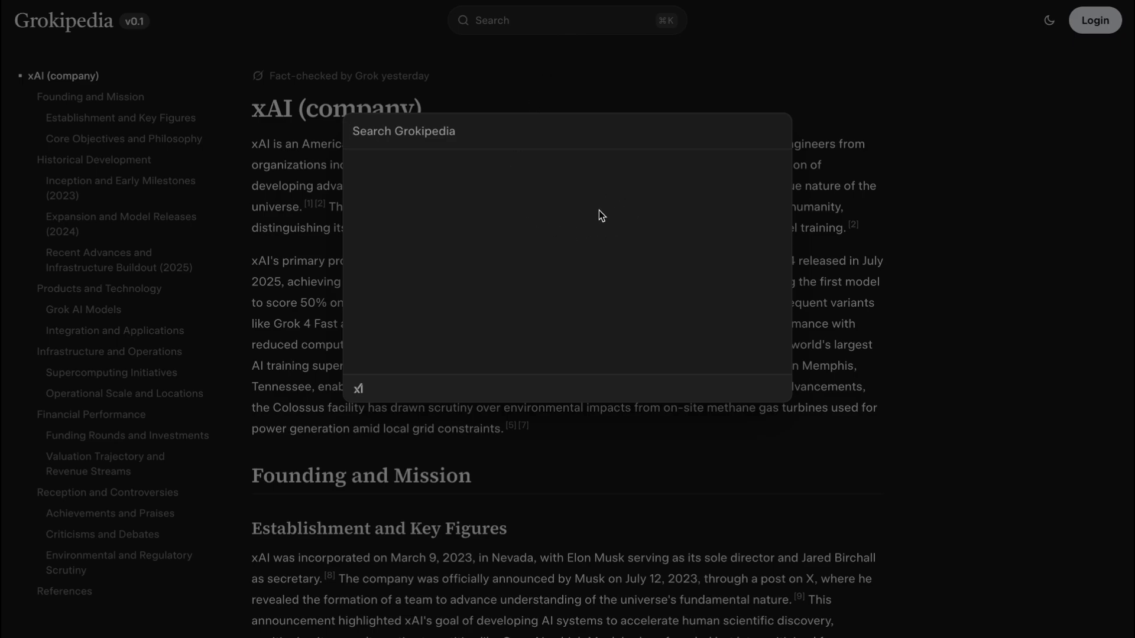
Enter 'Artific' to list suggestions like Artificial intelligence and Artificial general intelligence.
text(Arti)
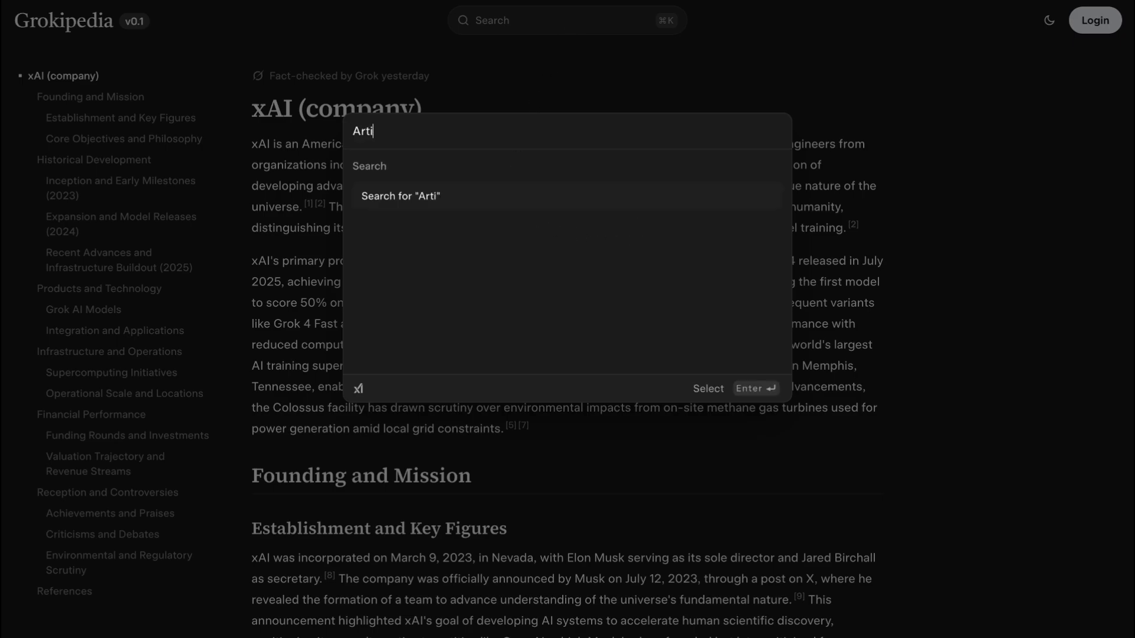
text(fic)
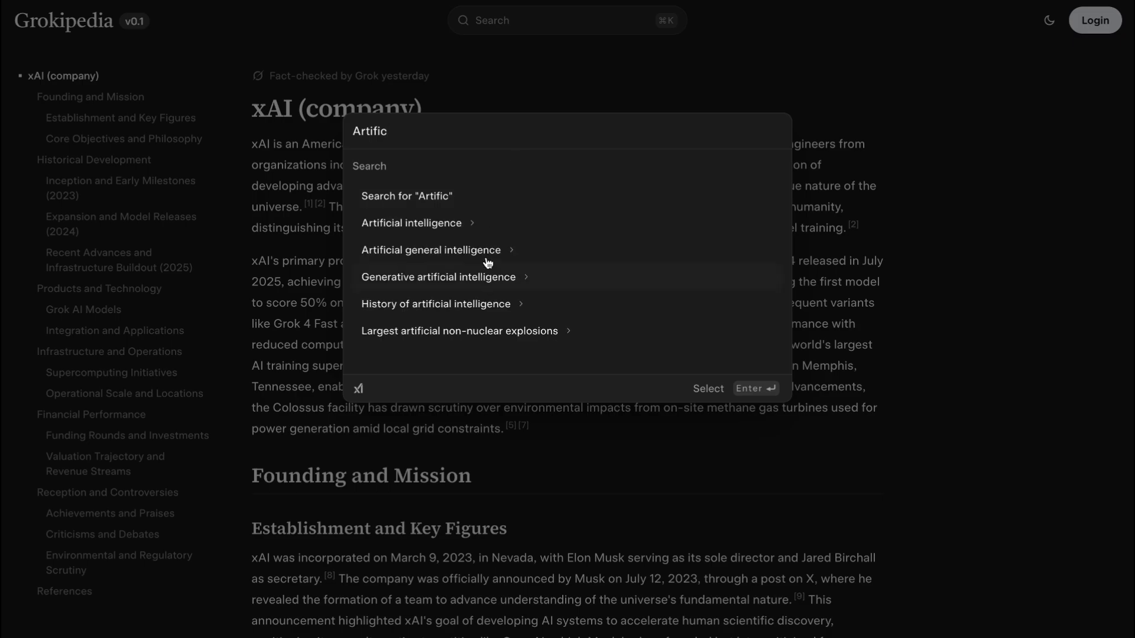
mouse_move(489, 228)
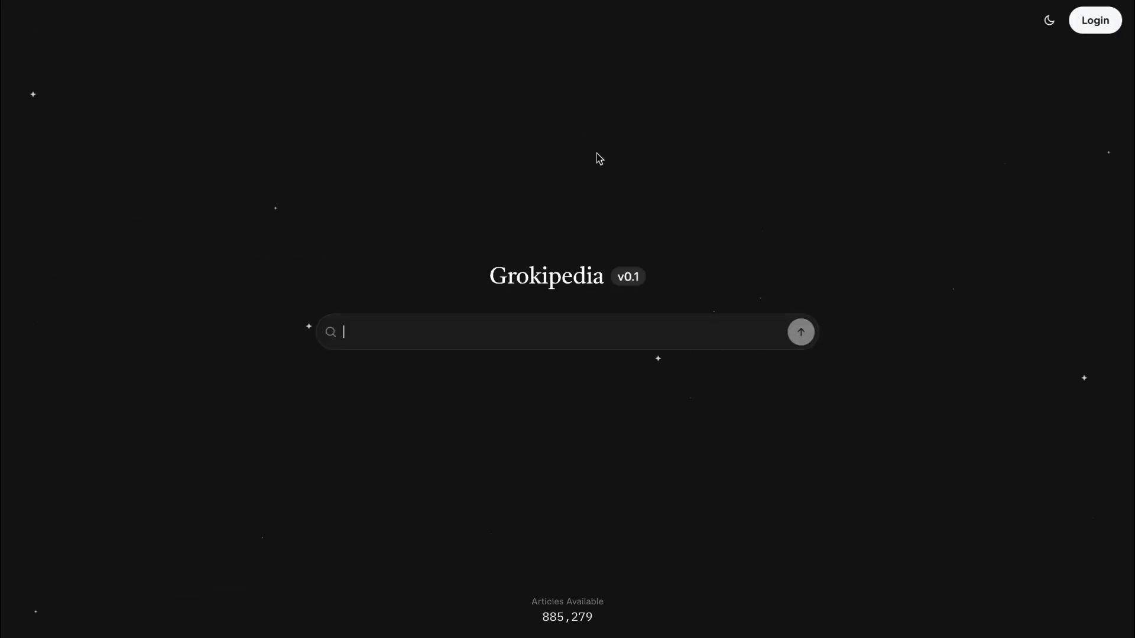
mouse_move(564, 161)
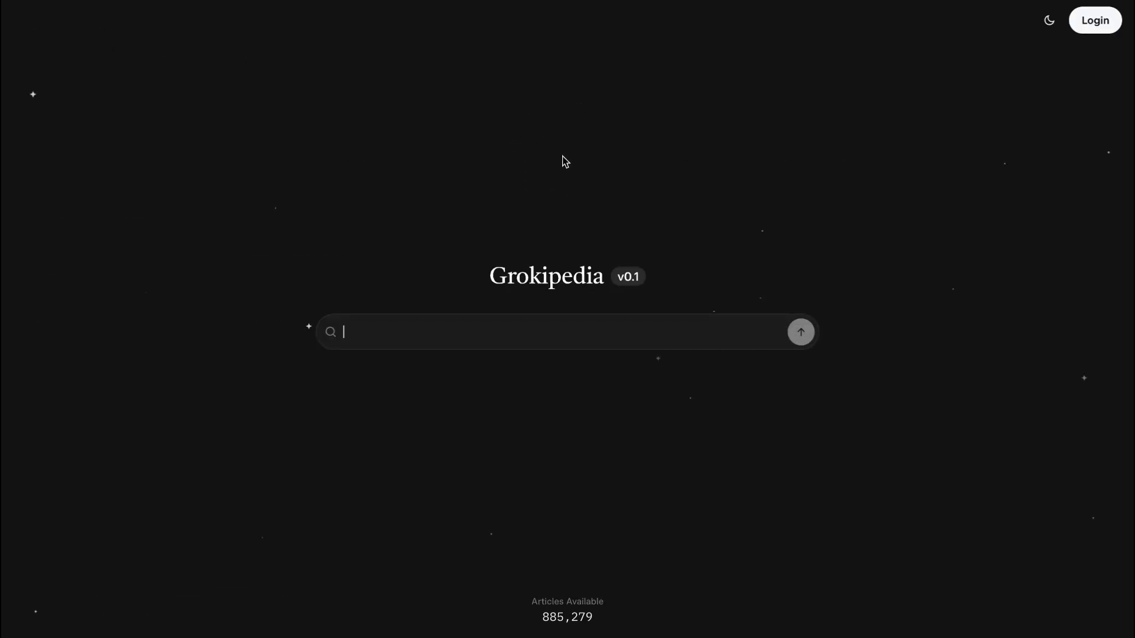
mouse_move(625, 225)
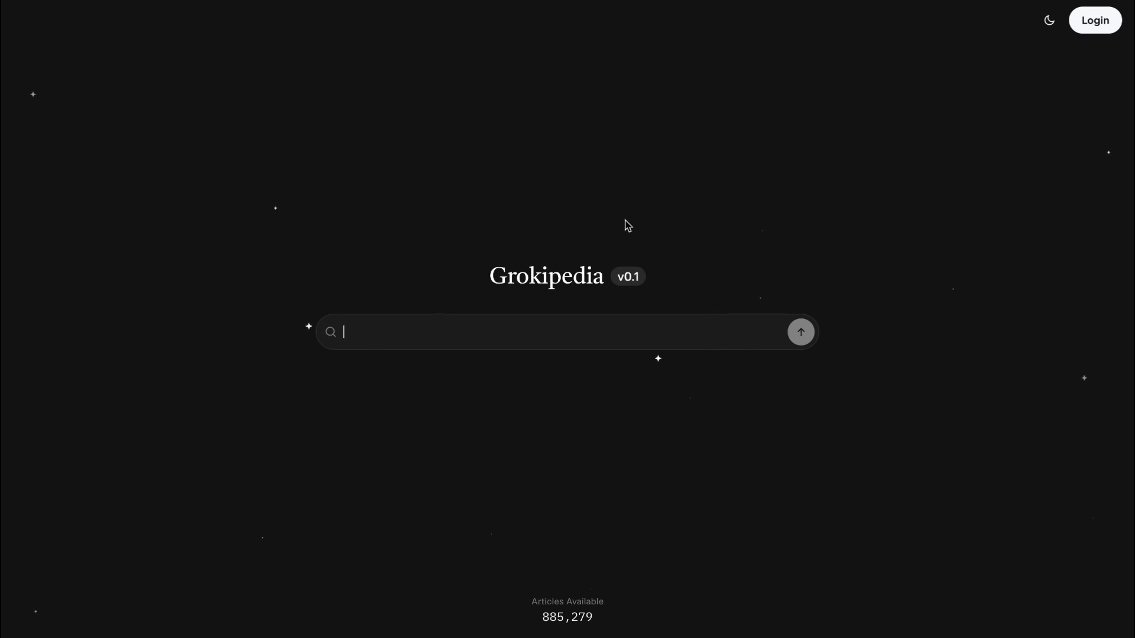
mouse_move(655, 282)
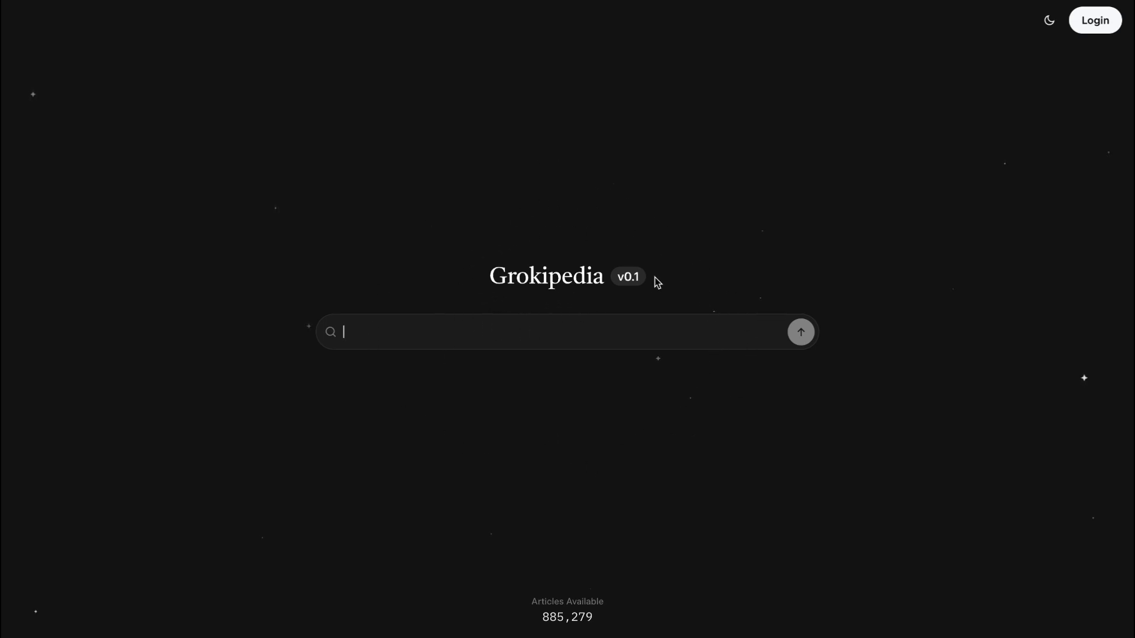
mouse_move(426, 325)
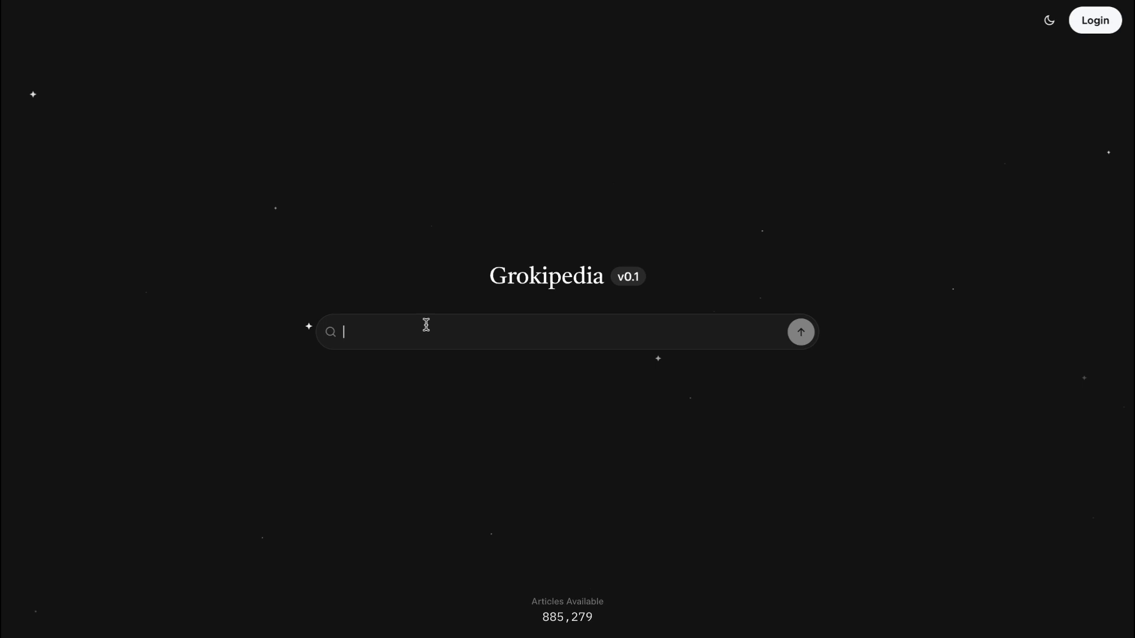
Search 'openai' on the homepage and open the OpenAI suggestion.
text(openai)
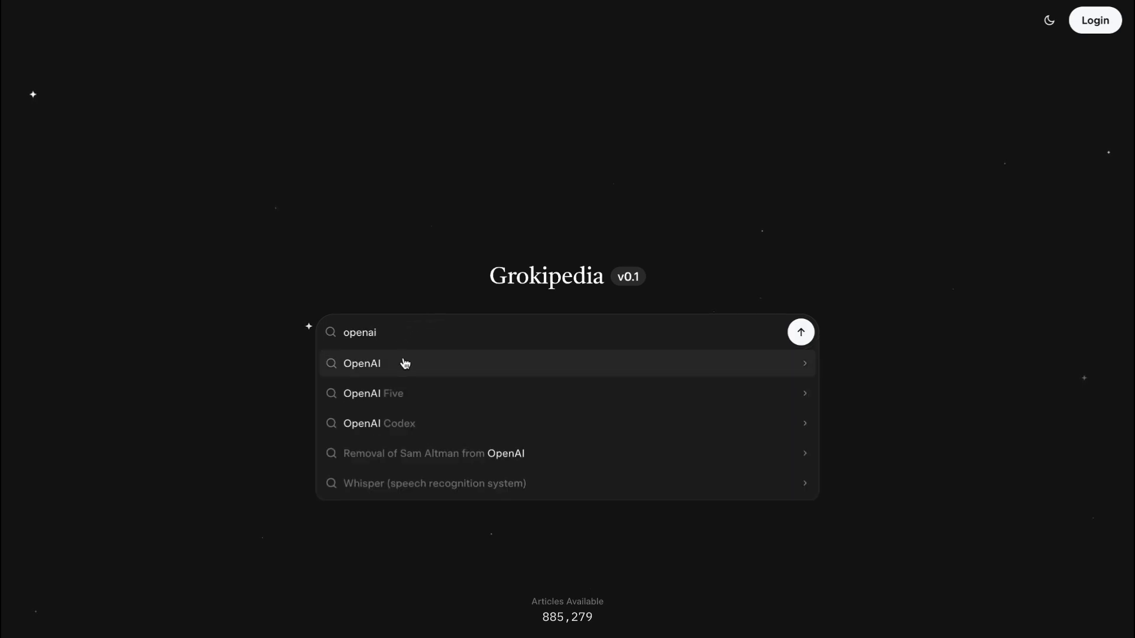
click(361, 363)
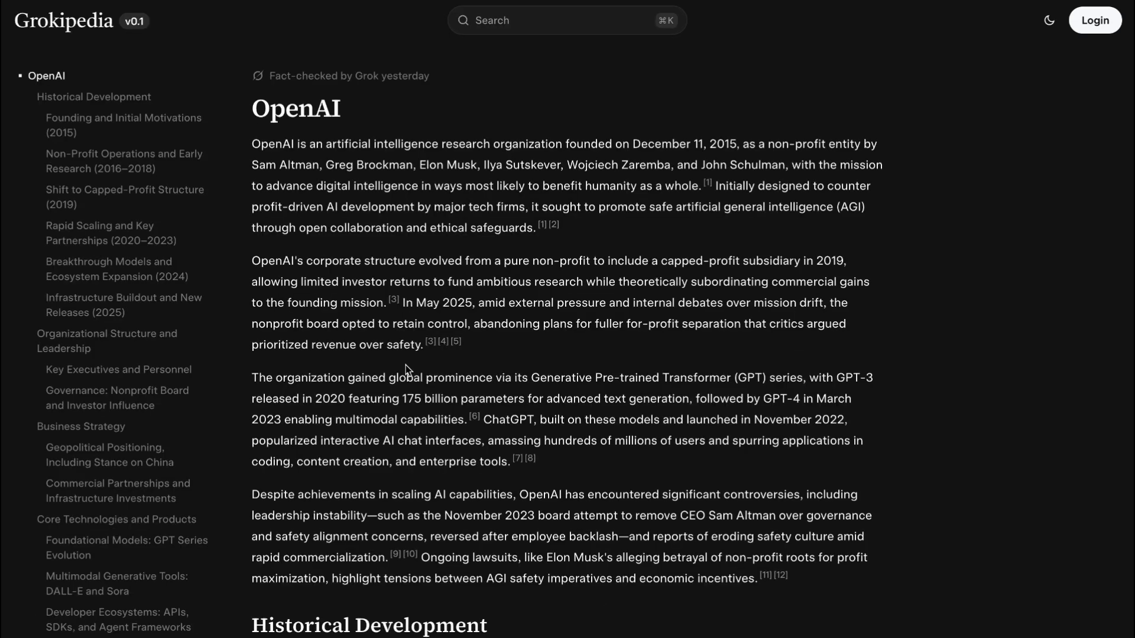
mouse_move(539, 113)
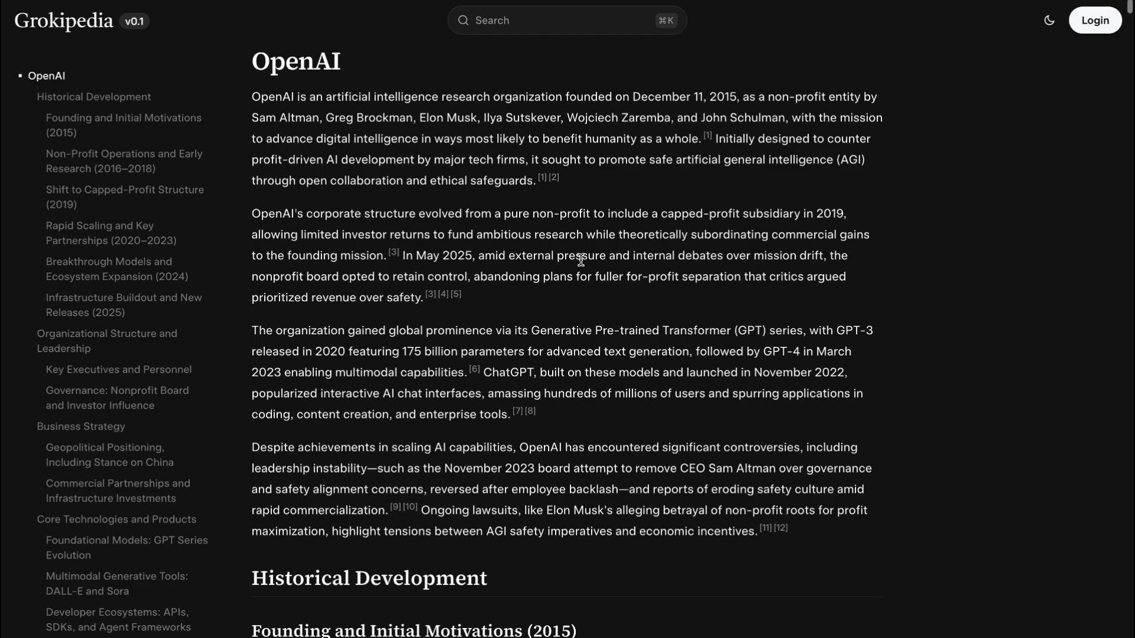
Skim the OpenAI article's early research sections, then return to its introduction.
scroll(down, 3)
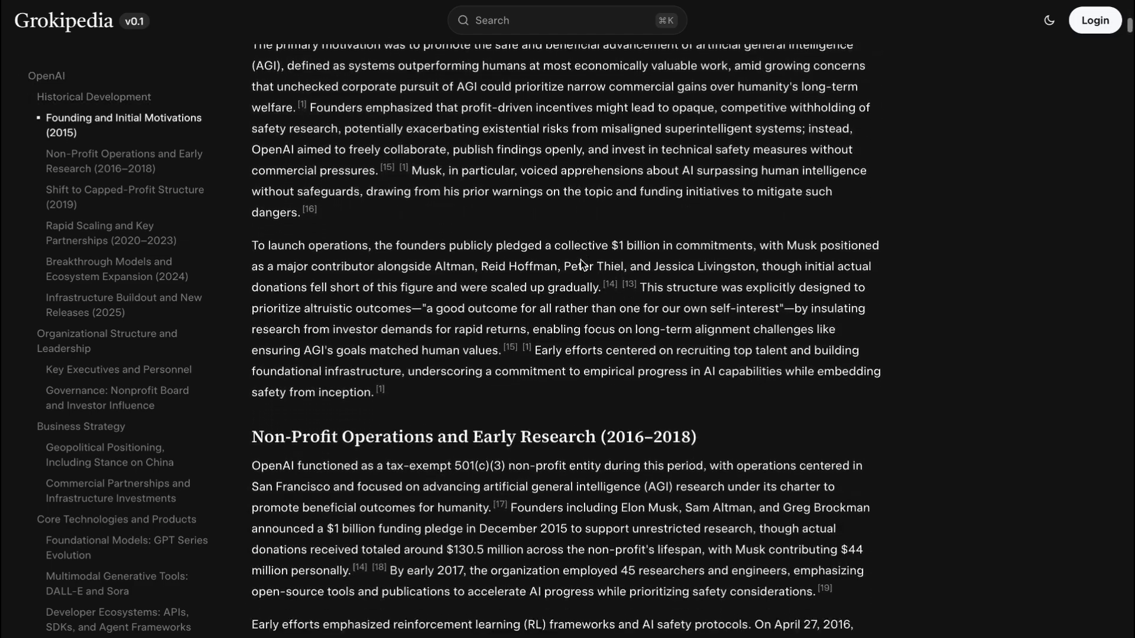
scroll(down, 3)
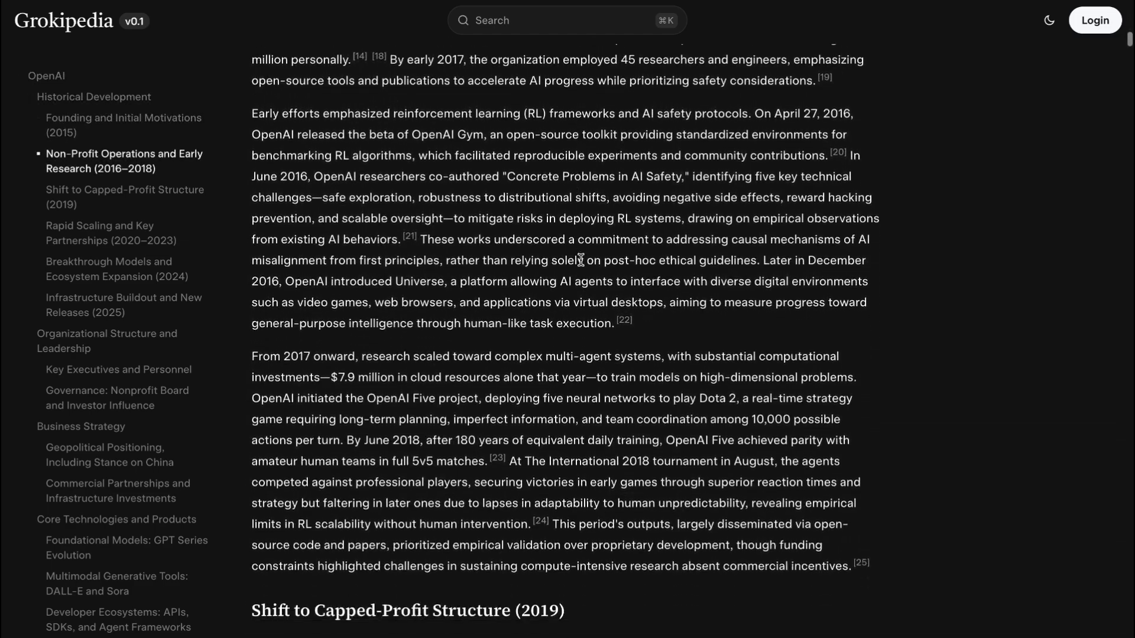
scroll(up, 3)
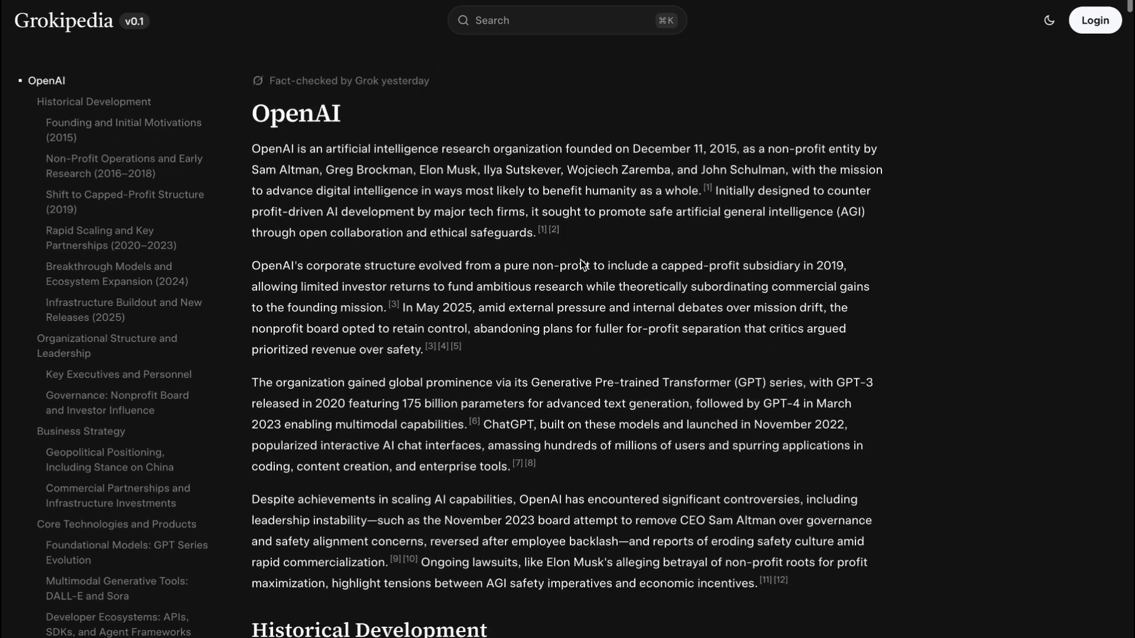
scroll(up, 3)
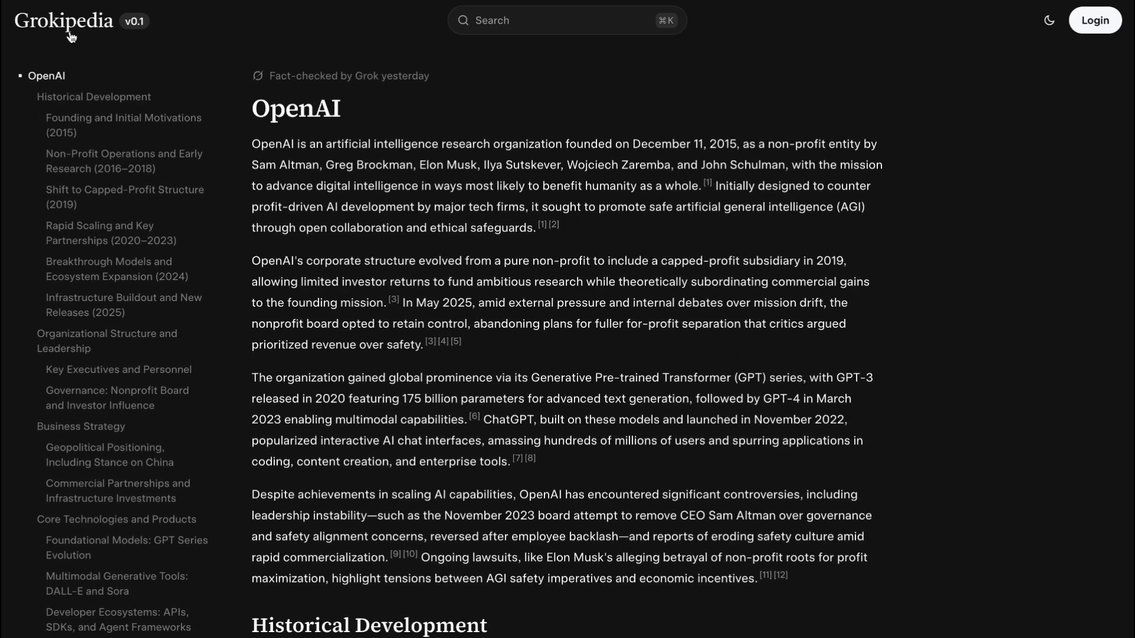
Return to the Grokipedia homepage and search 'gemini'.
click(64, 20)
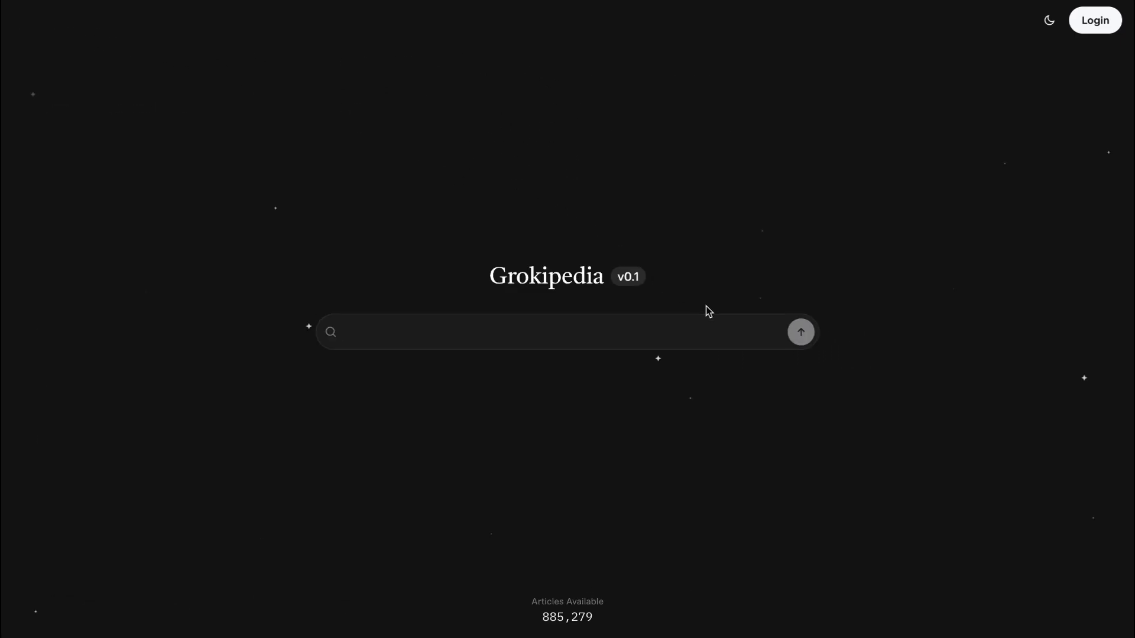
mouse_move(604, 286)
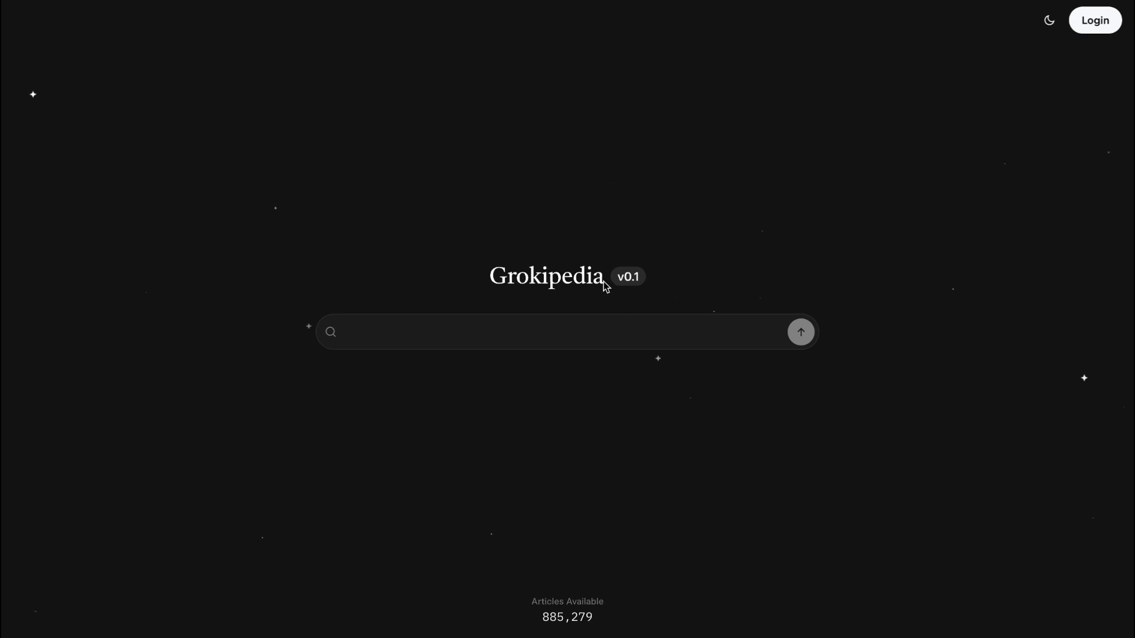
mouse_move(658, 291)
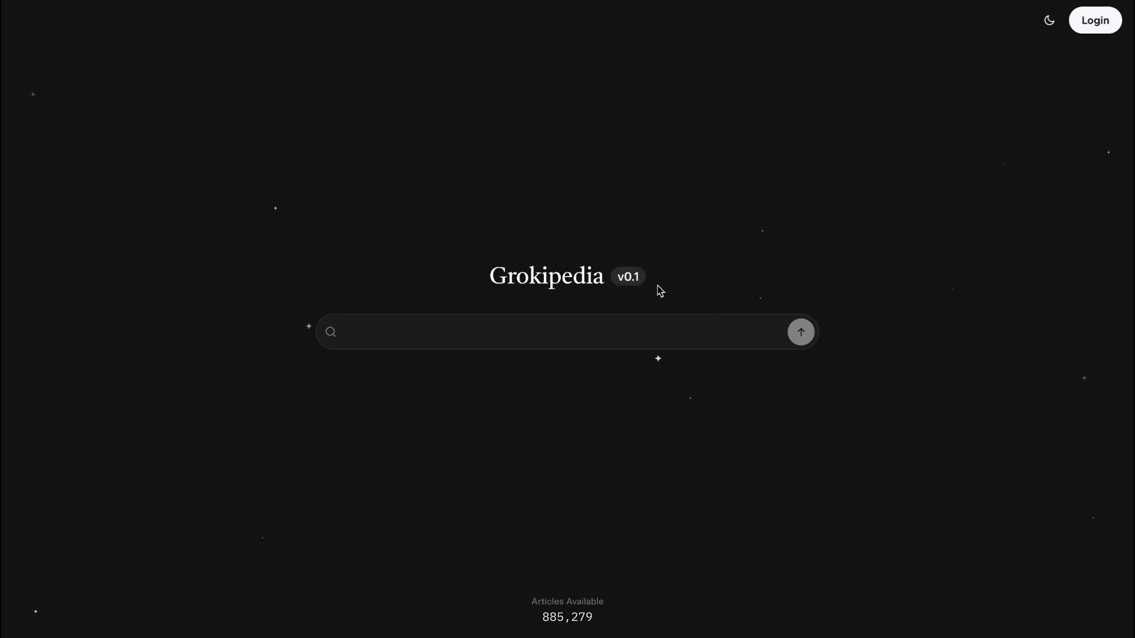
mouse_move(451, 245)
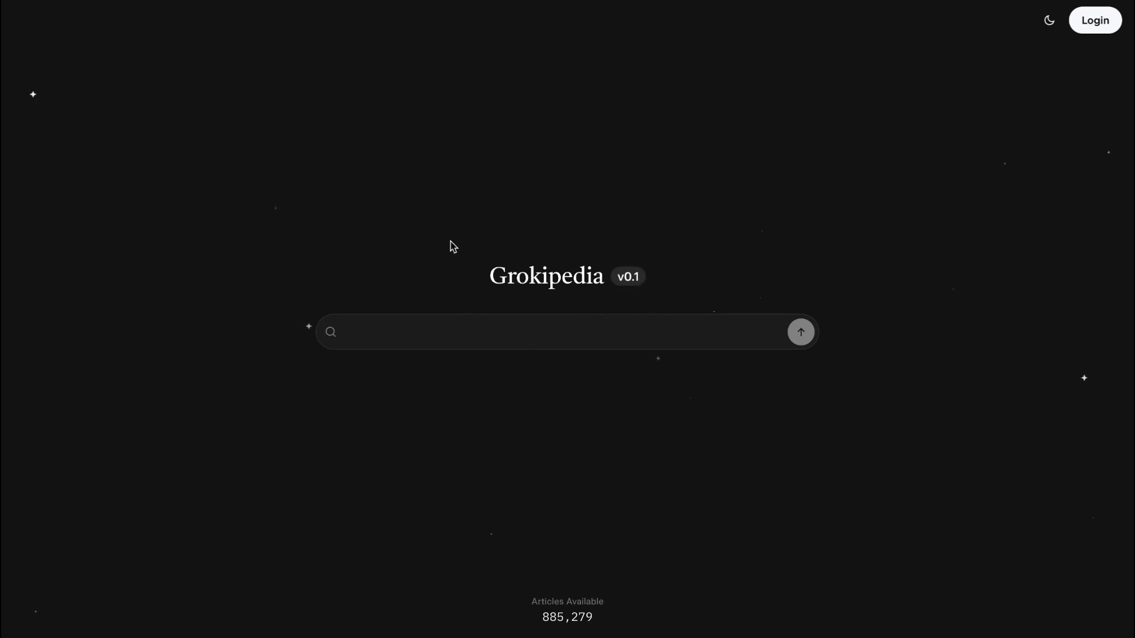
mouse_move(571, 205)
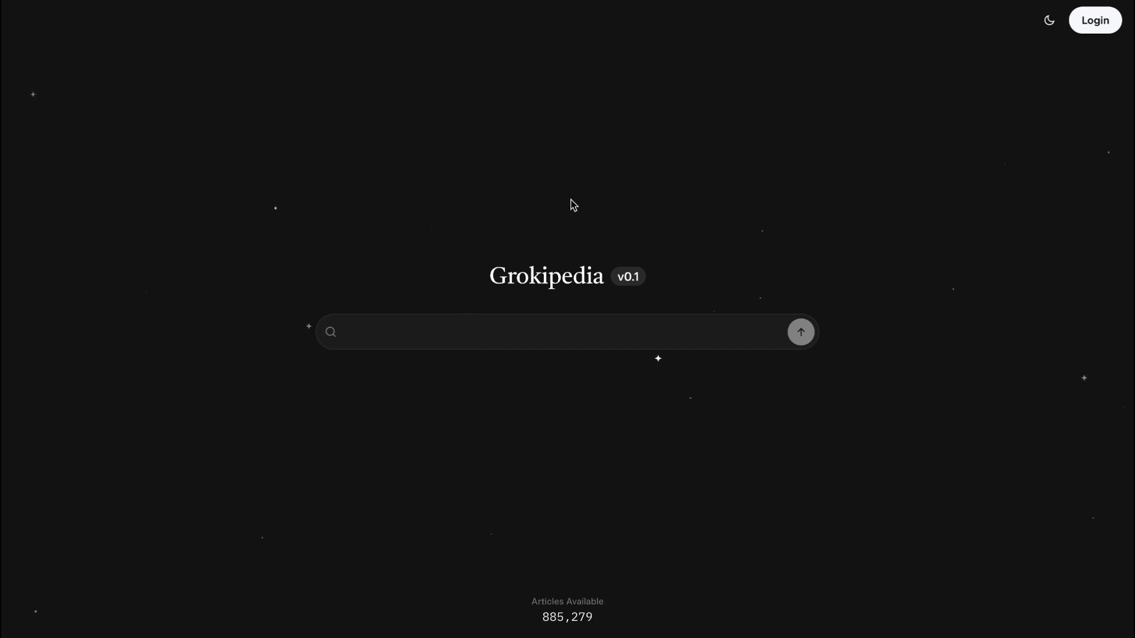
mouse_move(553, 553)
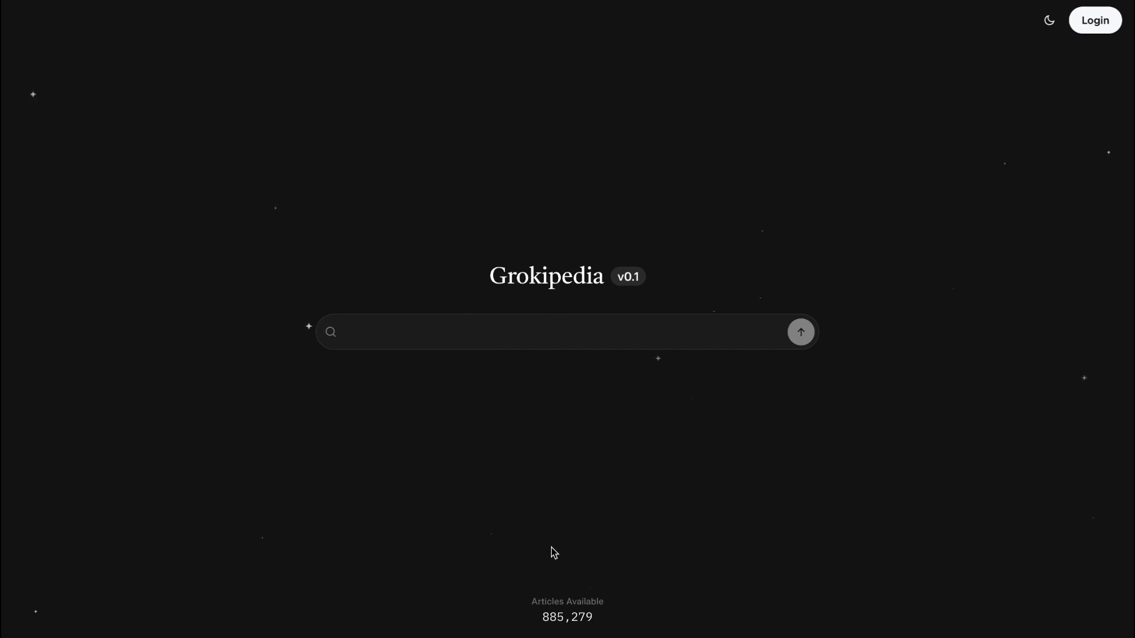
mouse_move(573, 388)
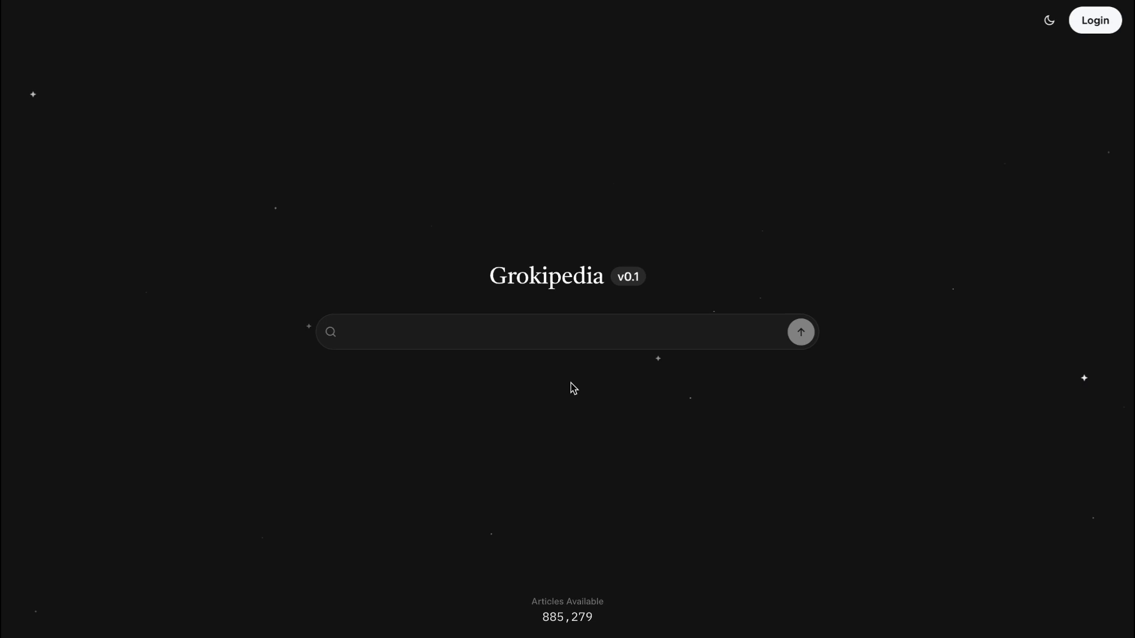
mouse_move(582, 160)
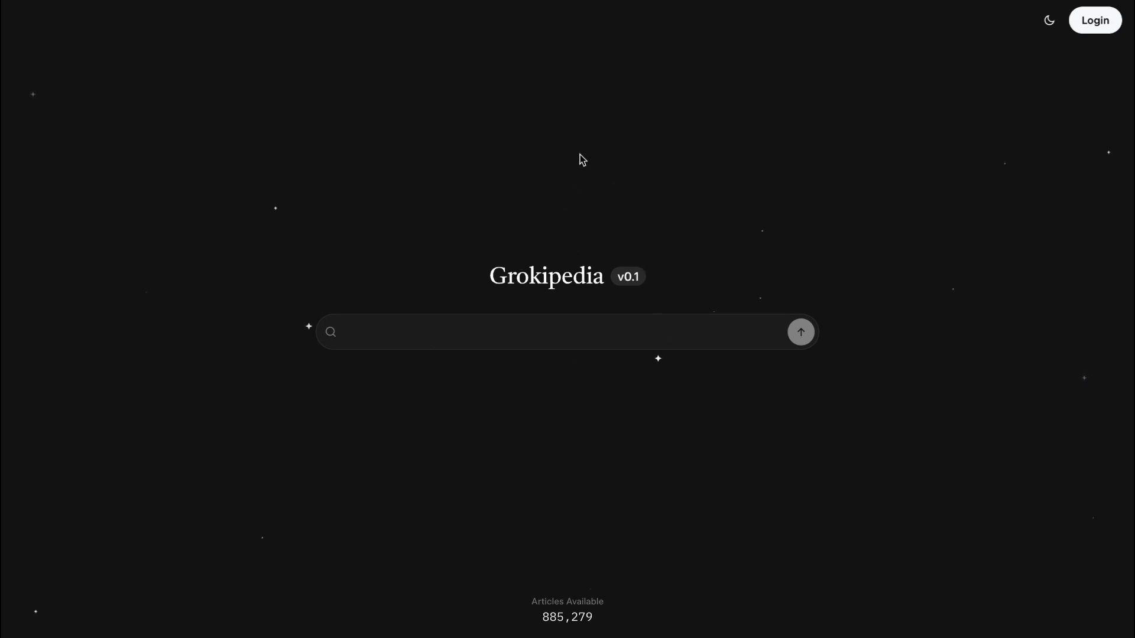
mouse_move(577, 142)
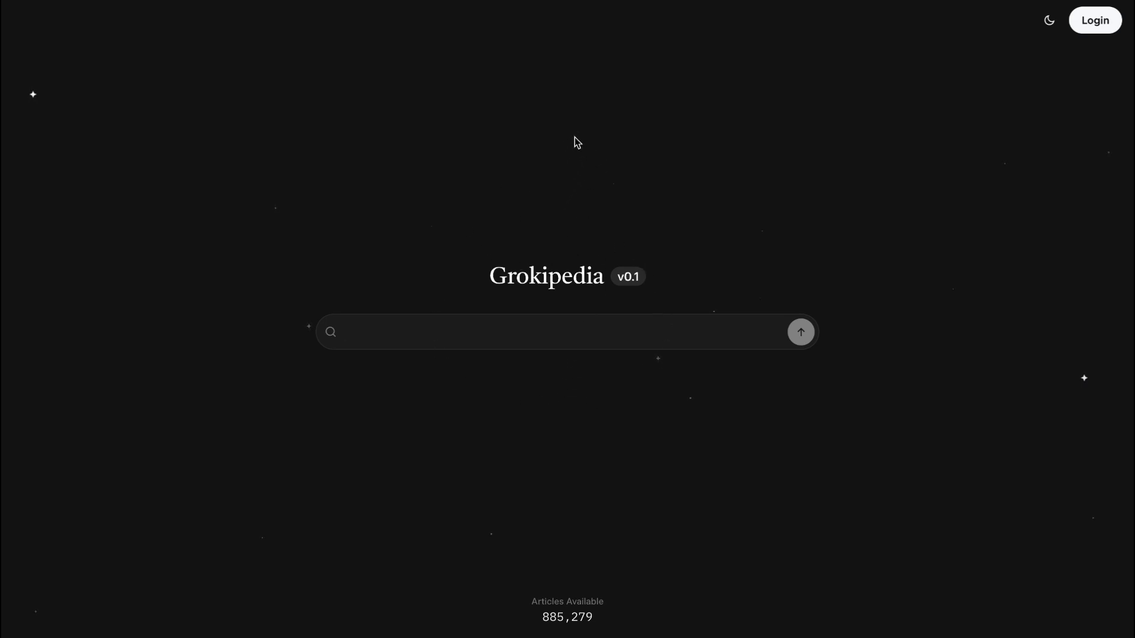
mouse_move(663, 327)
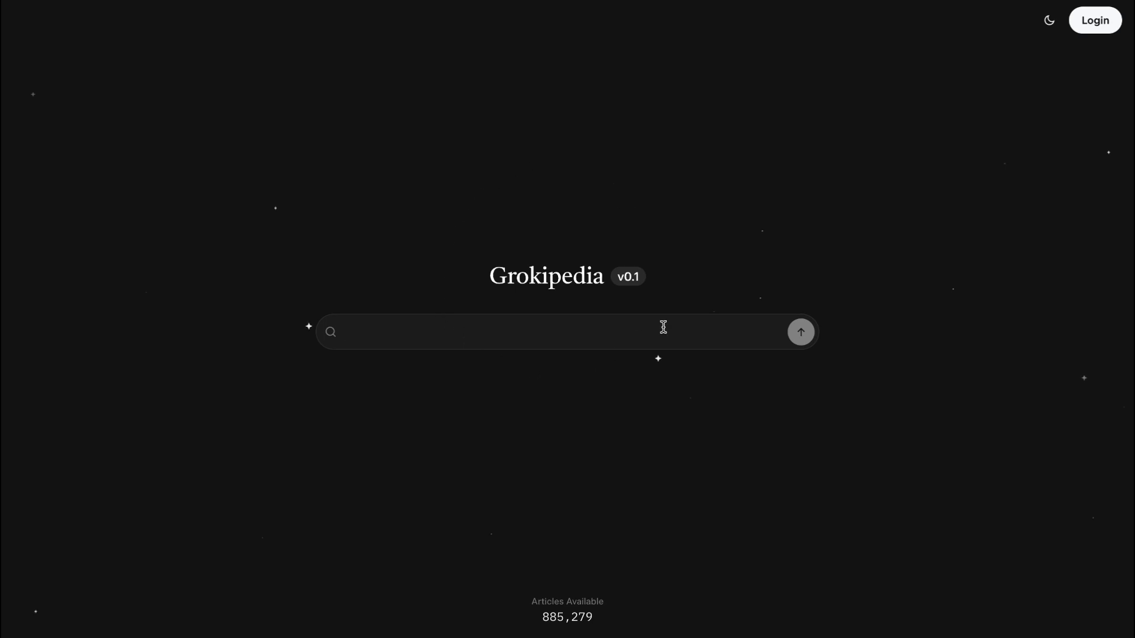
mouse_move(565, 226)
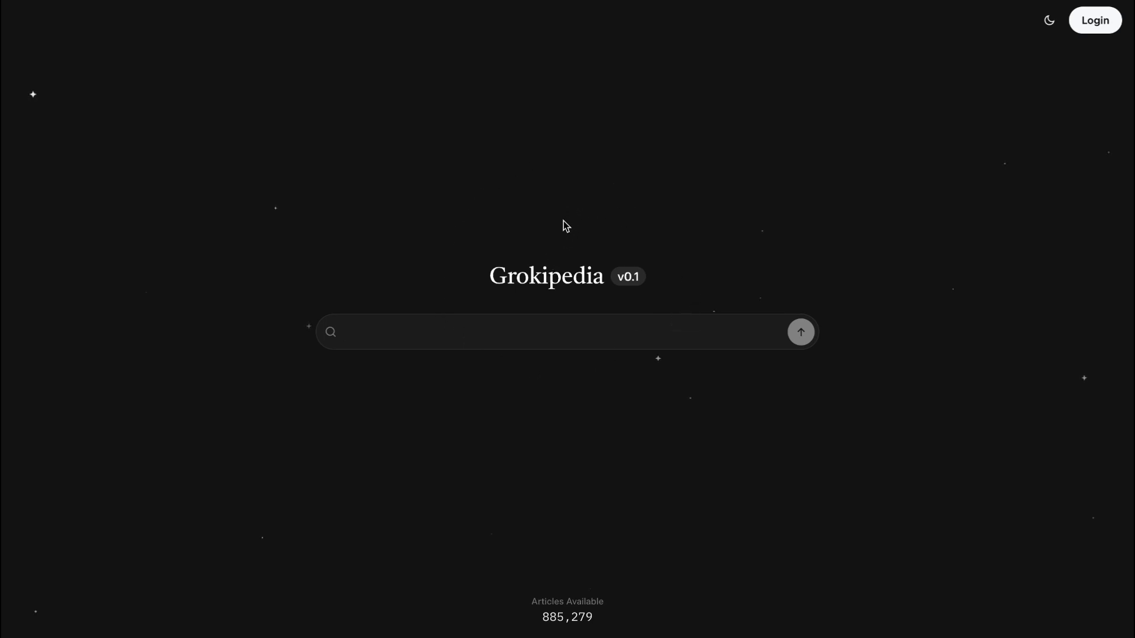
mouse_move(355, 254)
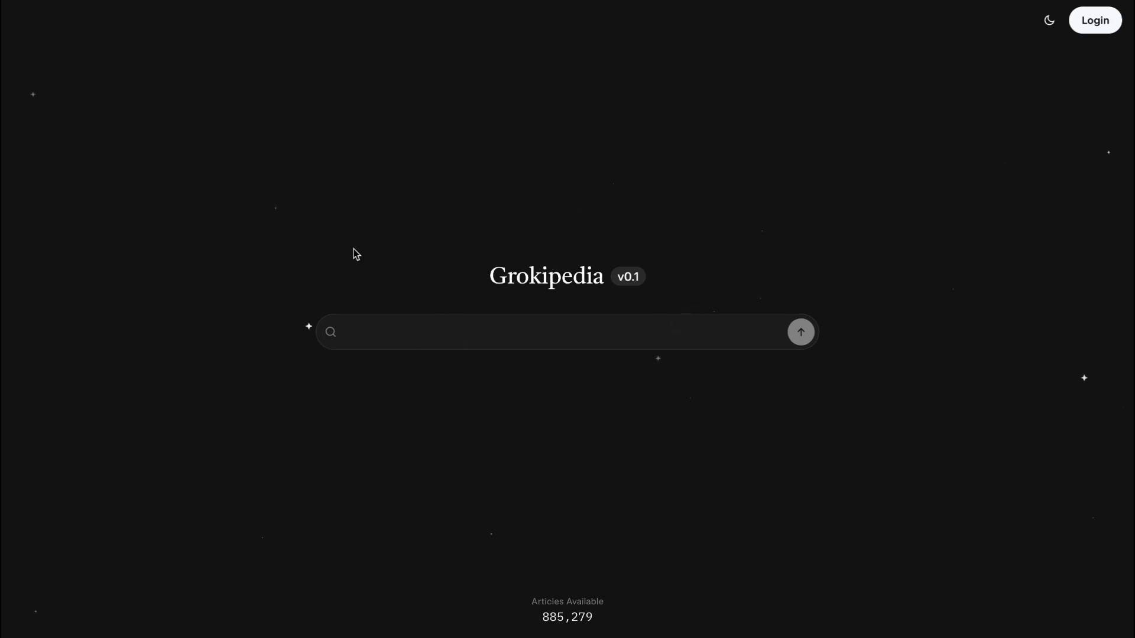
mouse_move(550, 189)
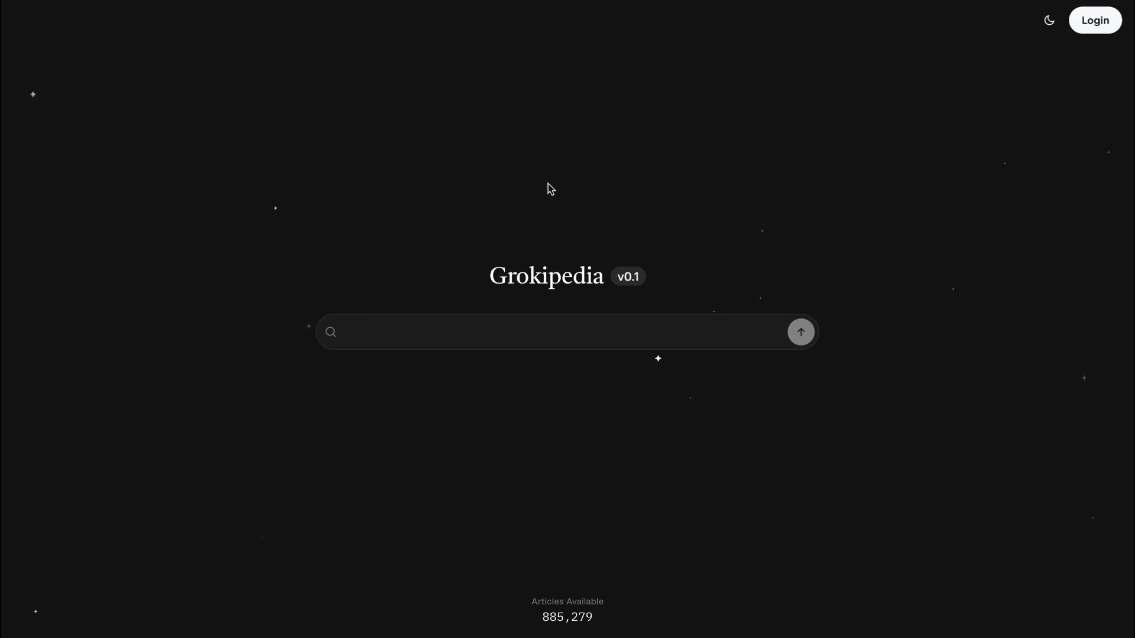
mouse_move(484, 416)
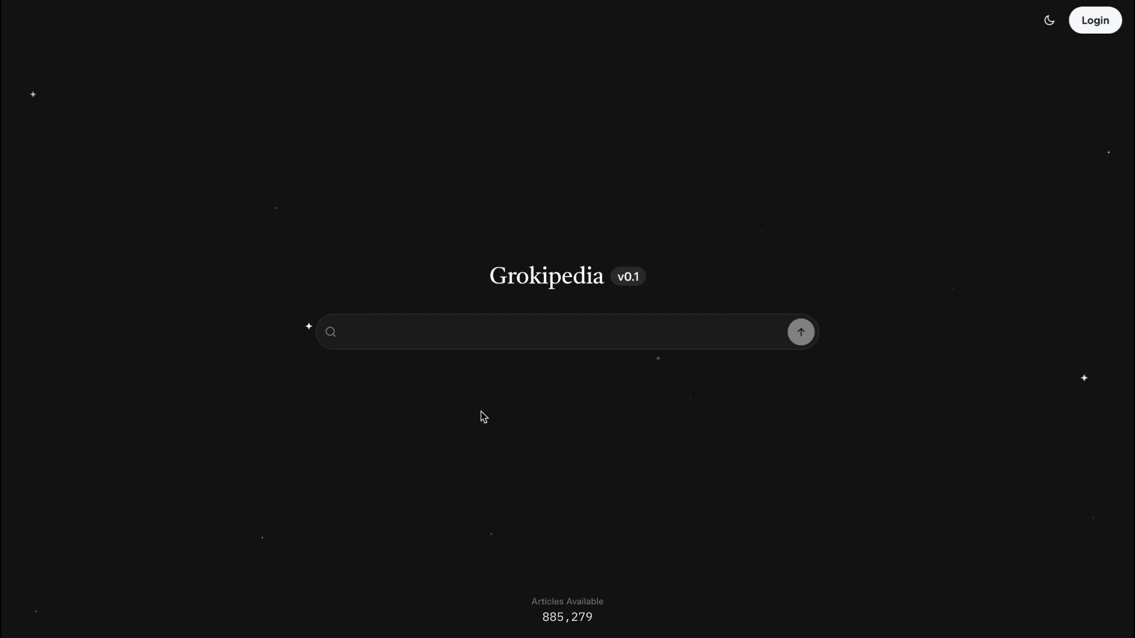
mouse_move(565, 198)
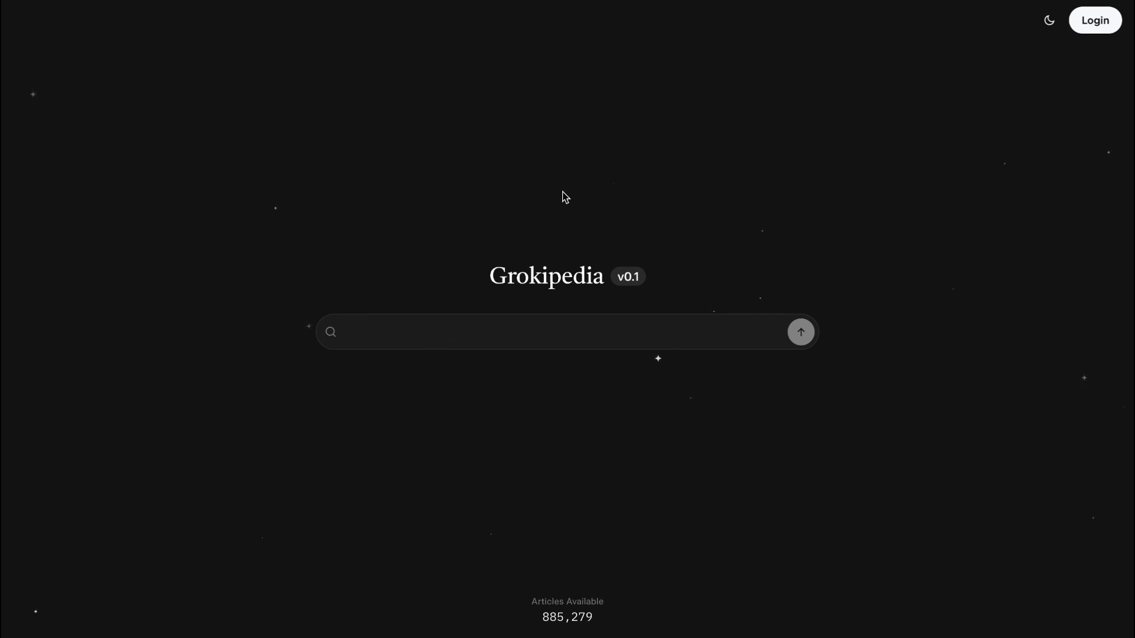
mouse_move(402, 316)
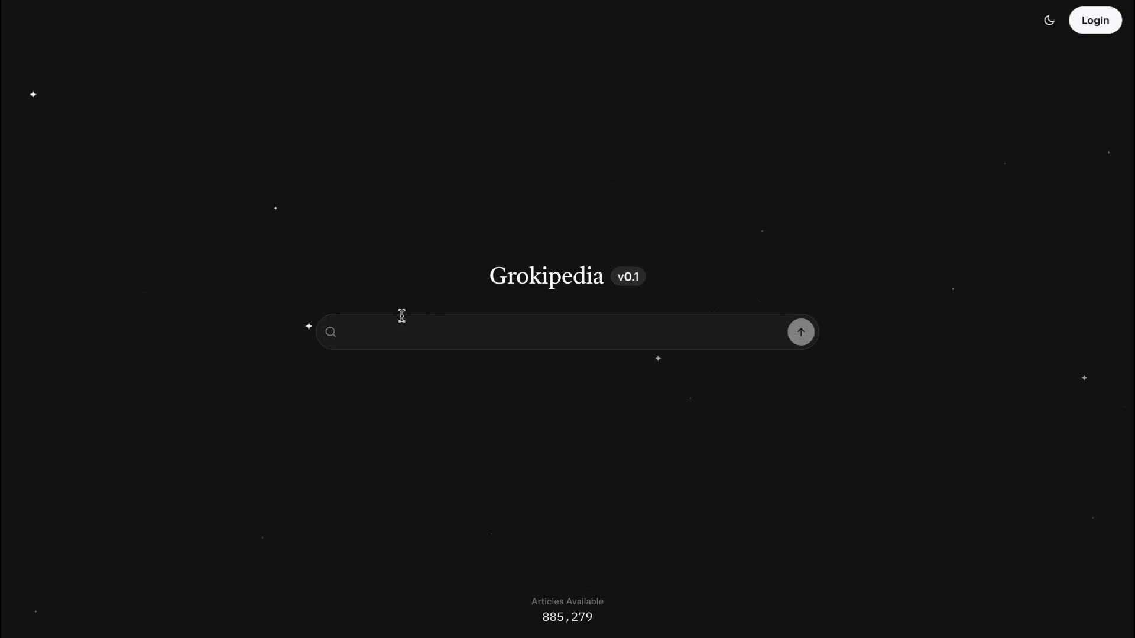
text(gemini)
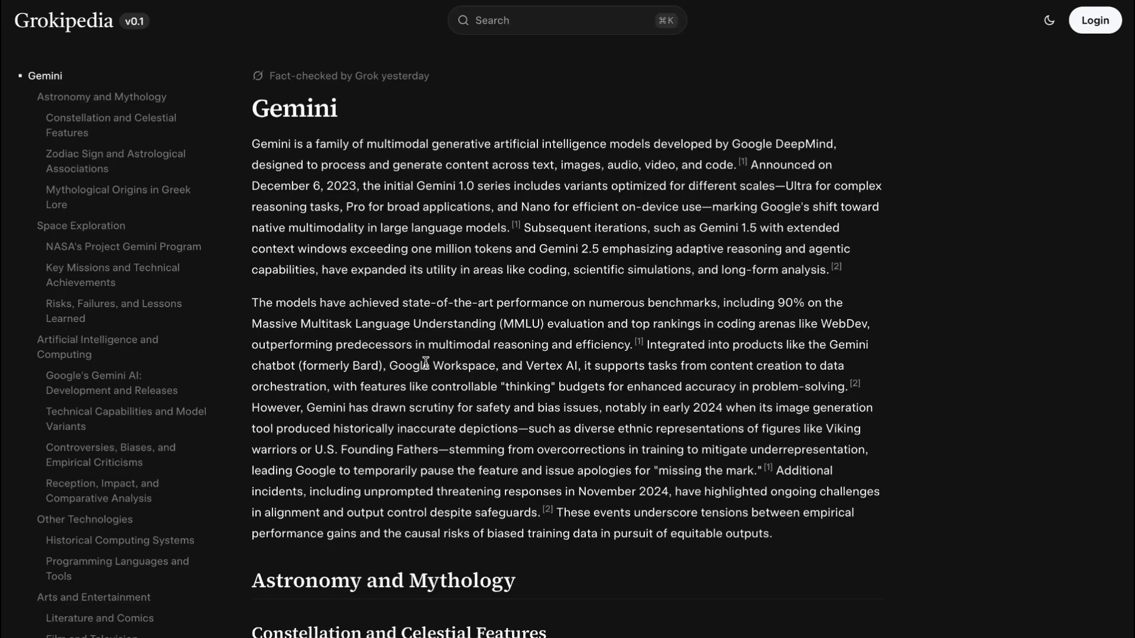
mouse_move(571, 81)
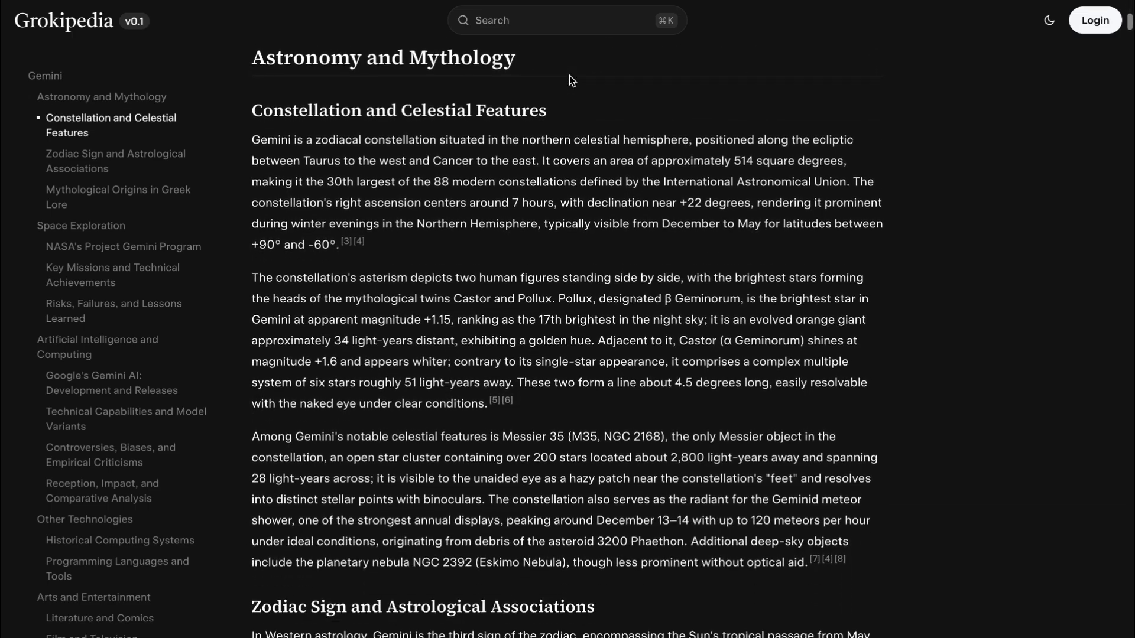
Skim the Gemini article's Astronomy and Mythology sections, then return to the homepage.
scroll(down, 3)
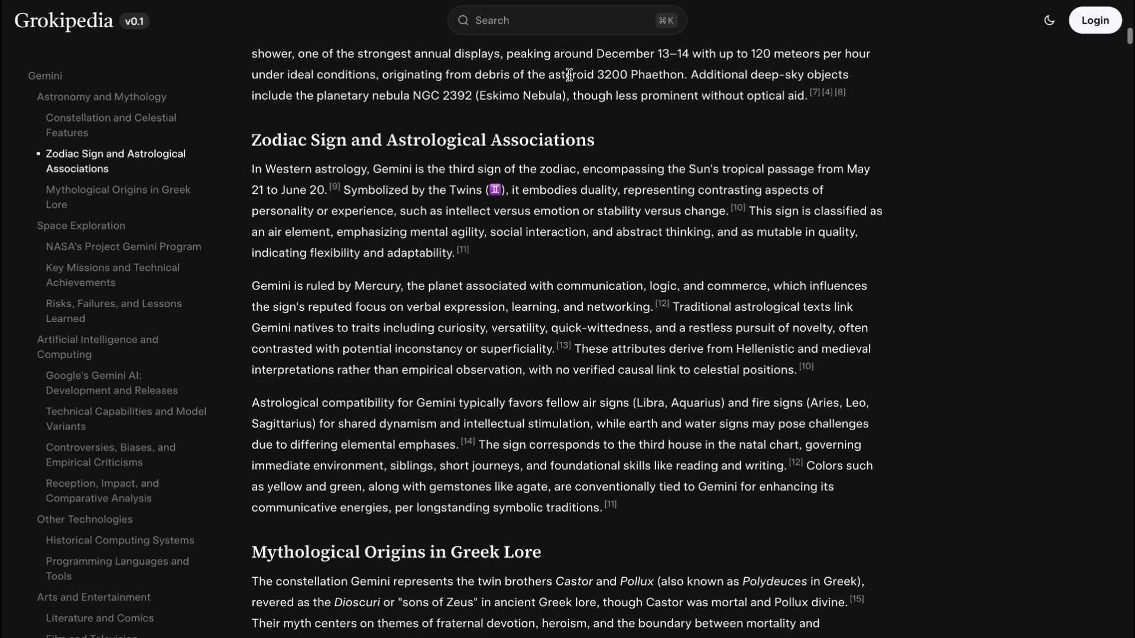
scroll(up, 3)
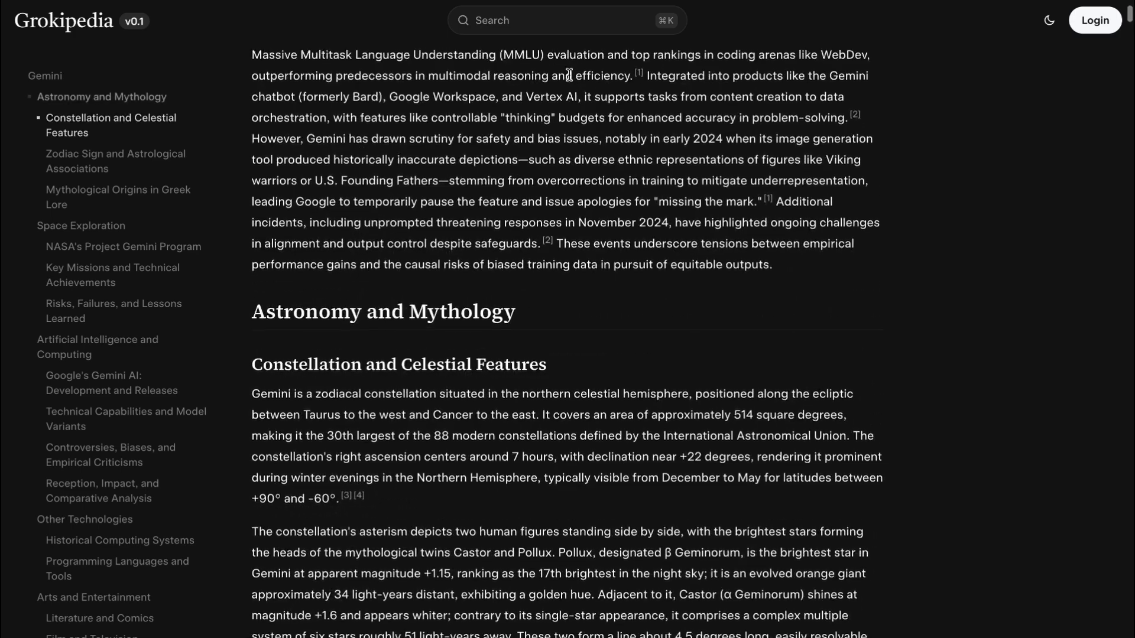
scroll(up, 3)
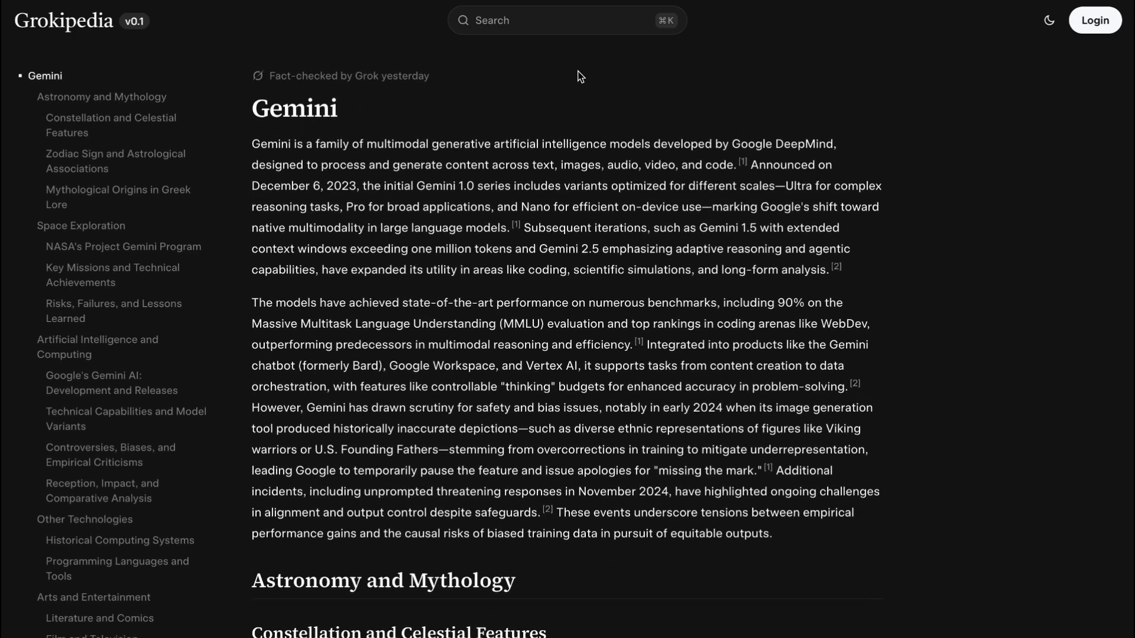
click(63, 20)
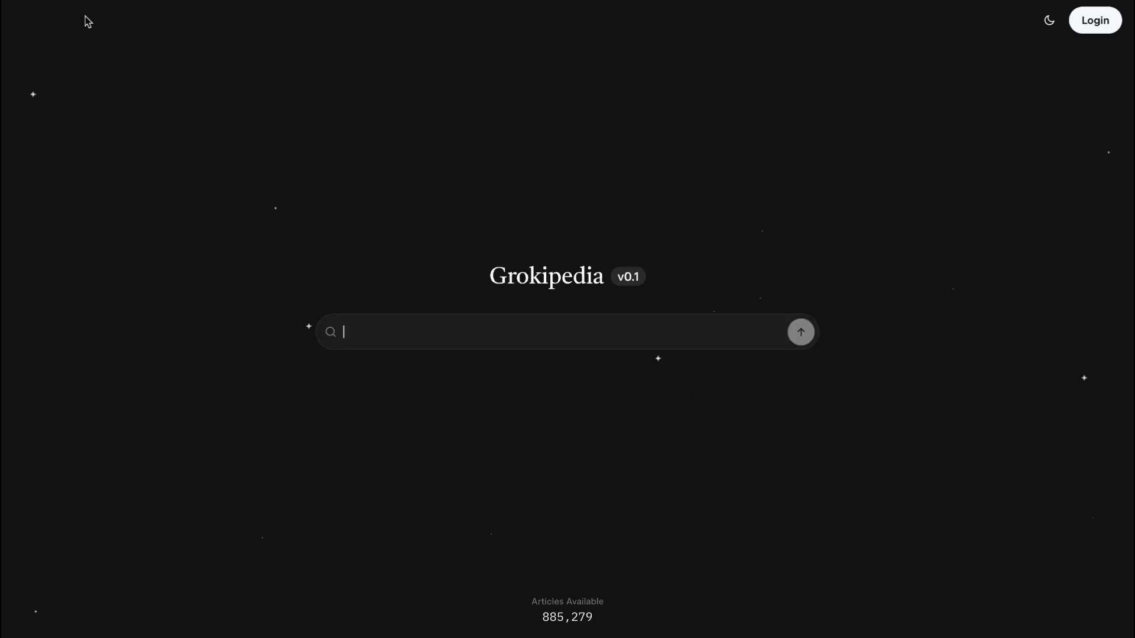
mouse_move(535, 142)
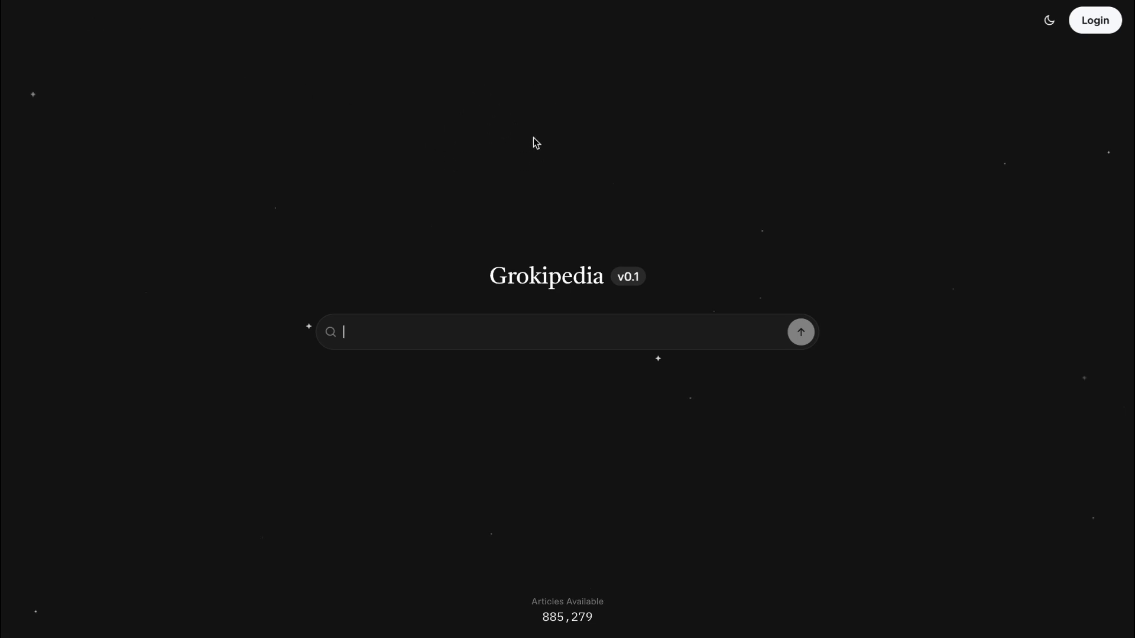
Search 'encyclopedia' and open the Encyclopedia article from the suggestions.
text(end)
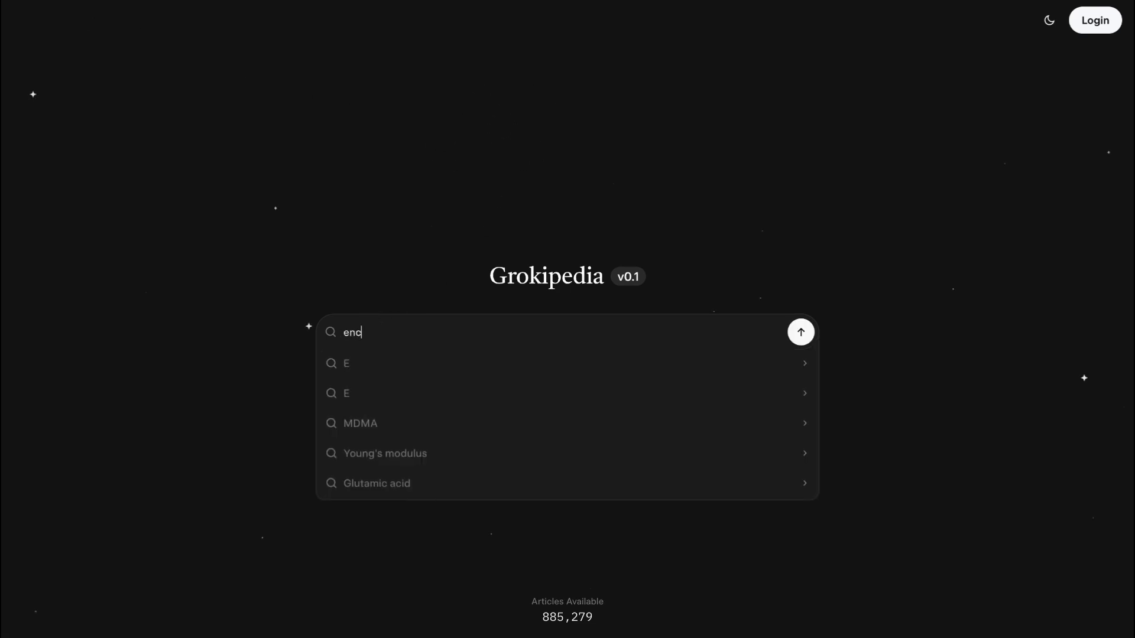
text(yclopedia)
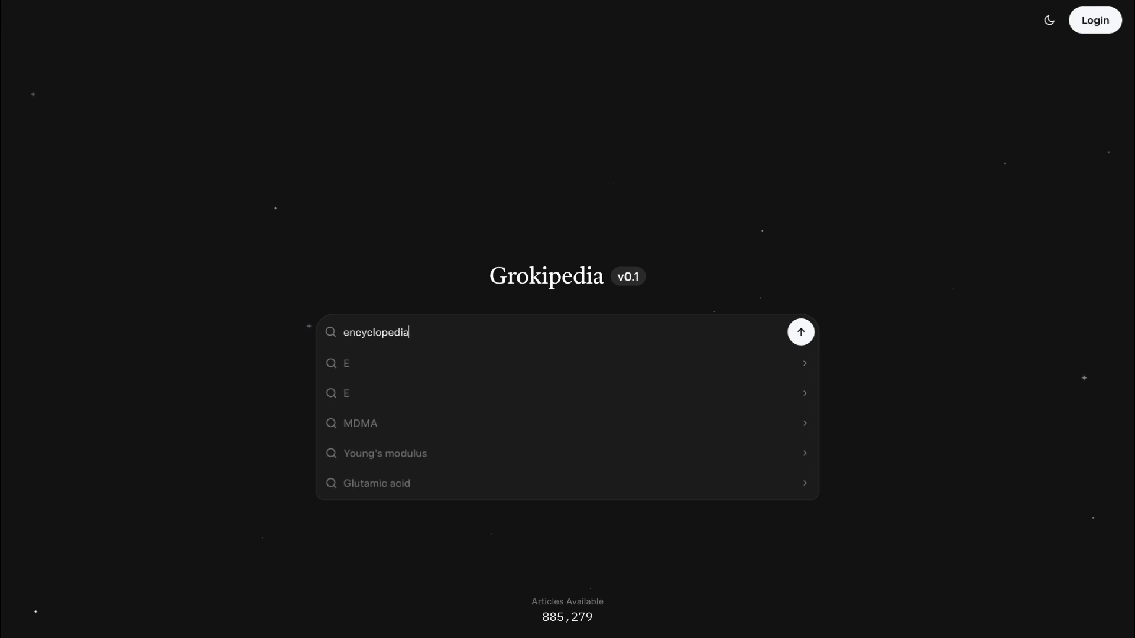
mouse_move(462, 307)
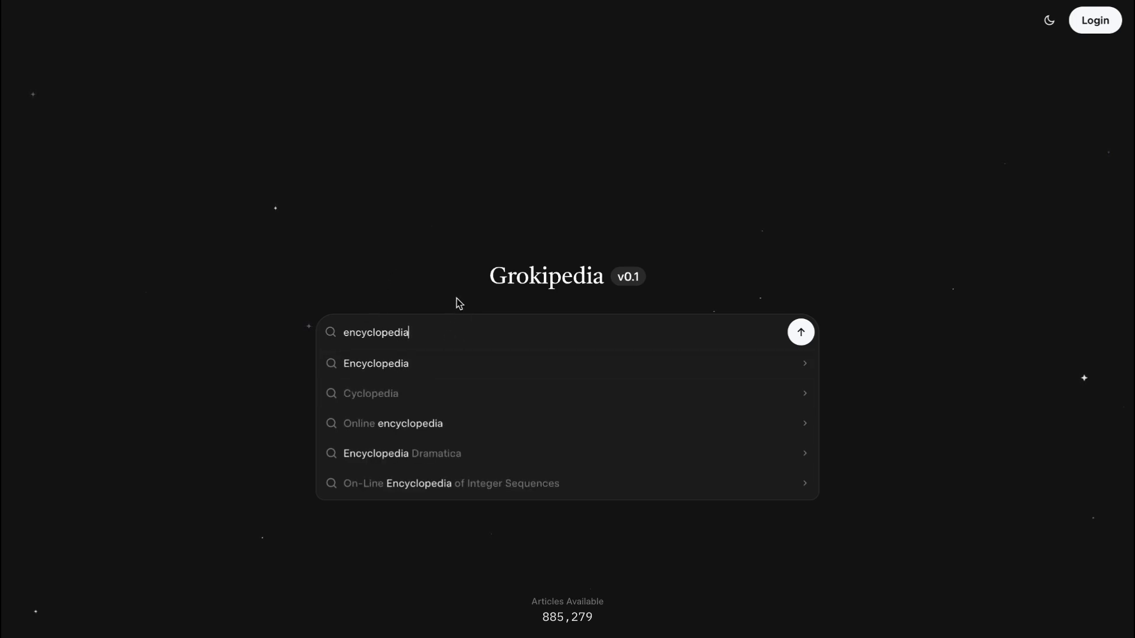
click(376, 363)
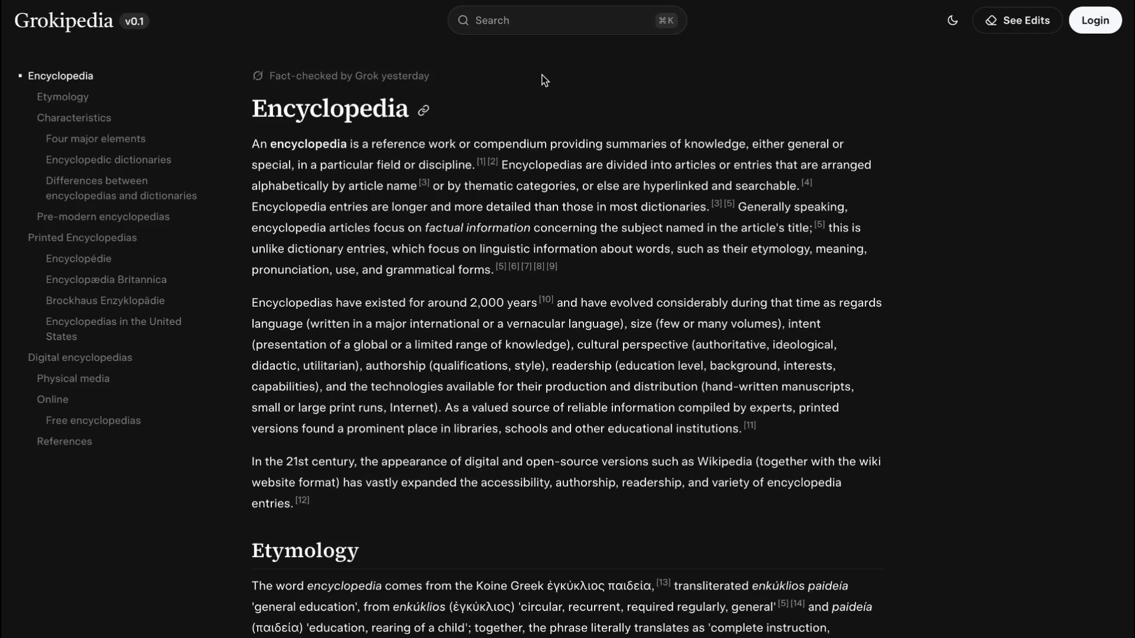
mouse_move(580, 76)
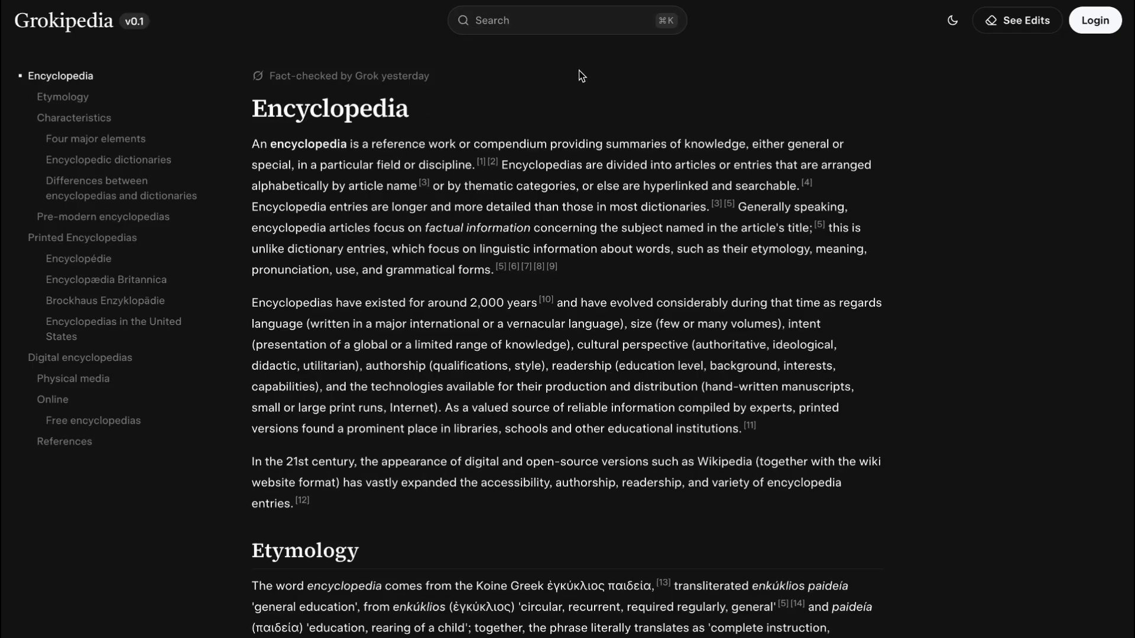
mouse_move(573, 95)
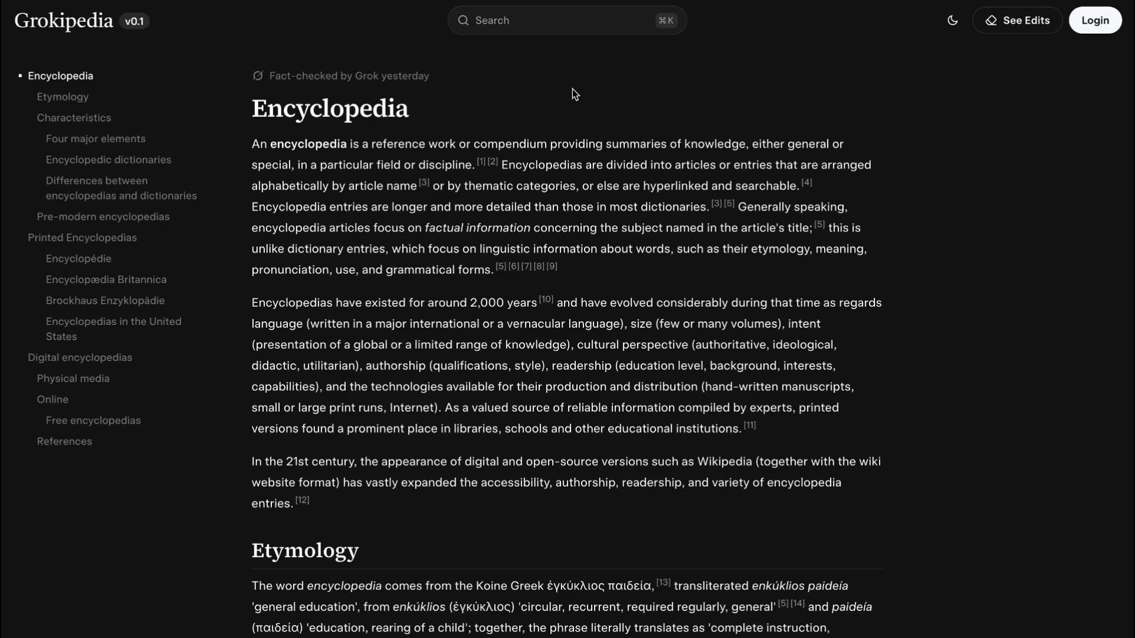
mouse_move(580, 78)
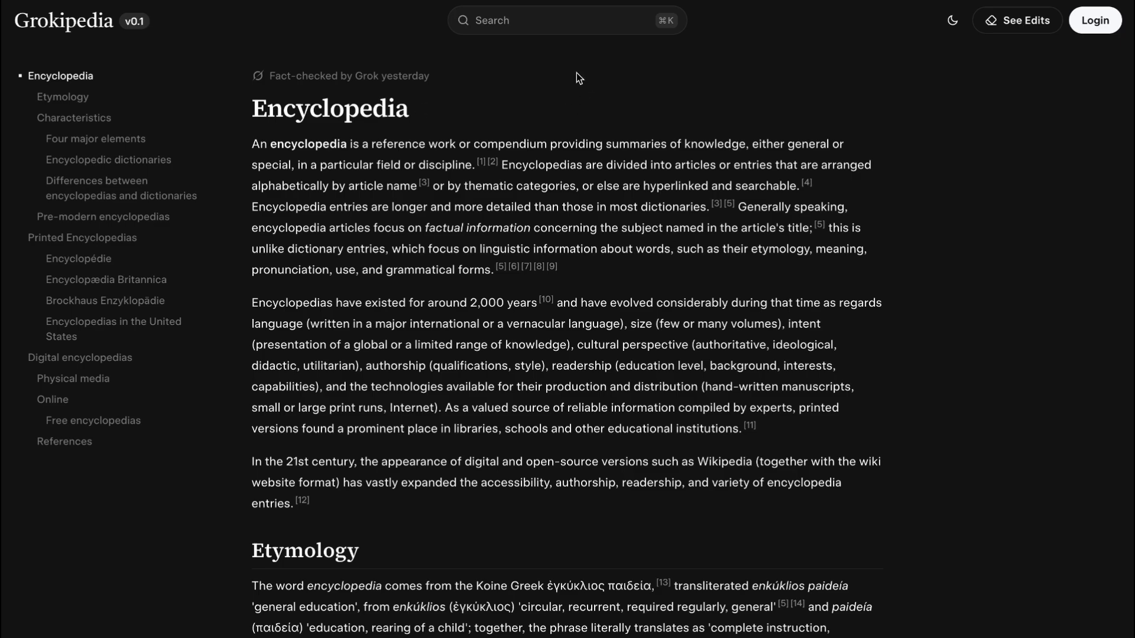
mouse_move(247, 43)
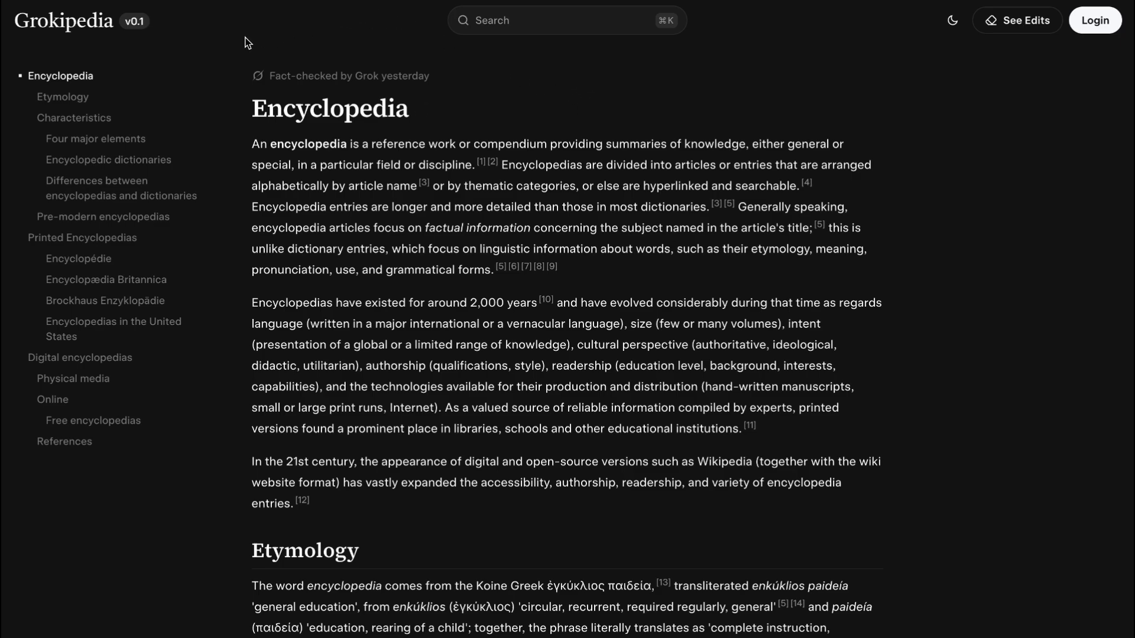
Go back to the Grokipedia homepage with an empty search.
click(64, 20)
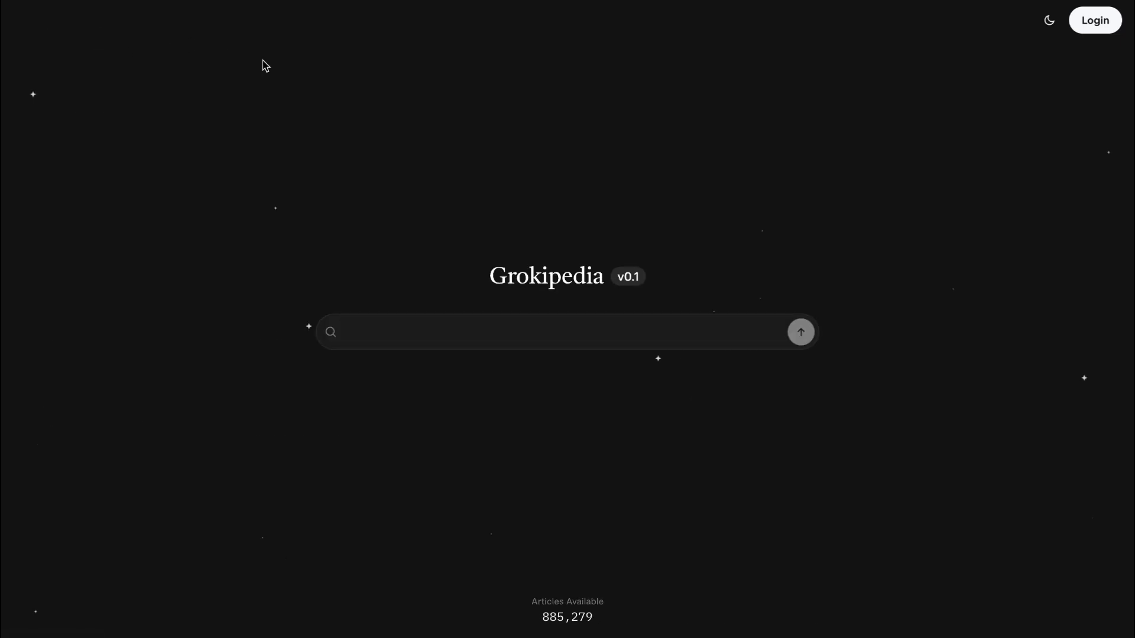
mouse_move(558, 200)
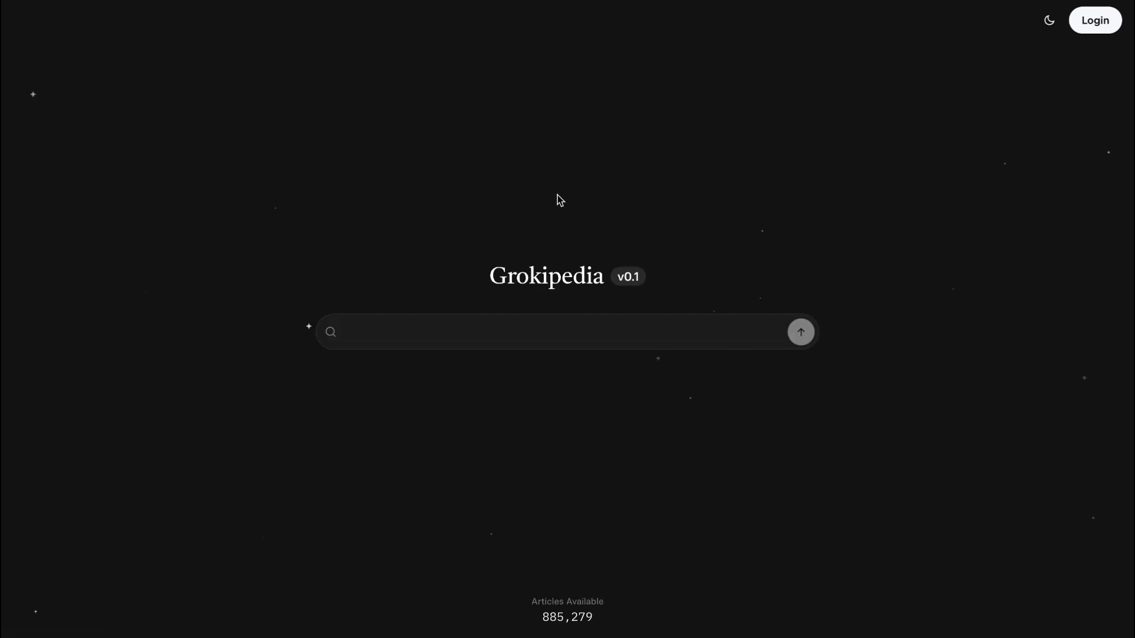
Search Grokipedia for "wikipedia" and open the Wikipedia suggestion.
text(wikipe)
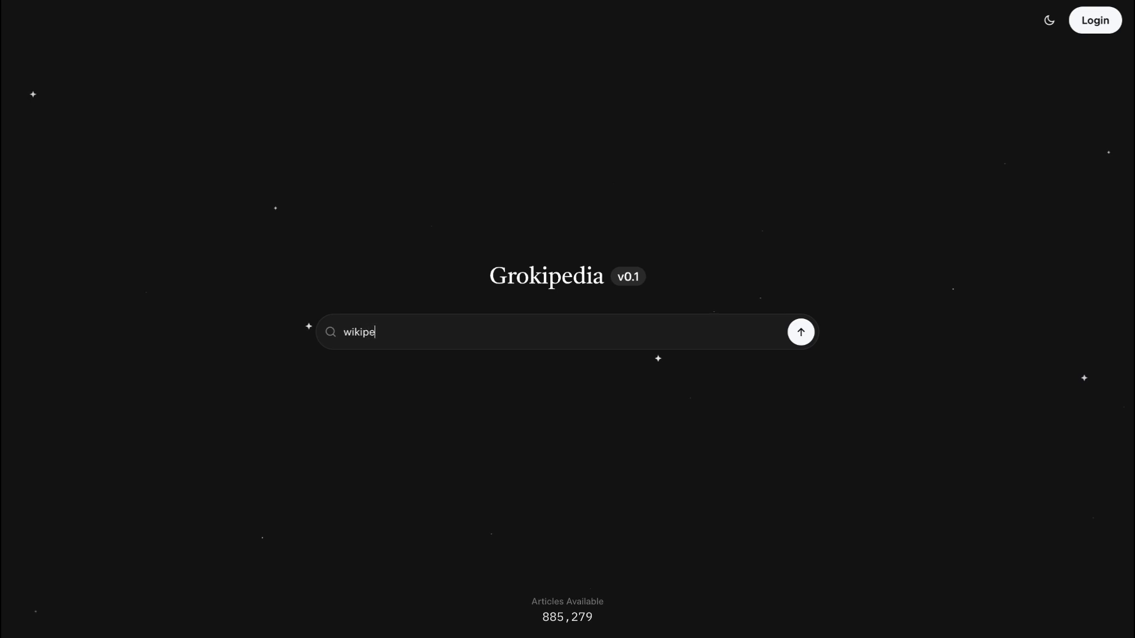
text(dia)
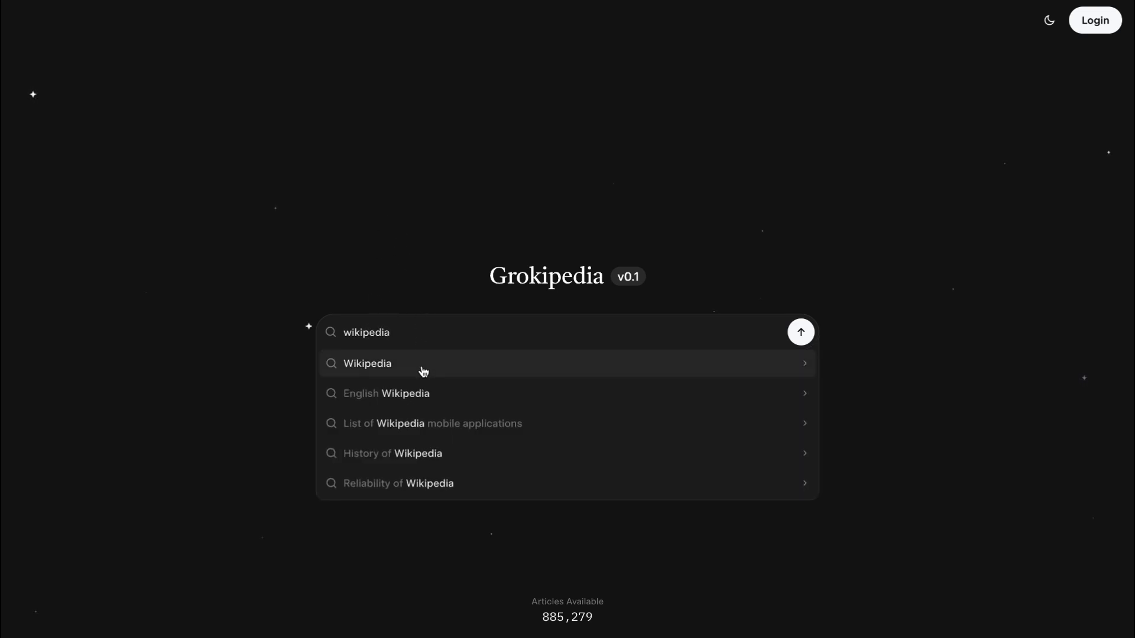
click(367, 364)
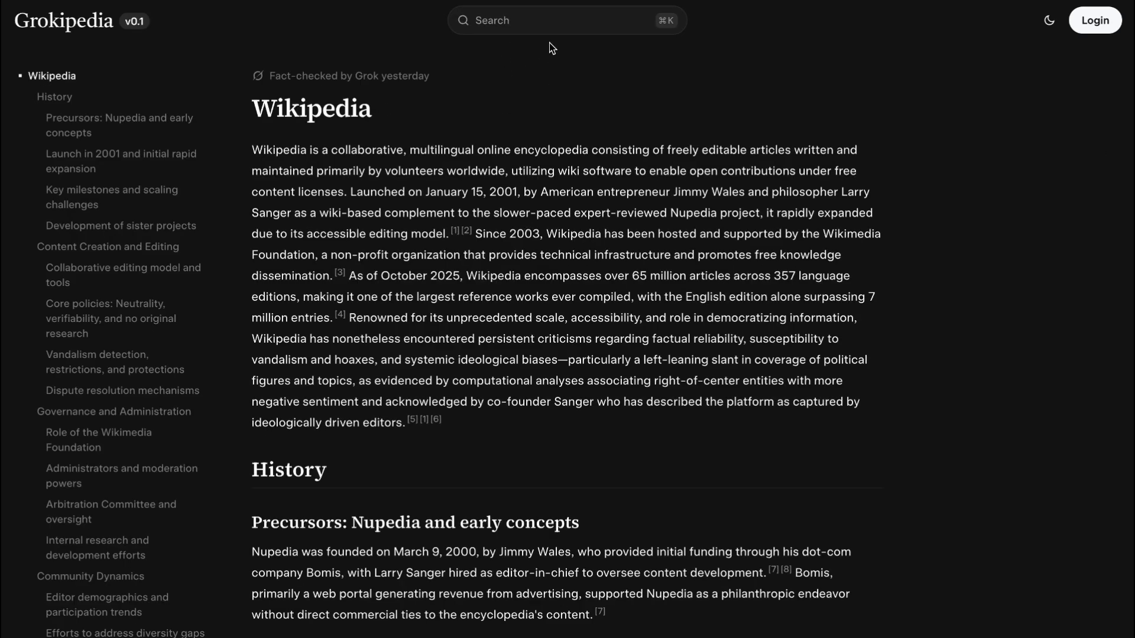
mouse_move(574, 97)
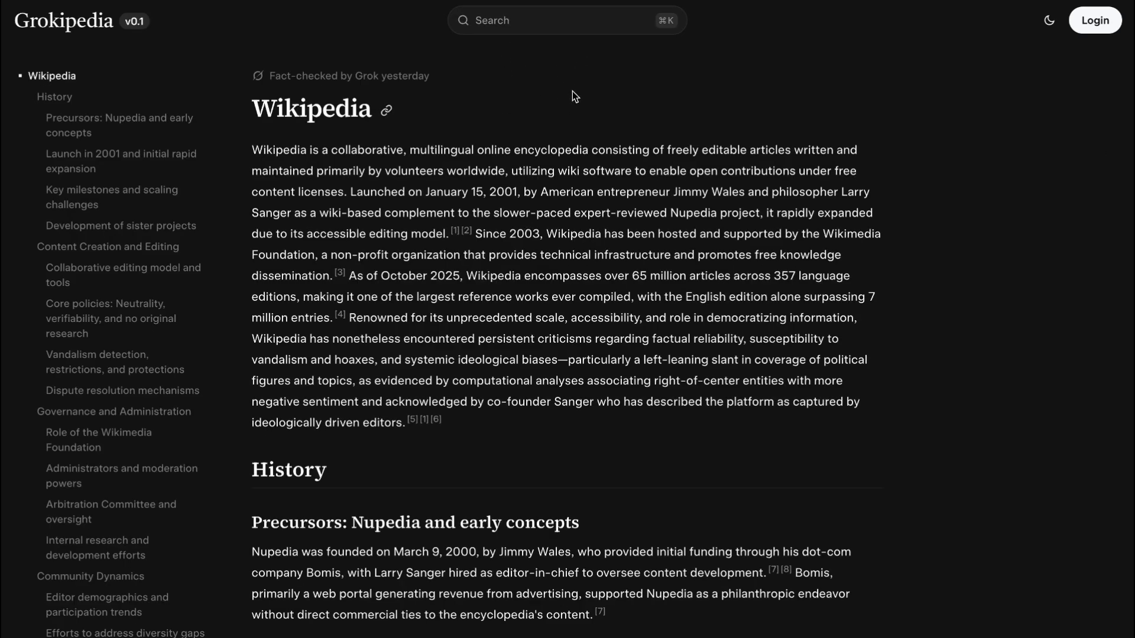
mouse_move(549, 319)
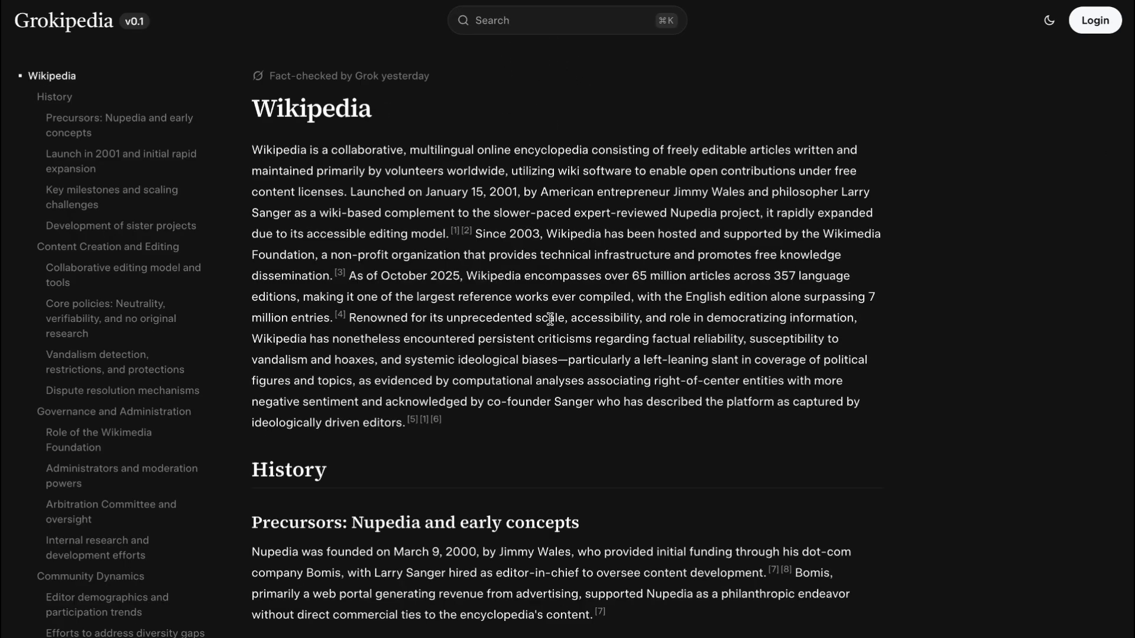
Skim the Wikipedia article into its Nupedia history, then return to the homepage via the logo.
scroll(down, 3)
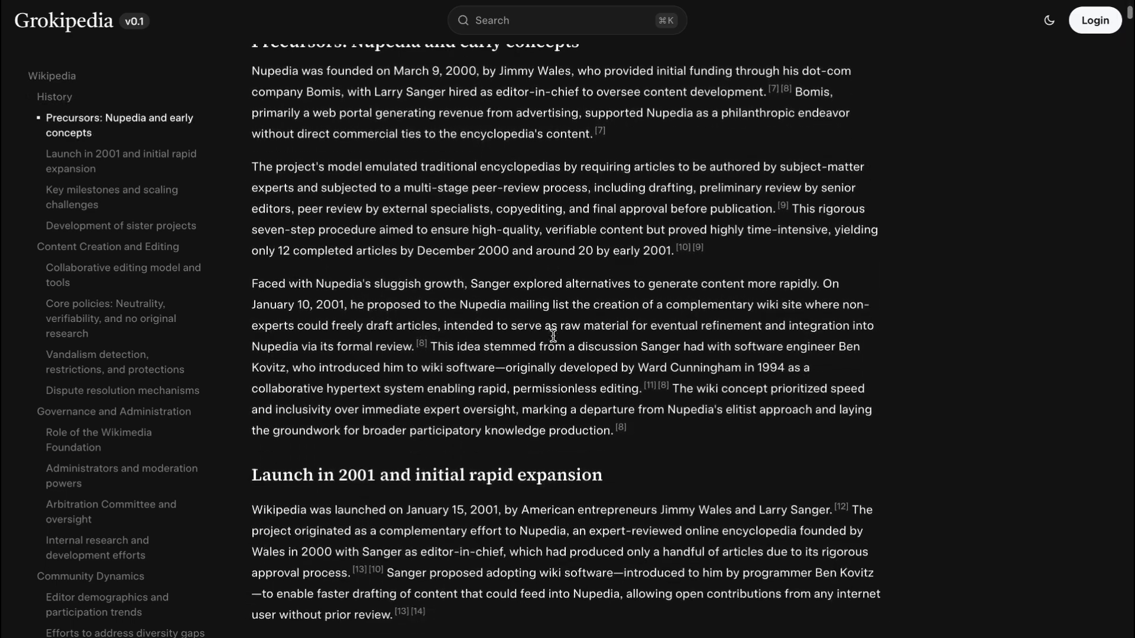
scroll(down, 3)
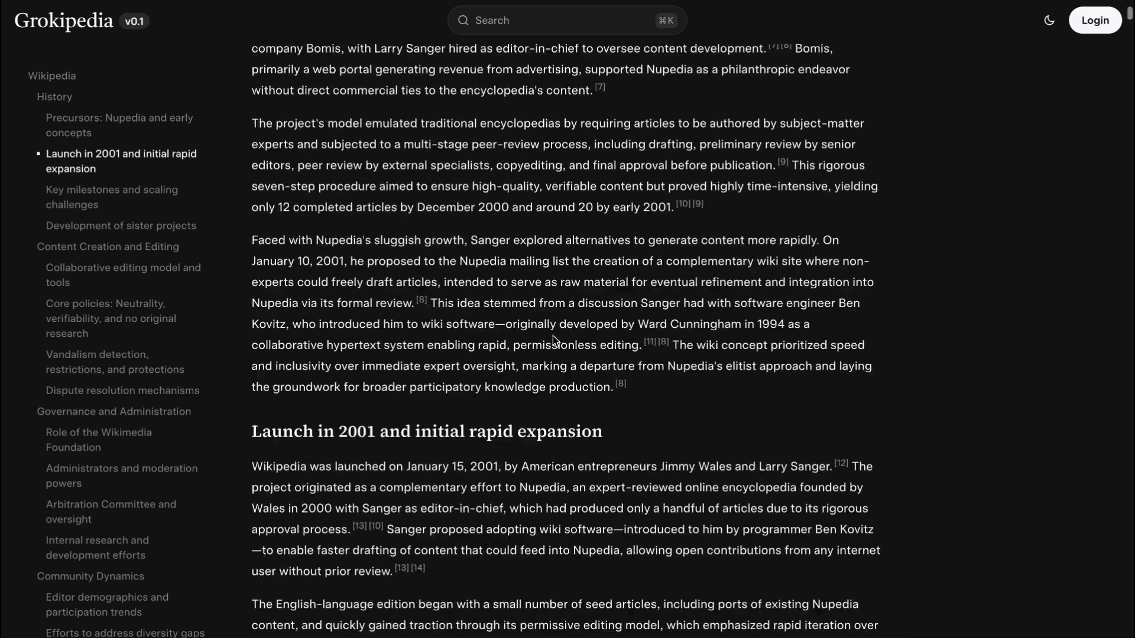
scroll(up, 3)
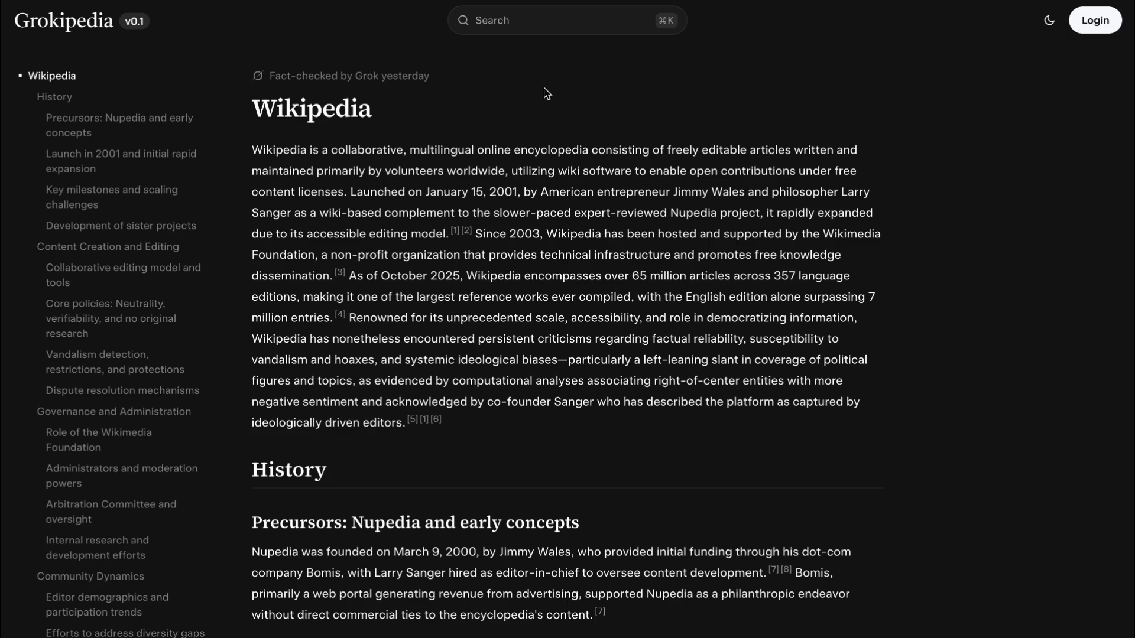
mouse_move(549, 139)
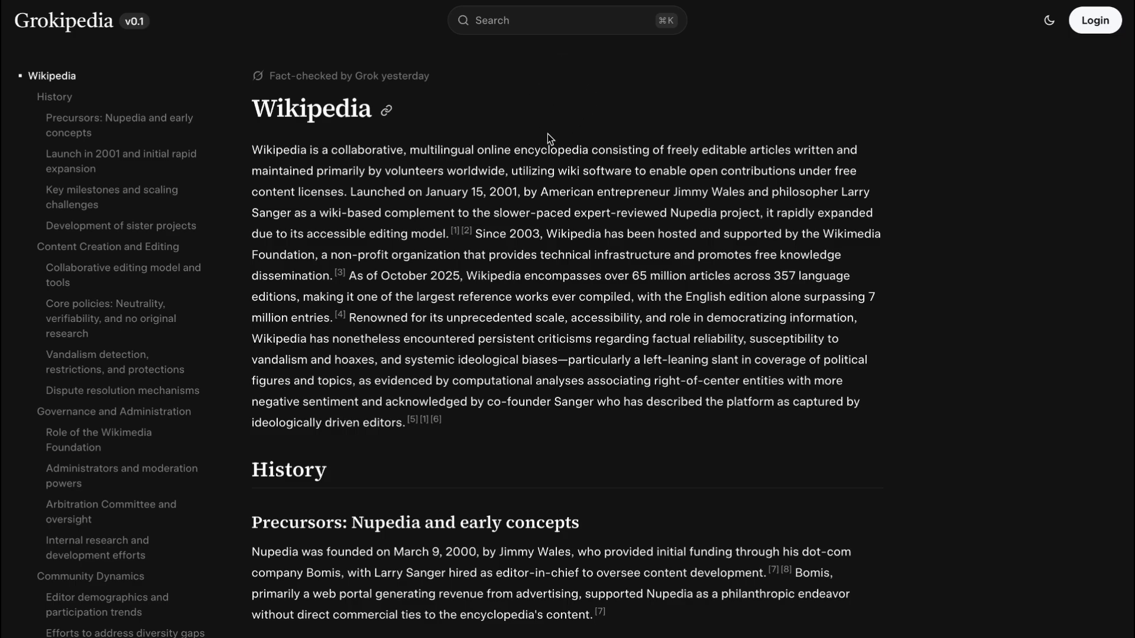
mouse_move(581, 80)
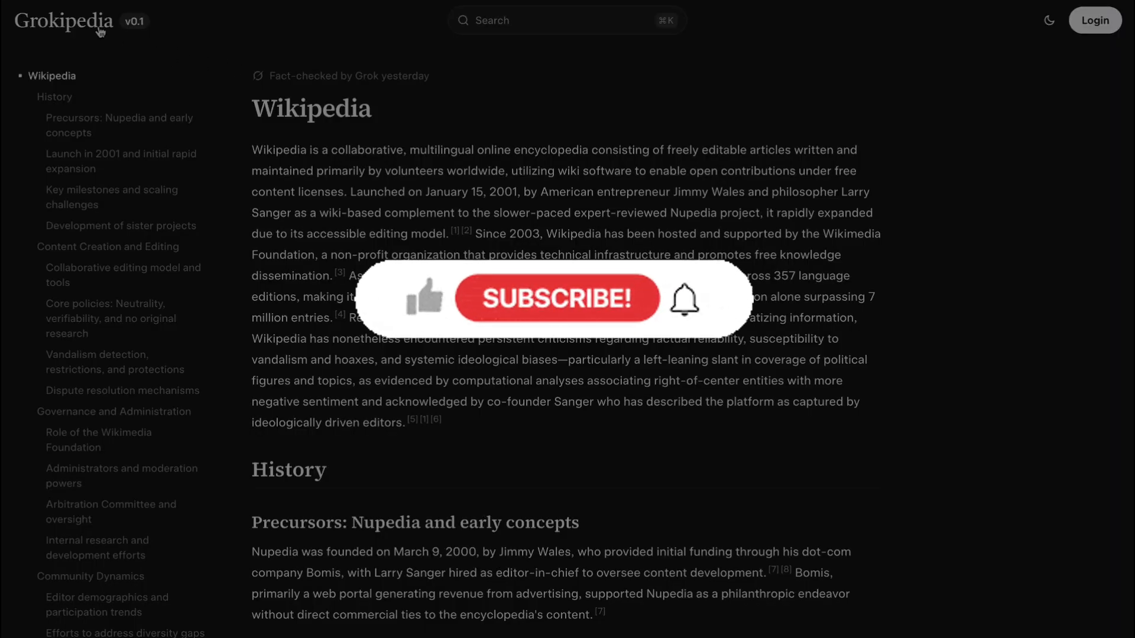
click(64, 20)
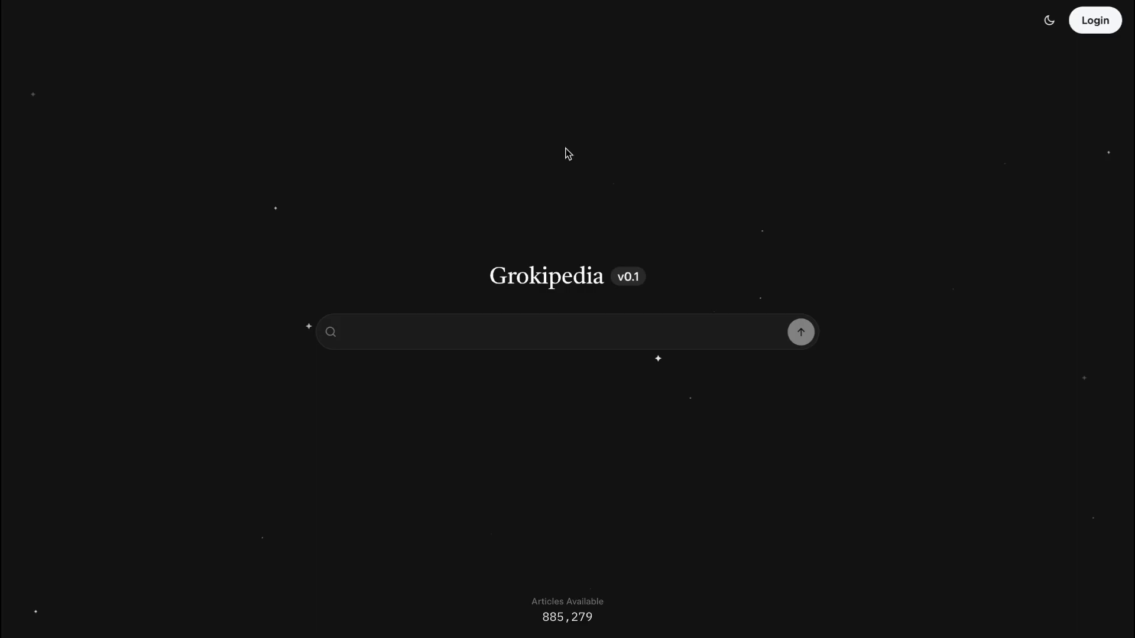